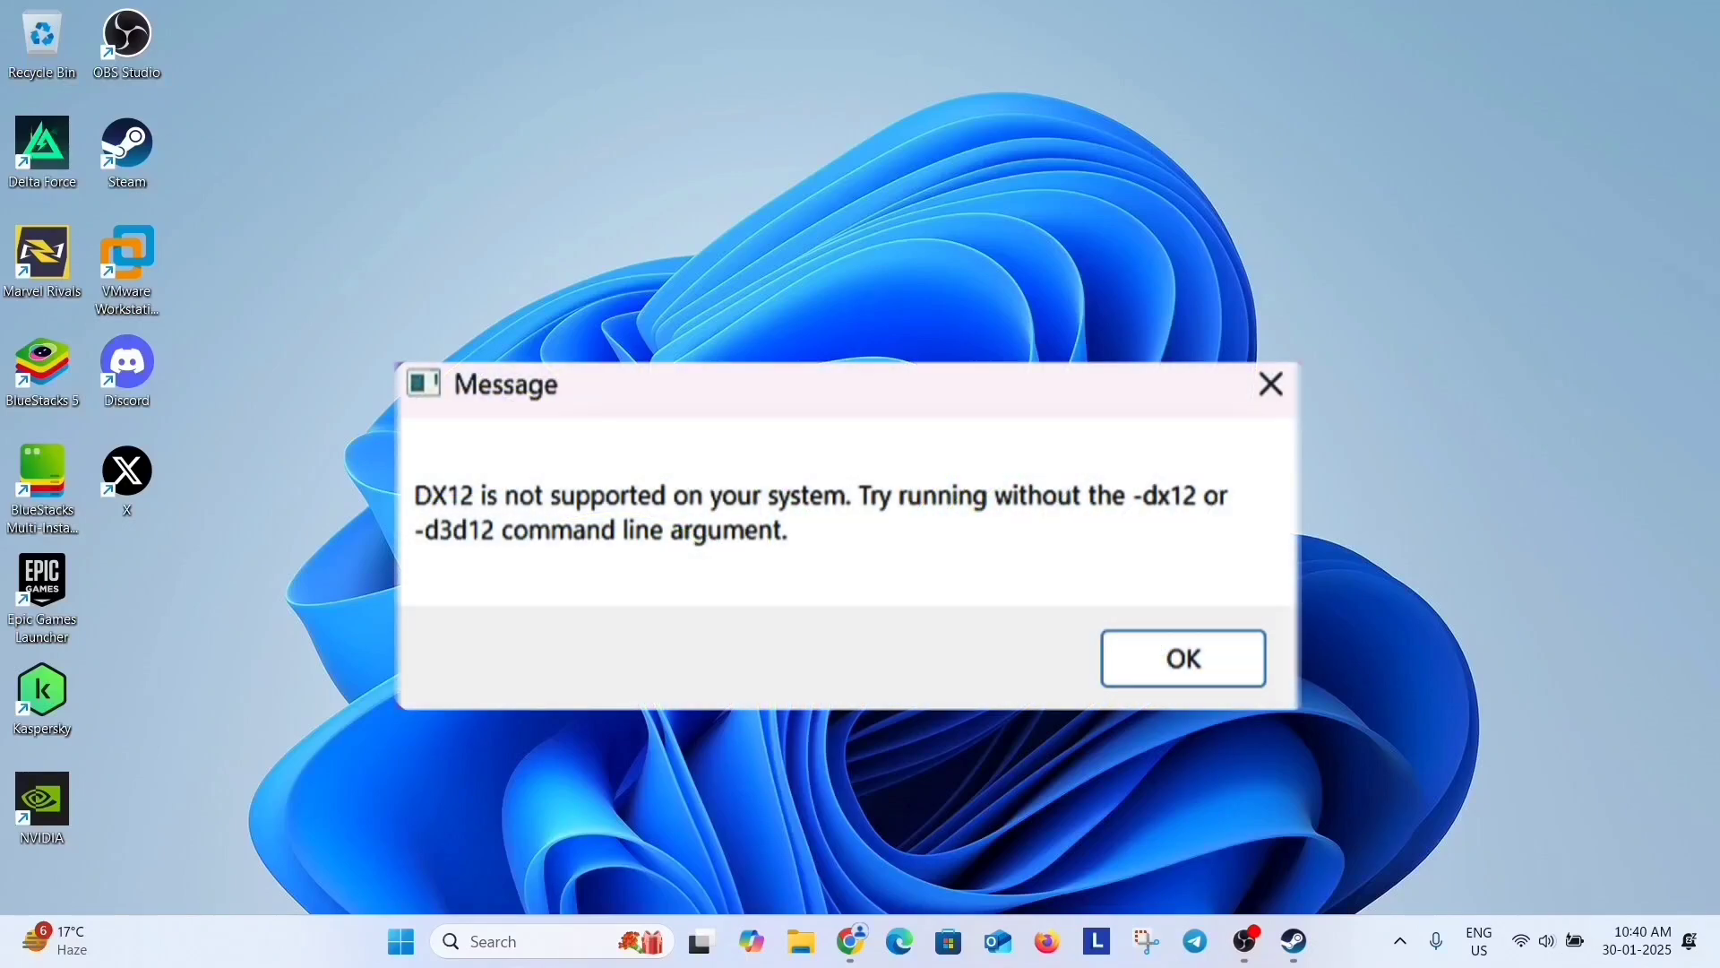
Step: Dismiss the 'DX12 is not supported on your system' error message
{"action": "left_click", "coordinate": [1183, 658]}
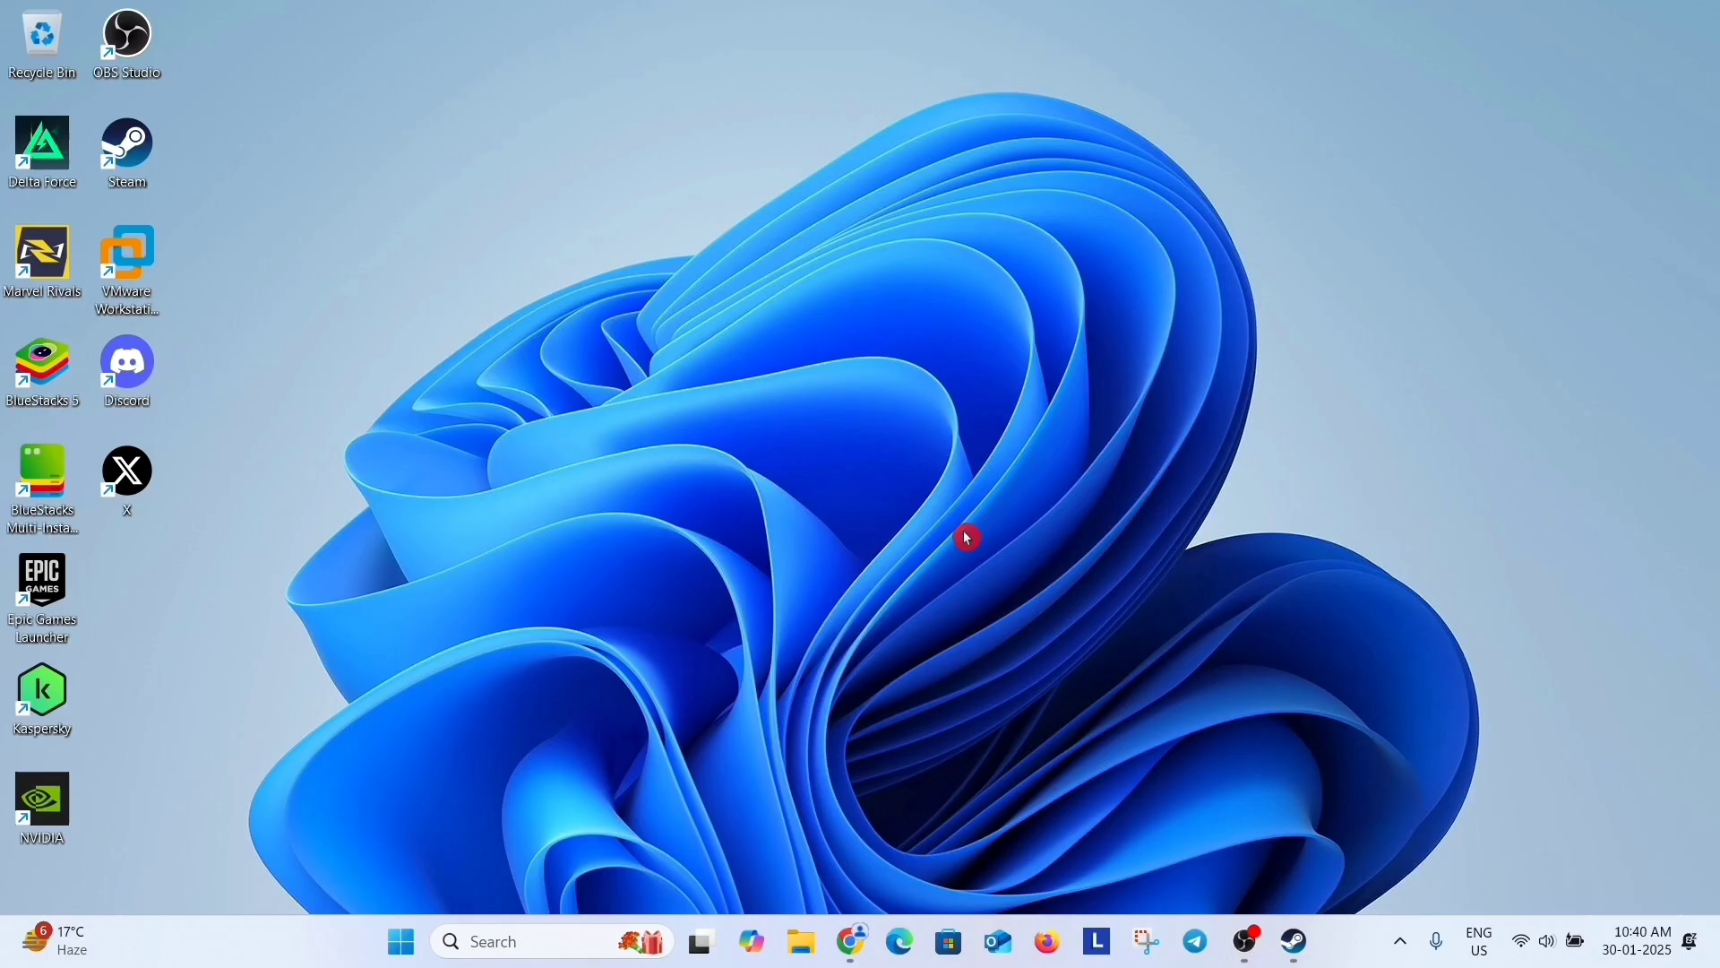
{"action": "mouse_move", "coordinate": [860, 505]}
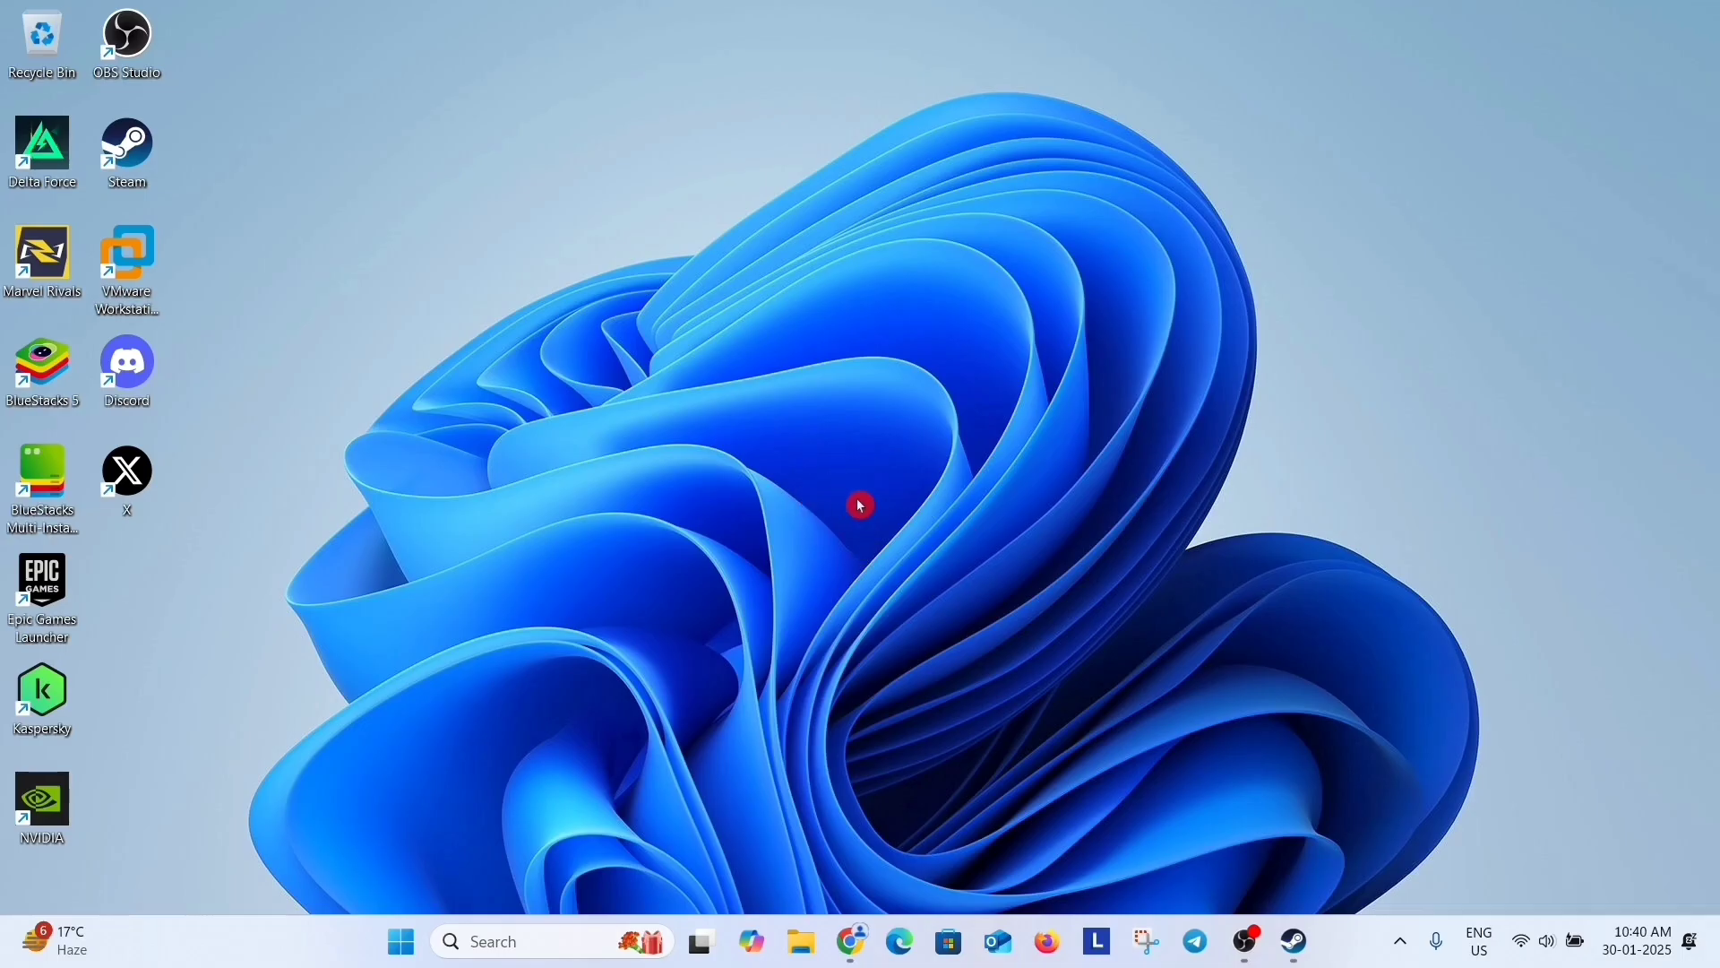
Step: Launch dxdiag from Windows search to view the System tab's DirectX 12 version
{"action": "left_click", "coordinate": [494, 940]}
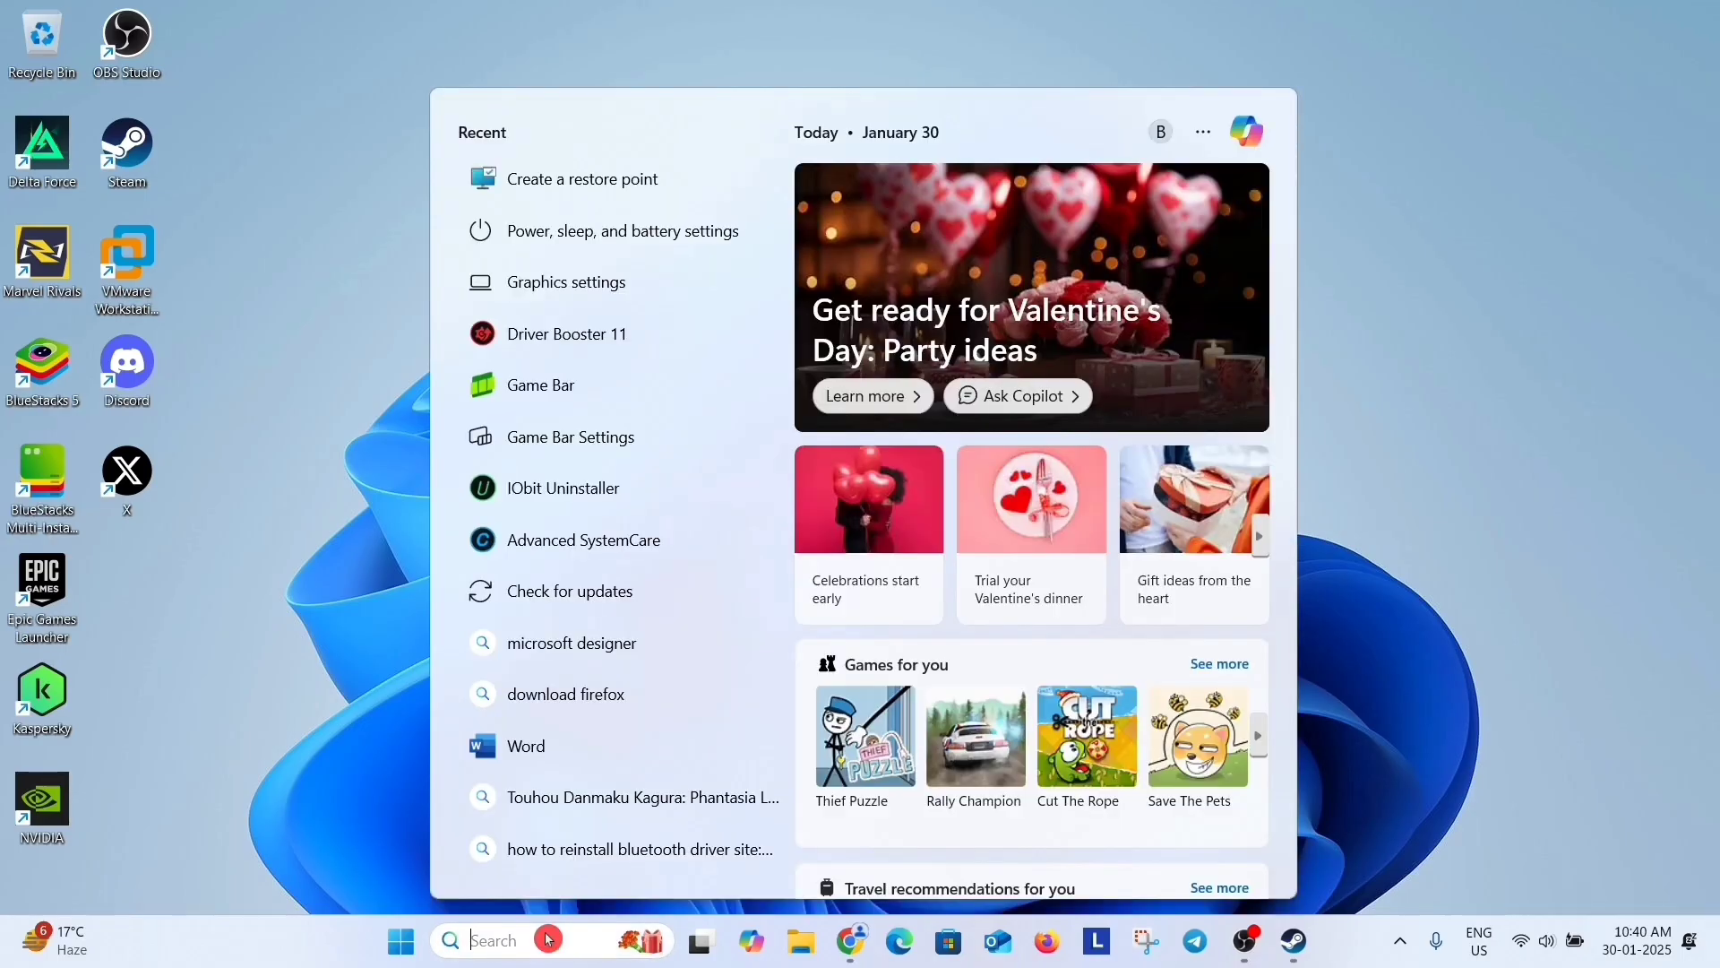
{"action": "type", "text": "dxdiag"}
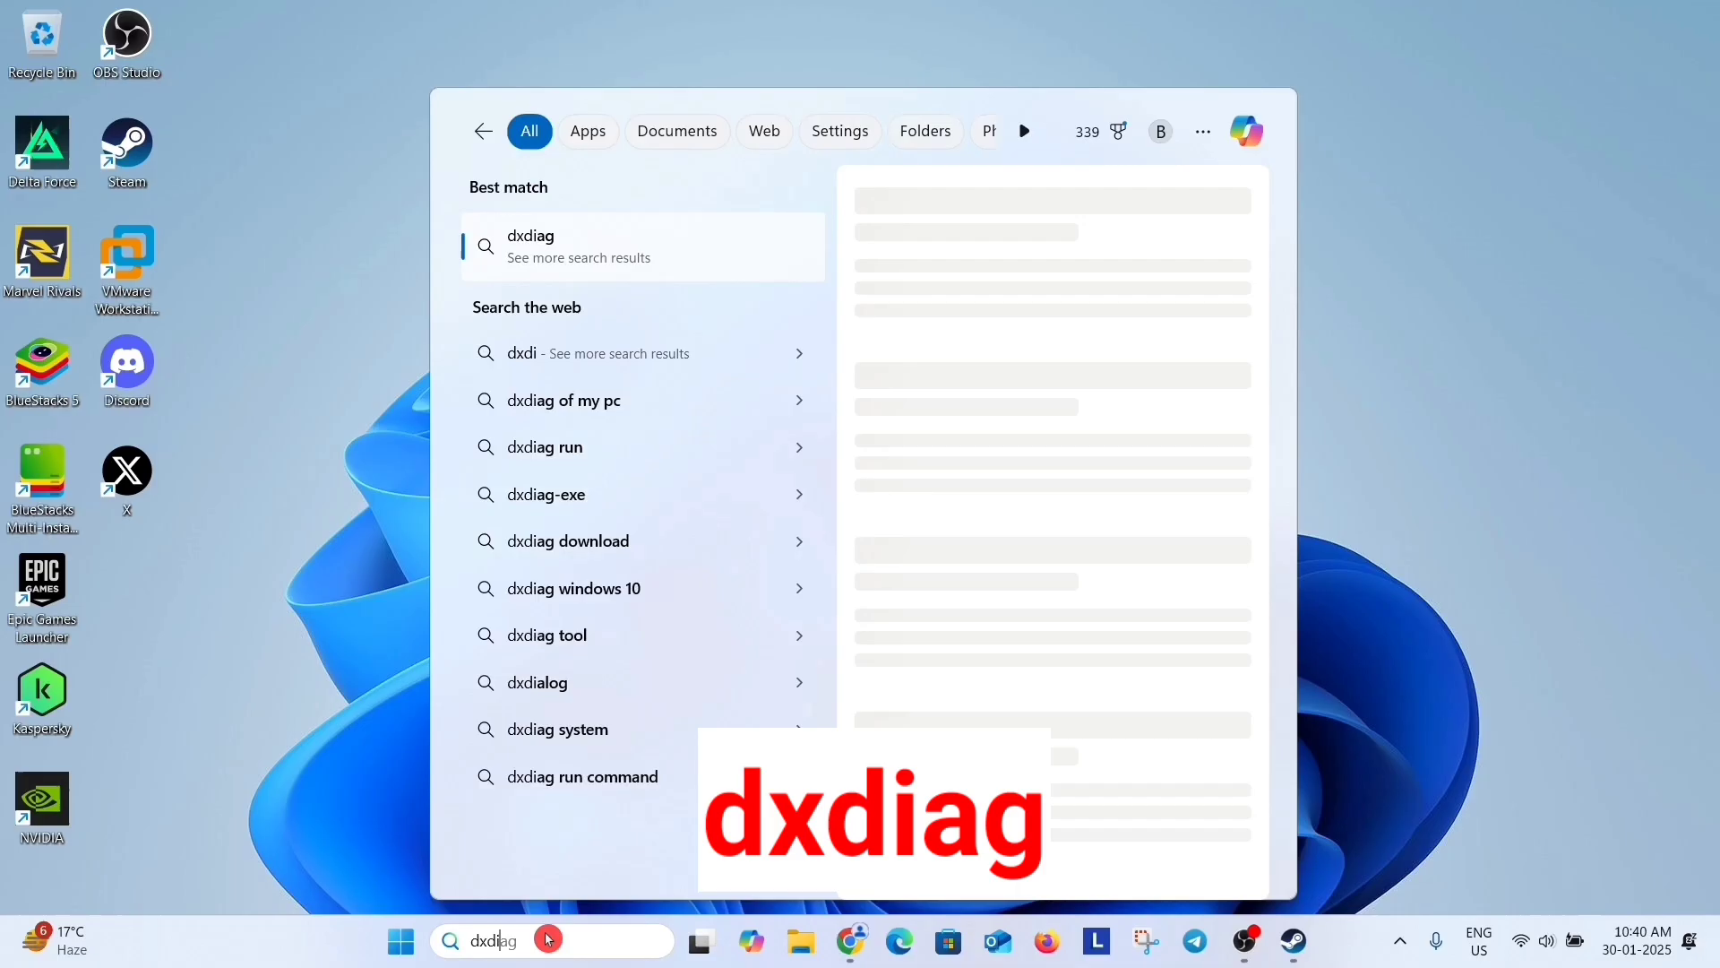
{"action": "left_click", "coordinate": [639, 253]}
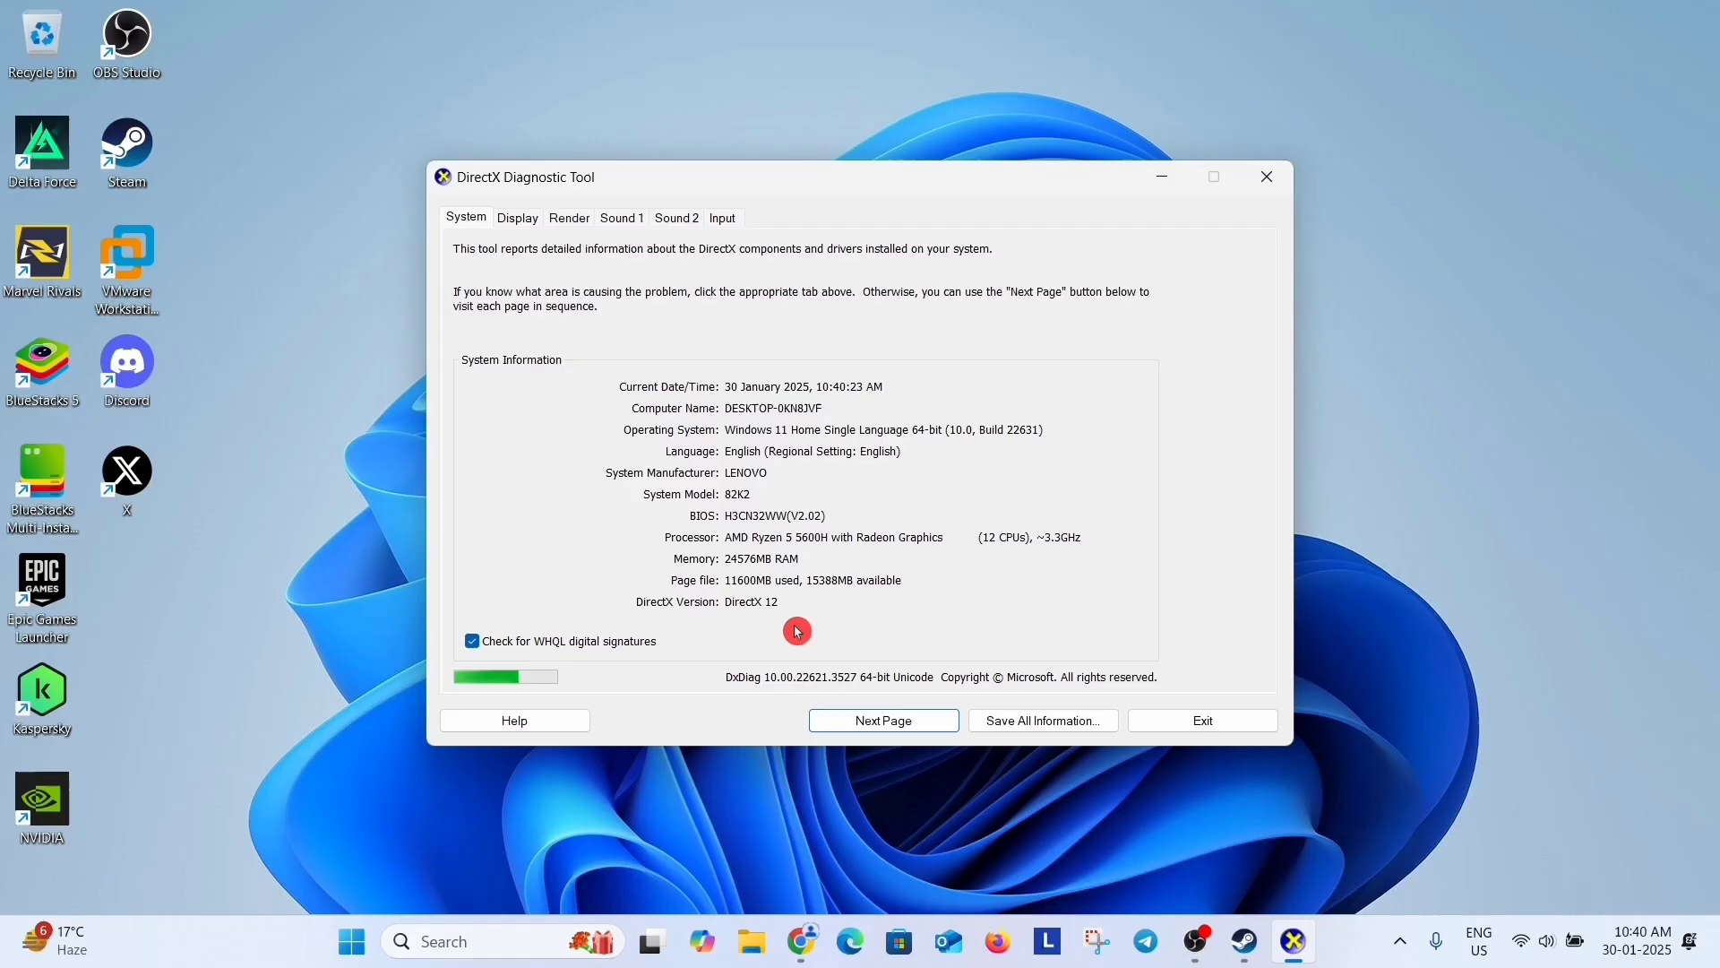
{"action": "mouse_move", "coordinate": [778, 631]}
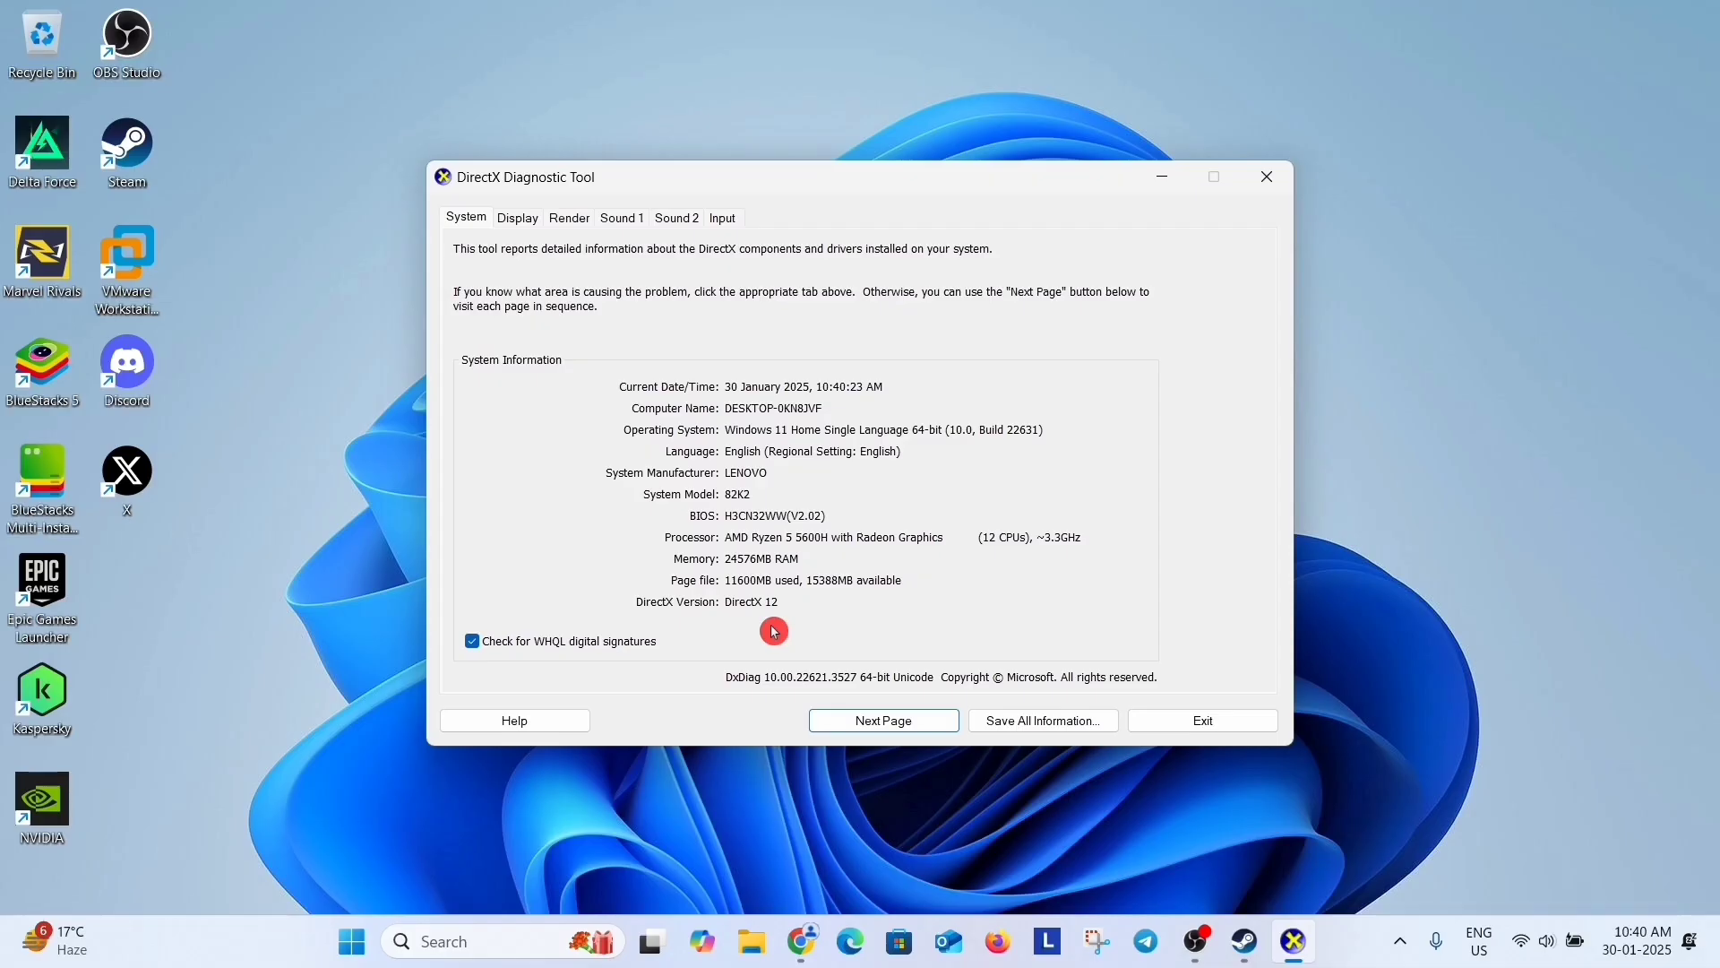
{"action": "mouse_move", "coordinate": [782, 633]}
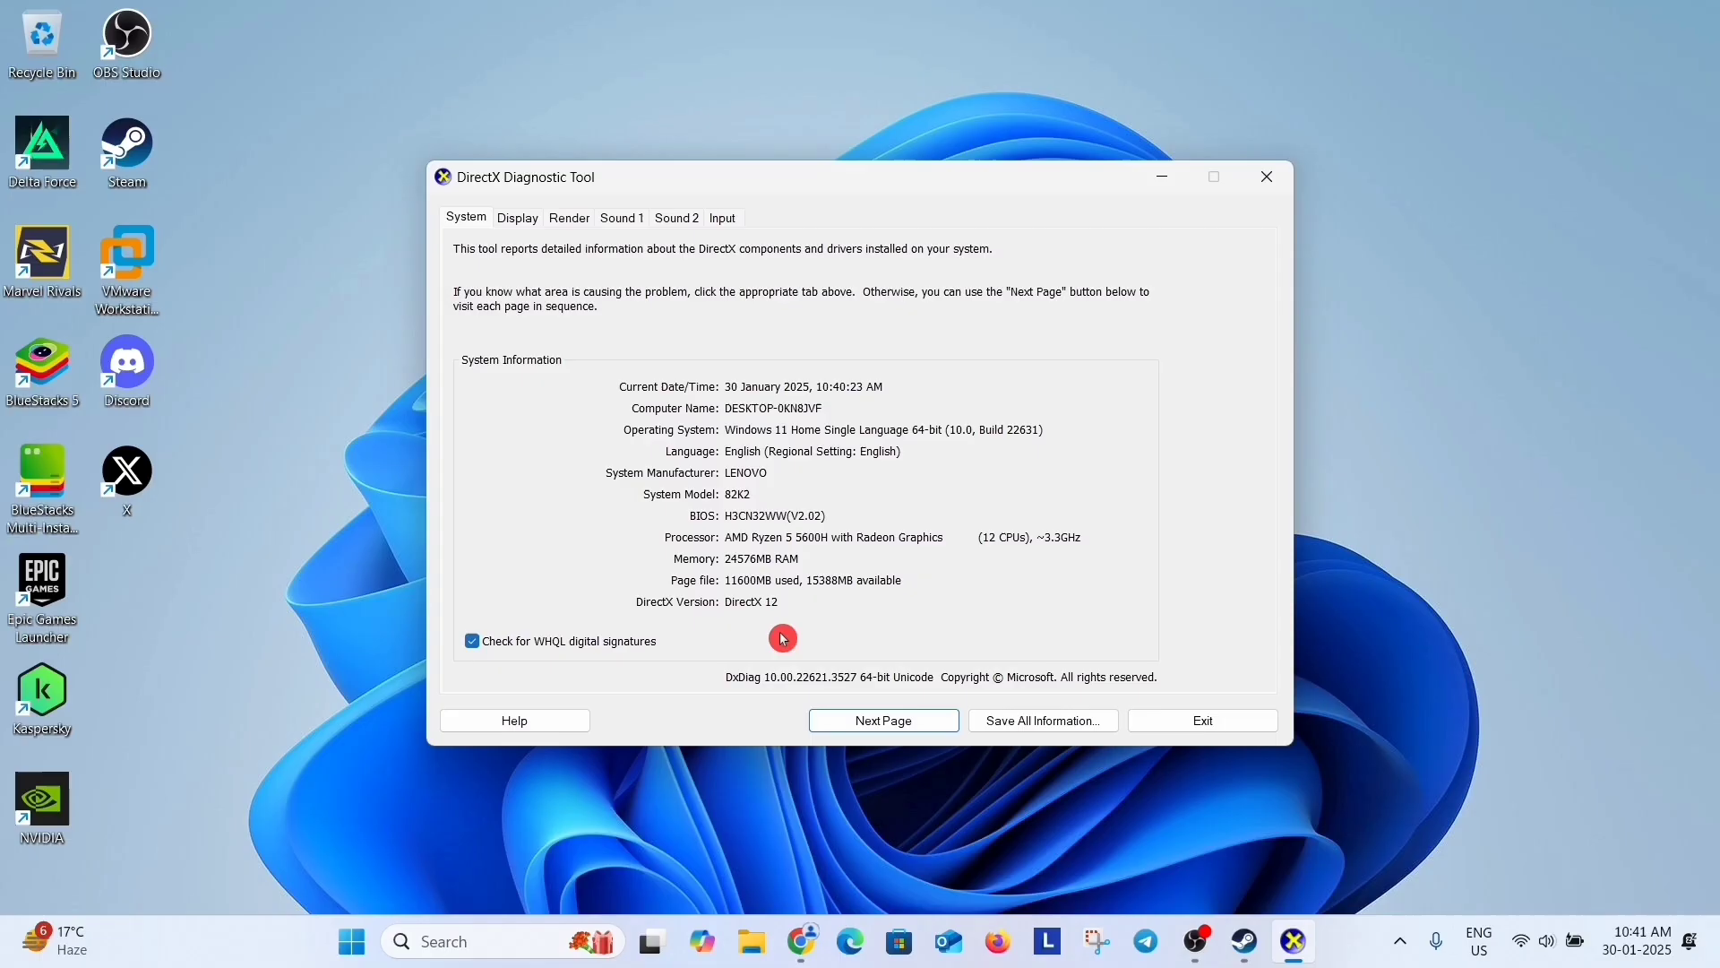
{"action": "mouse_move", "coordinate": [774, 634]}
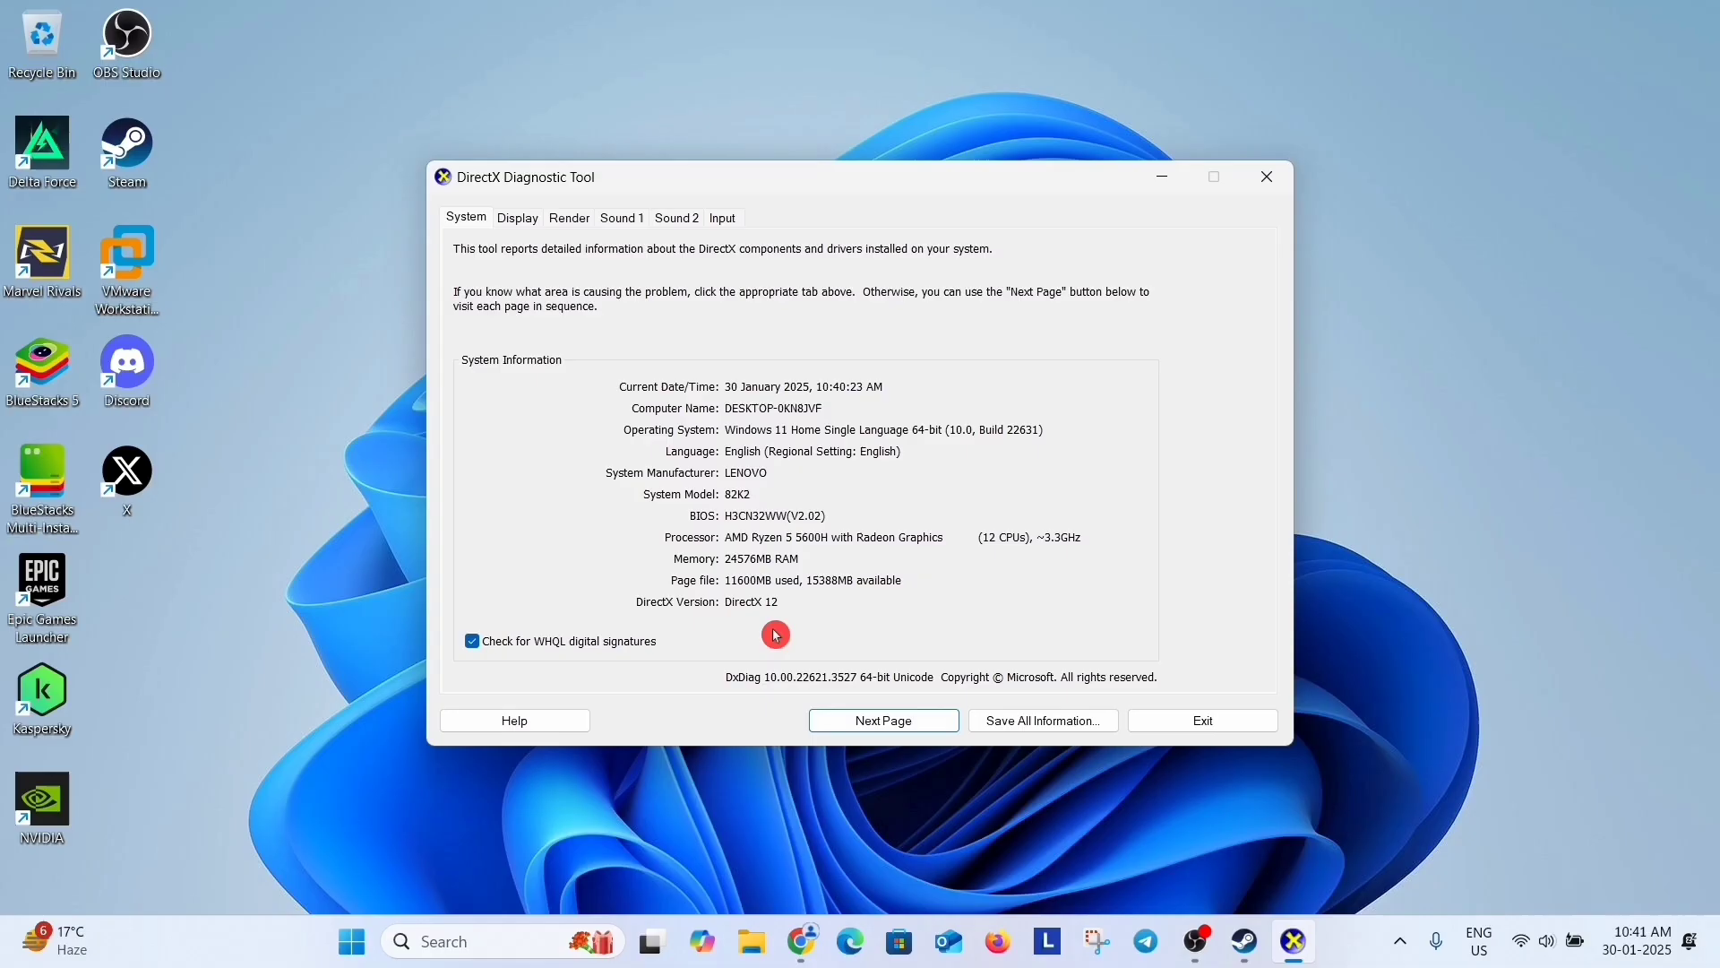
{"action": "mouse_move", "coordinate": [1231, 207]}
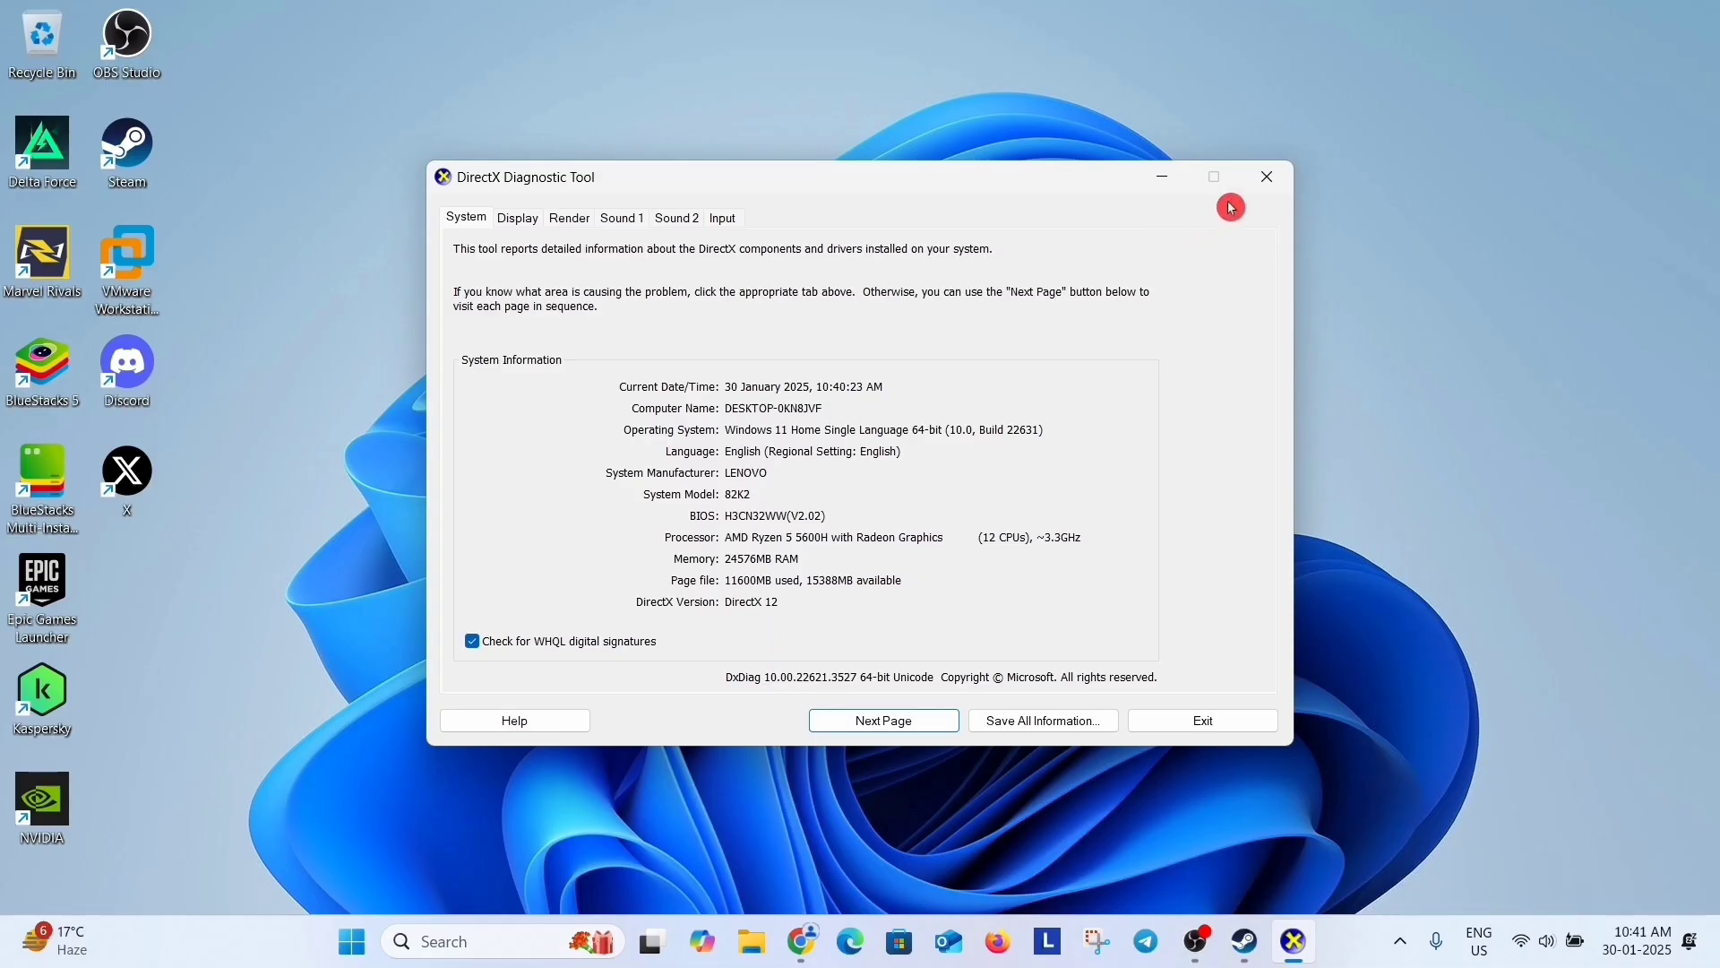
Step: Open Windows Settings from the Start menu
{"action": "left_click", "coordinate": [351, 940]}
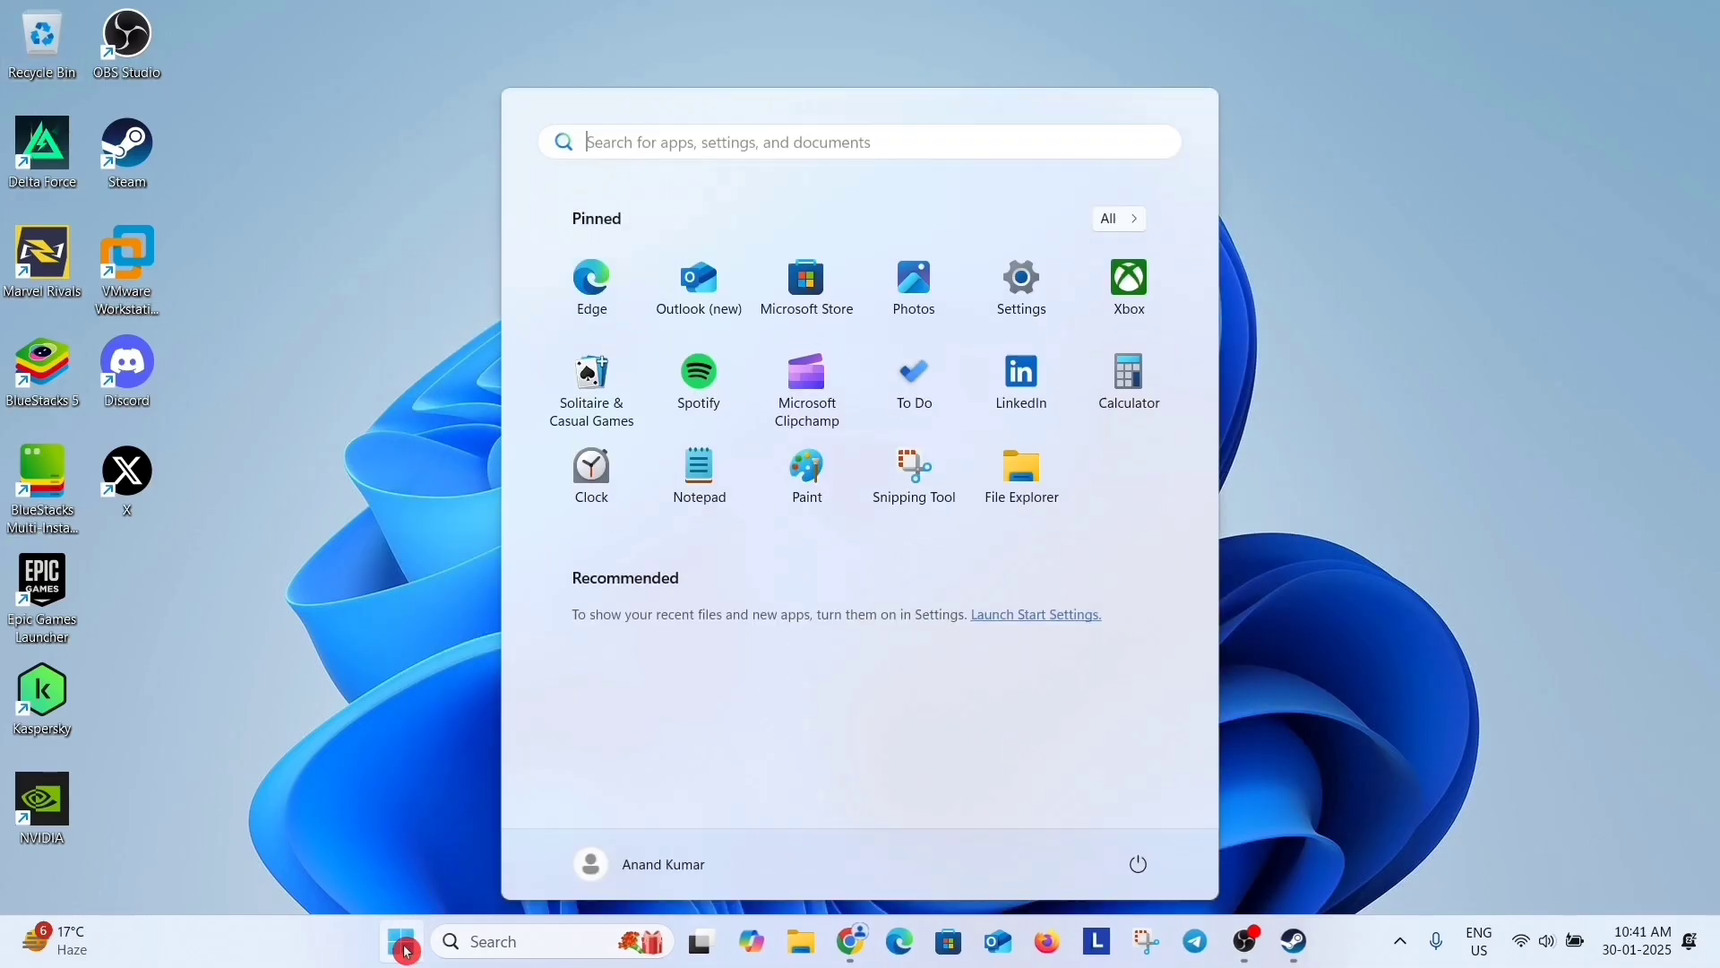
{"action": "left_click", "coordinate": [1019, 277]}
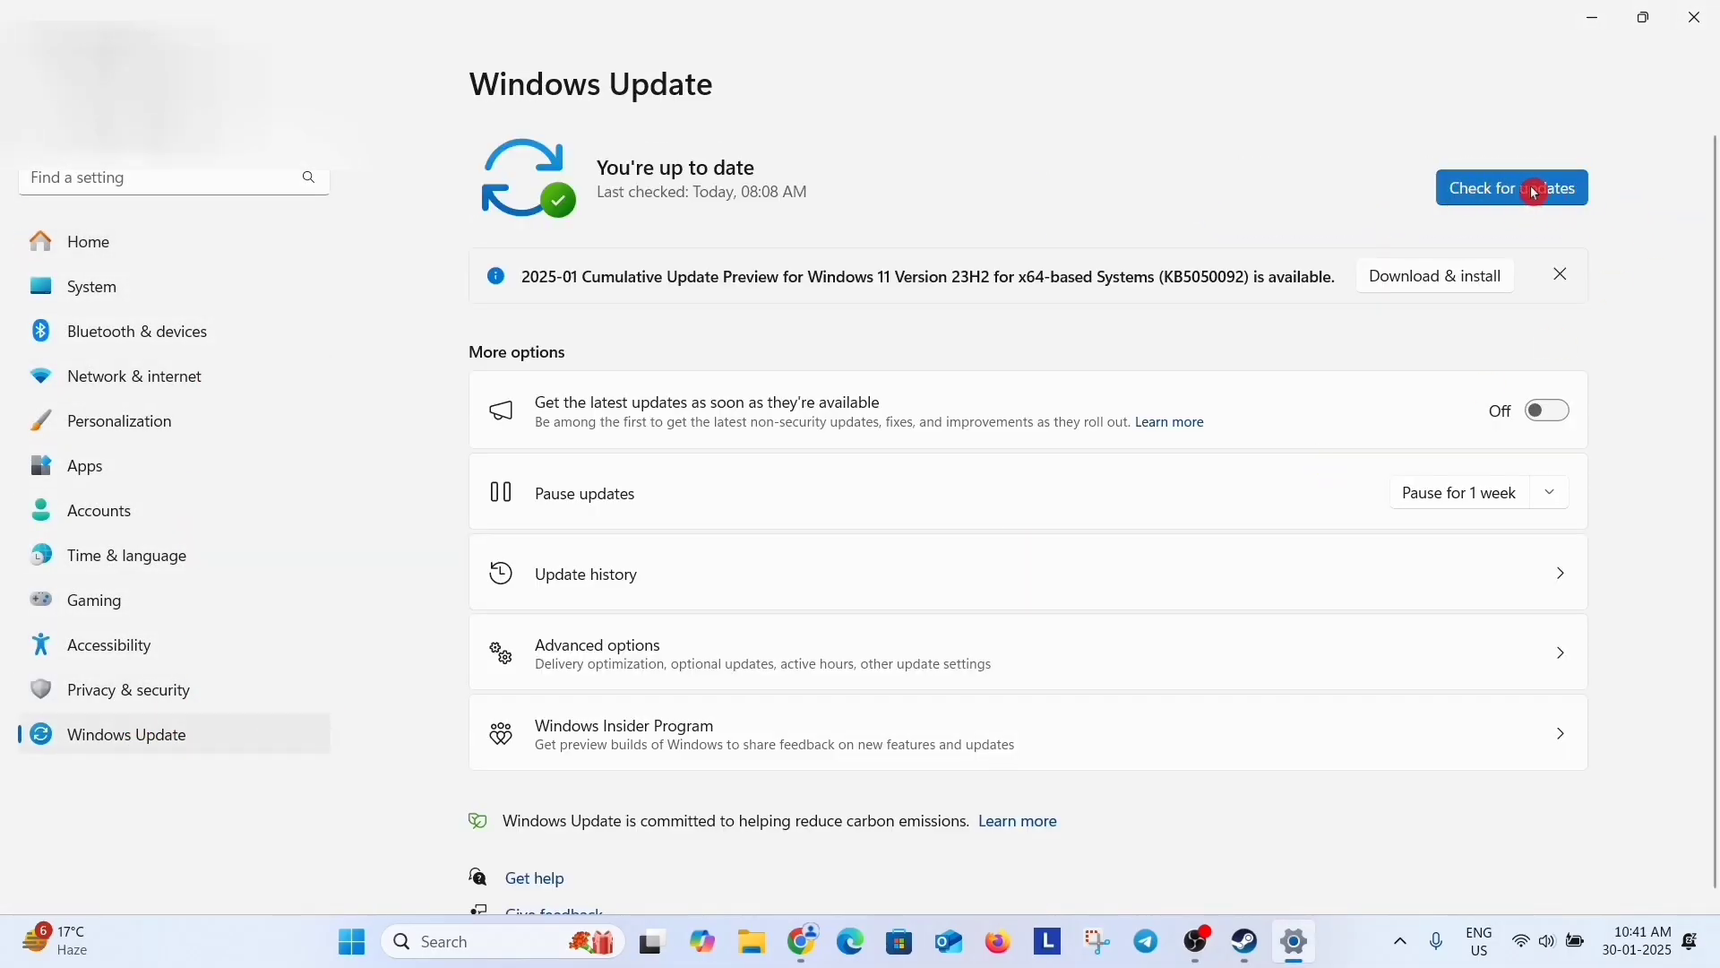
{"action": "mouse_move", "coordinate": [969, 170]}
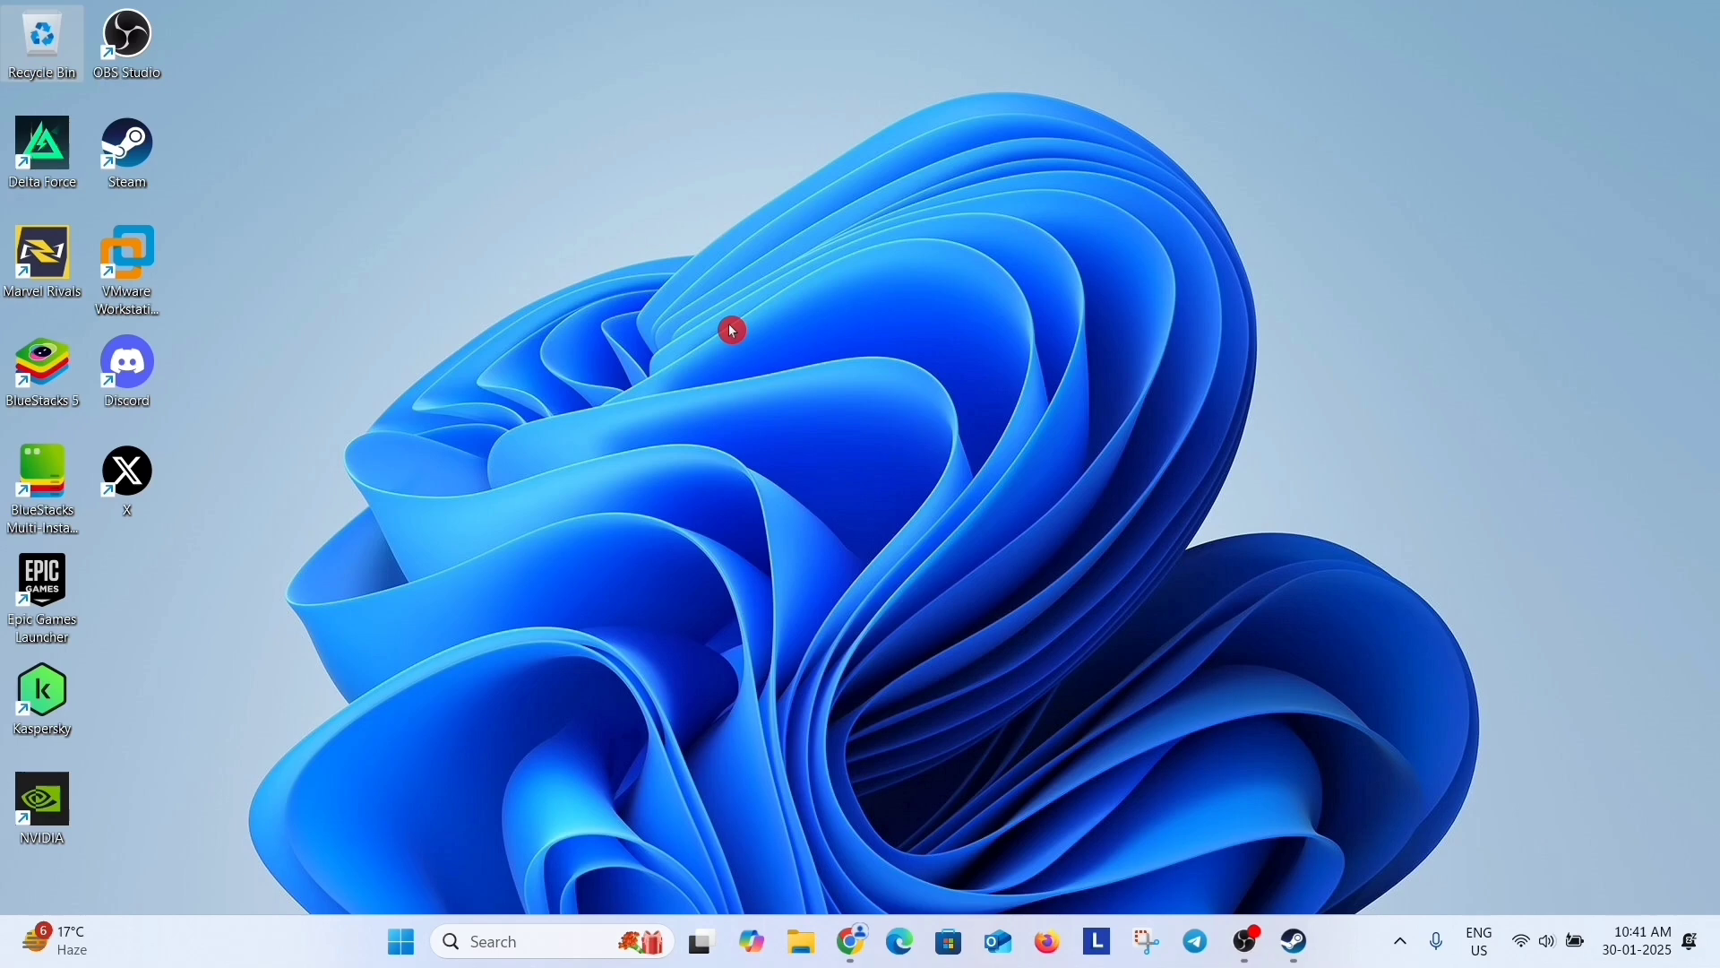
{"action": "mouse_move", "coordinate": [335, 798]}
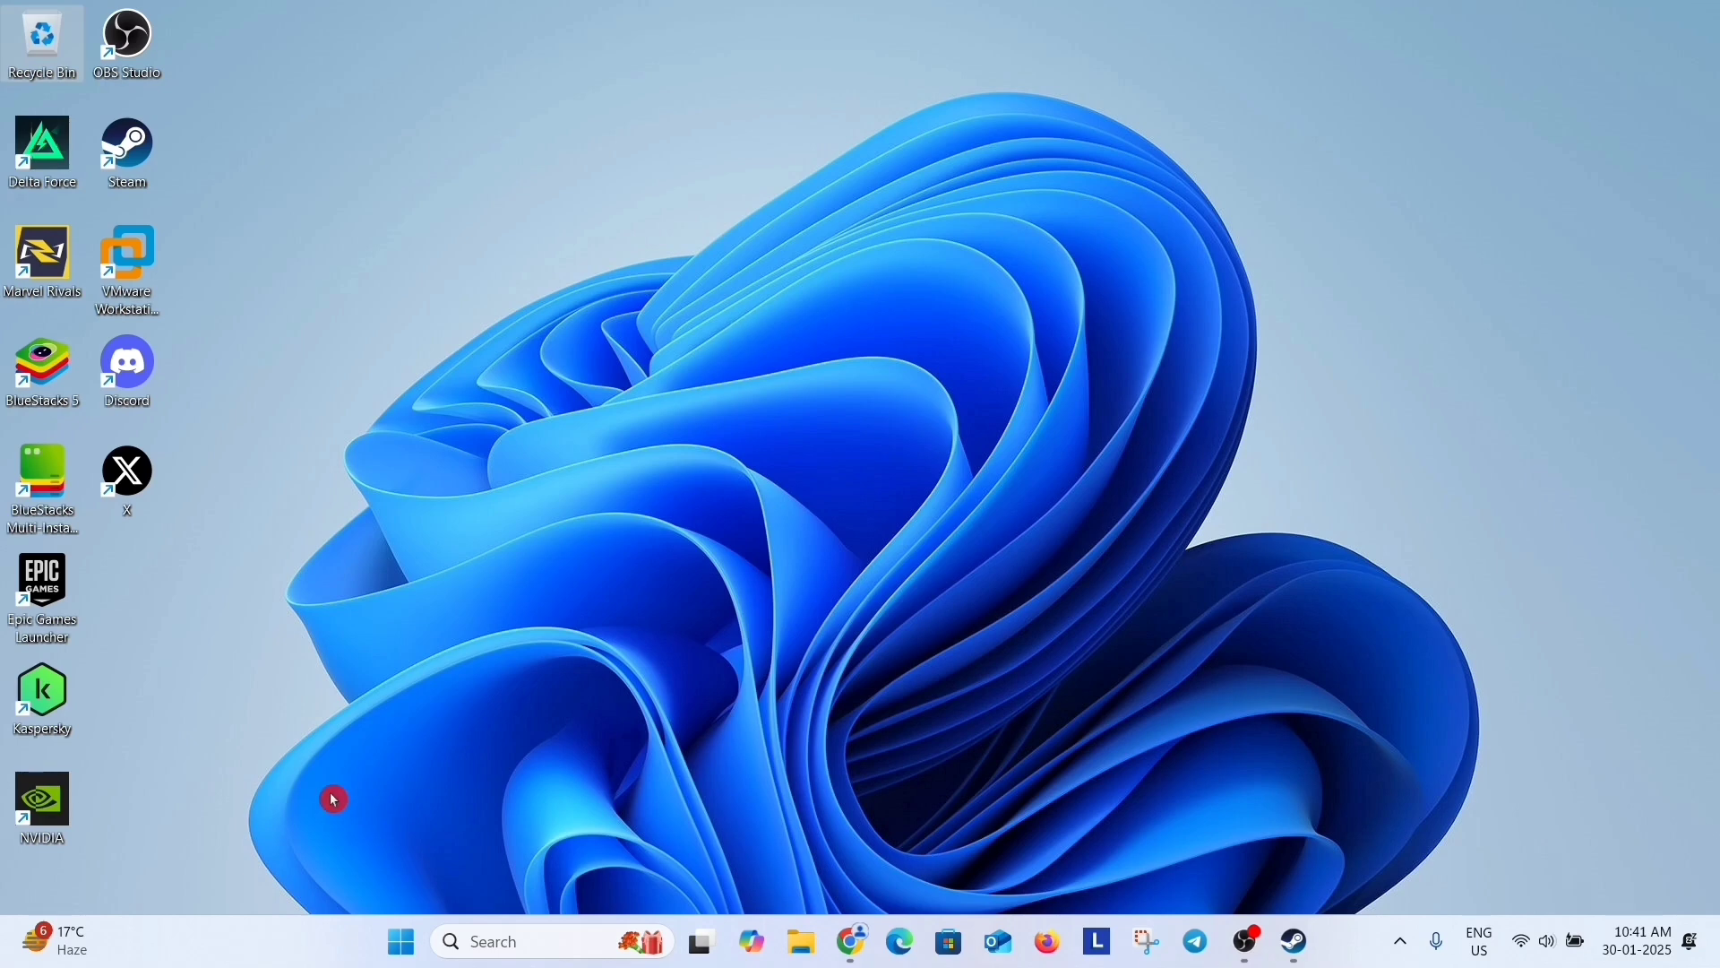
{"action": "mouse_move", "coordinate": [220, 782]}
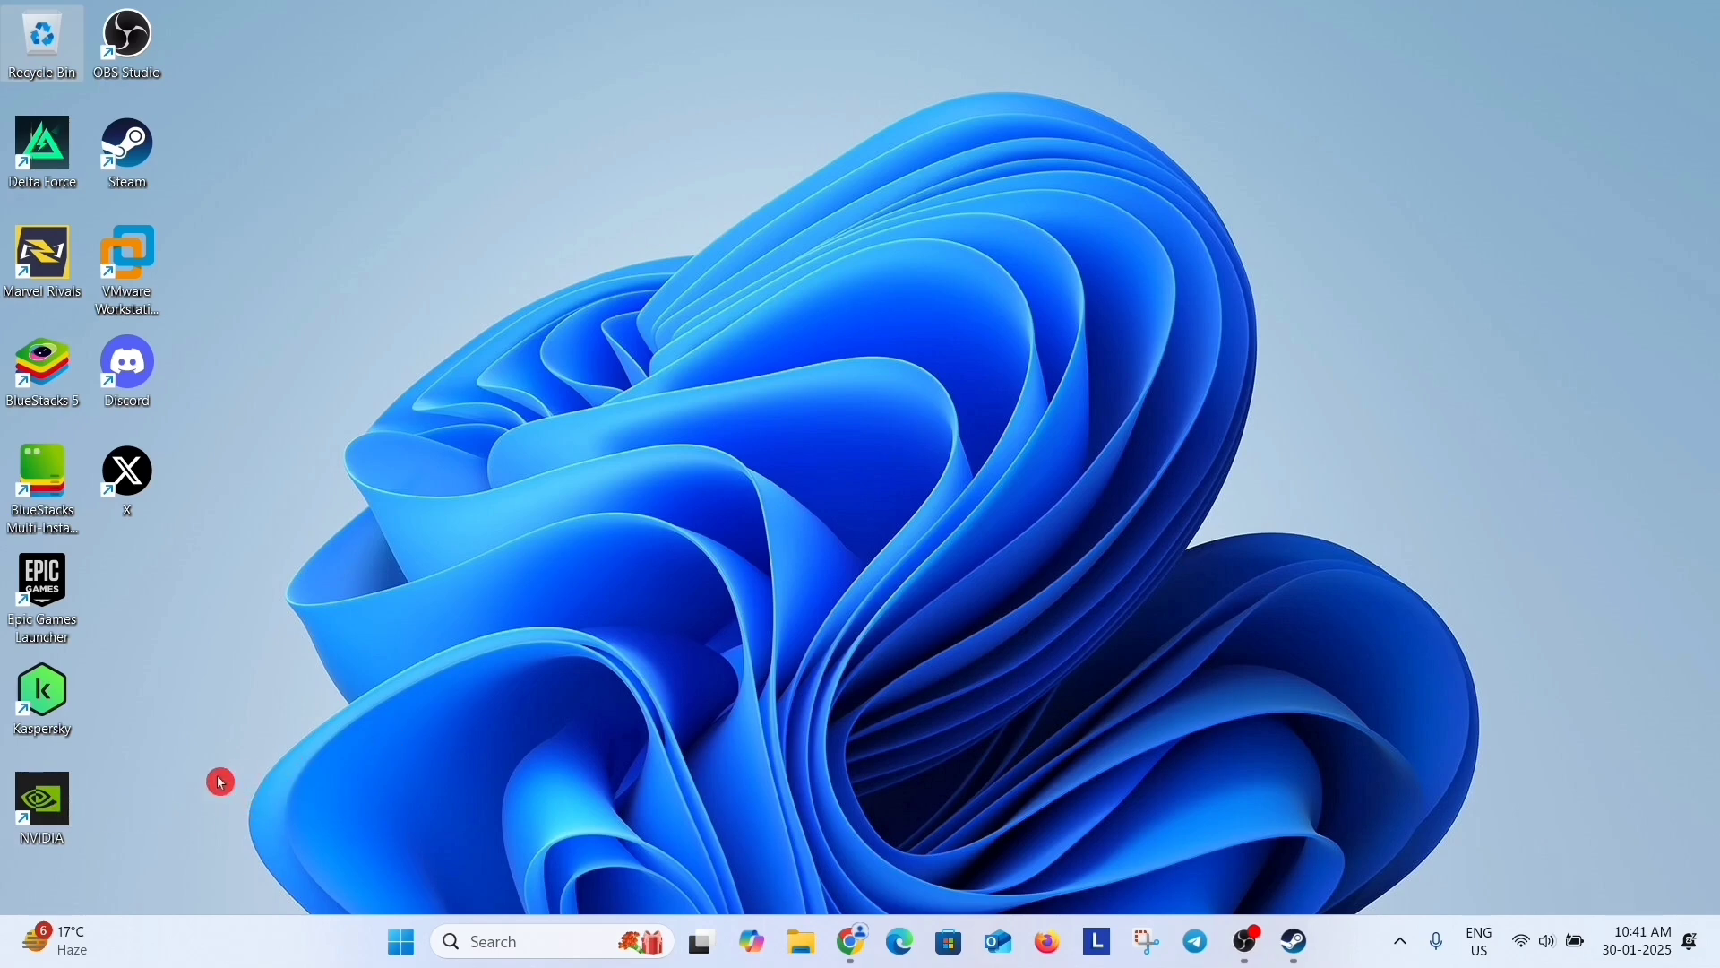
{"action": "mouse_move", "coordinate": [42, 810]}
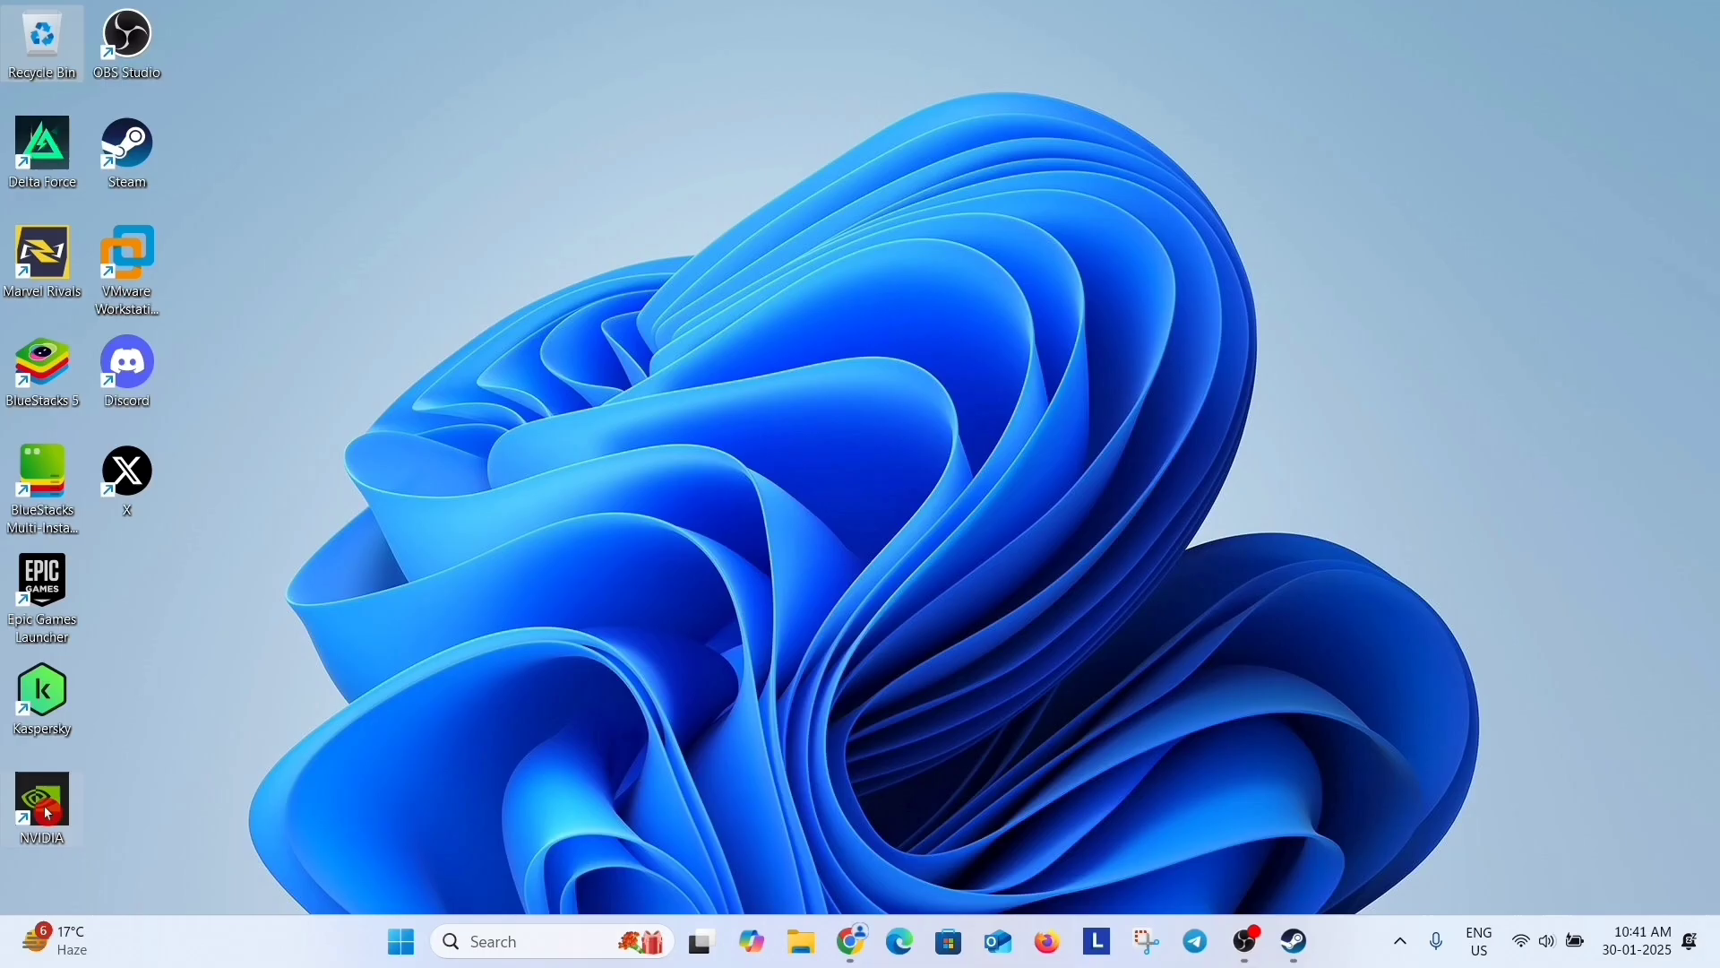
Step: In NVIDIA App's Drivers tab, check for updates to Game Ready driver 566.36
{"action": "double_click", "coordinate": [40, 805]}
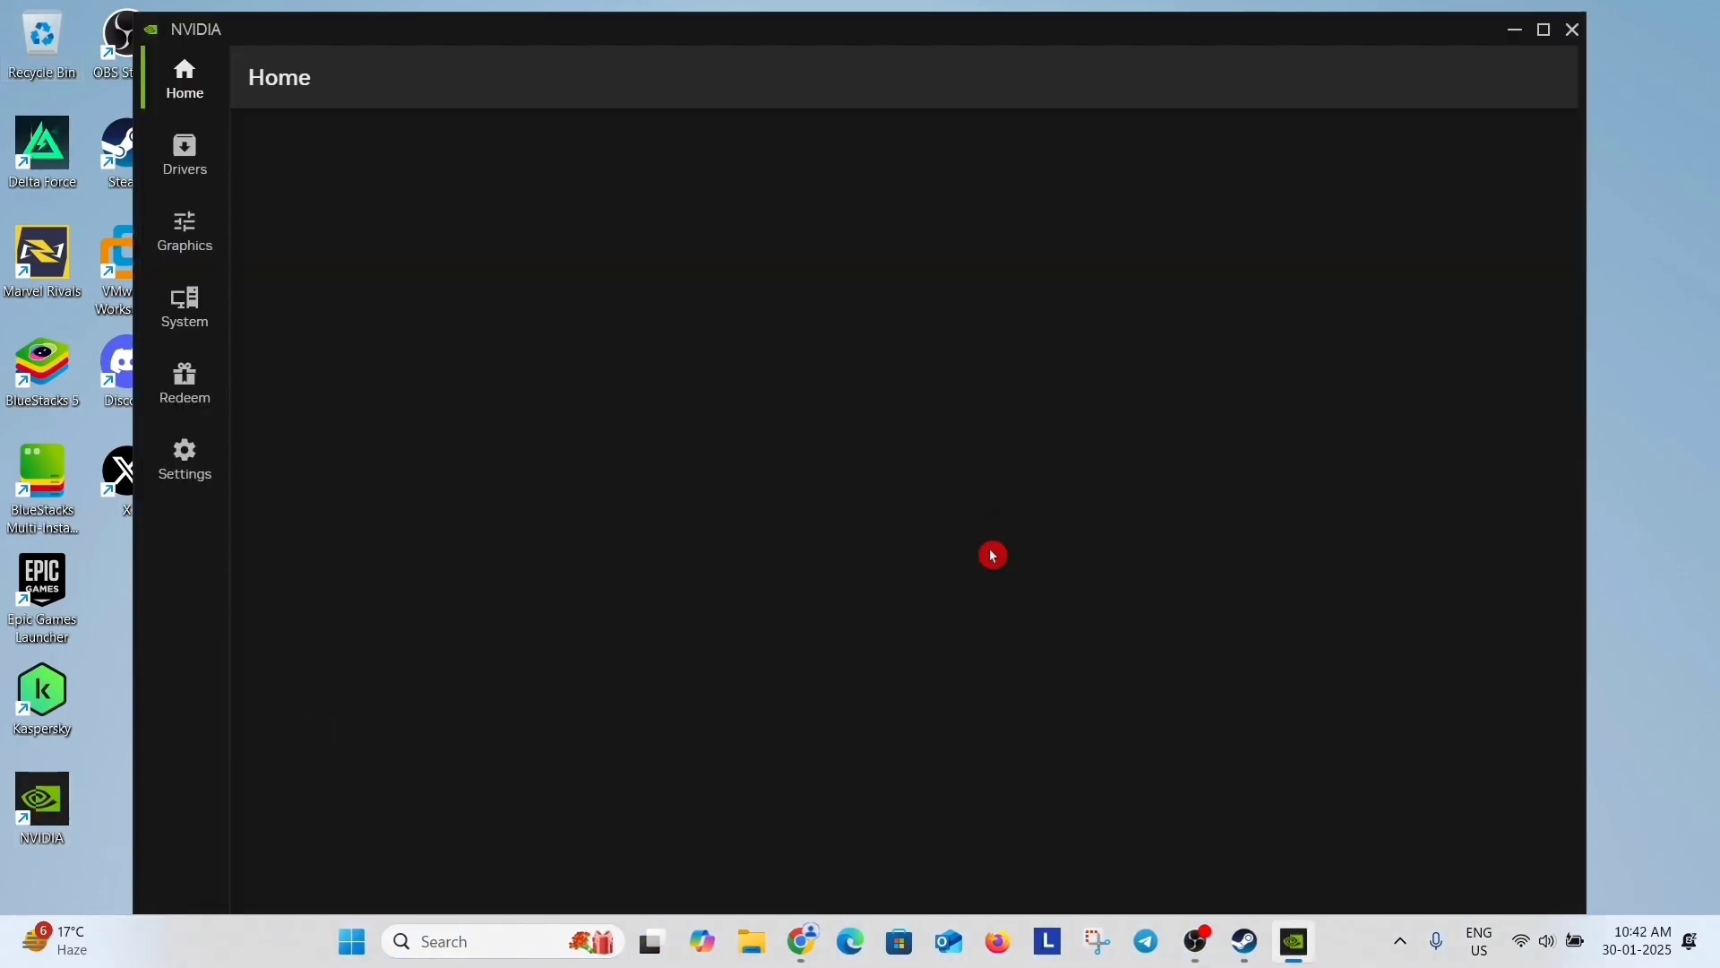
{"action": "left_click", "coordinate": [185, 150]}
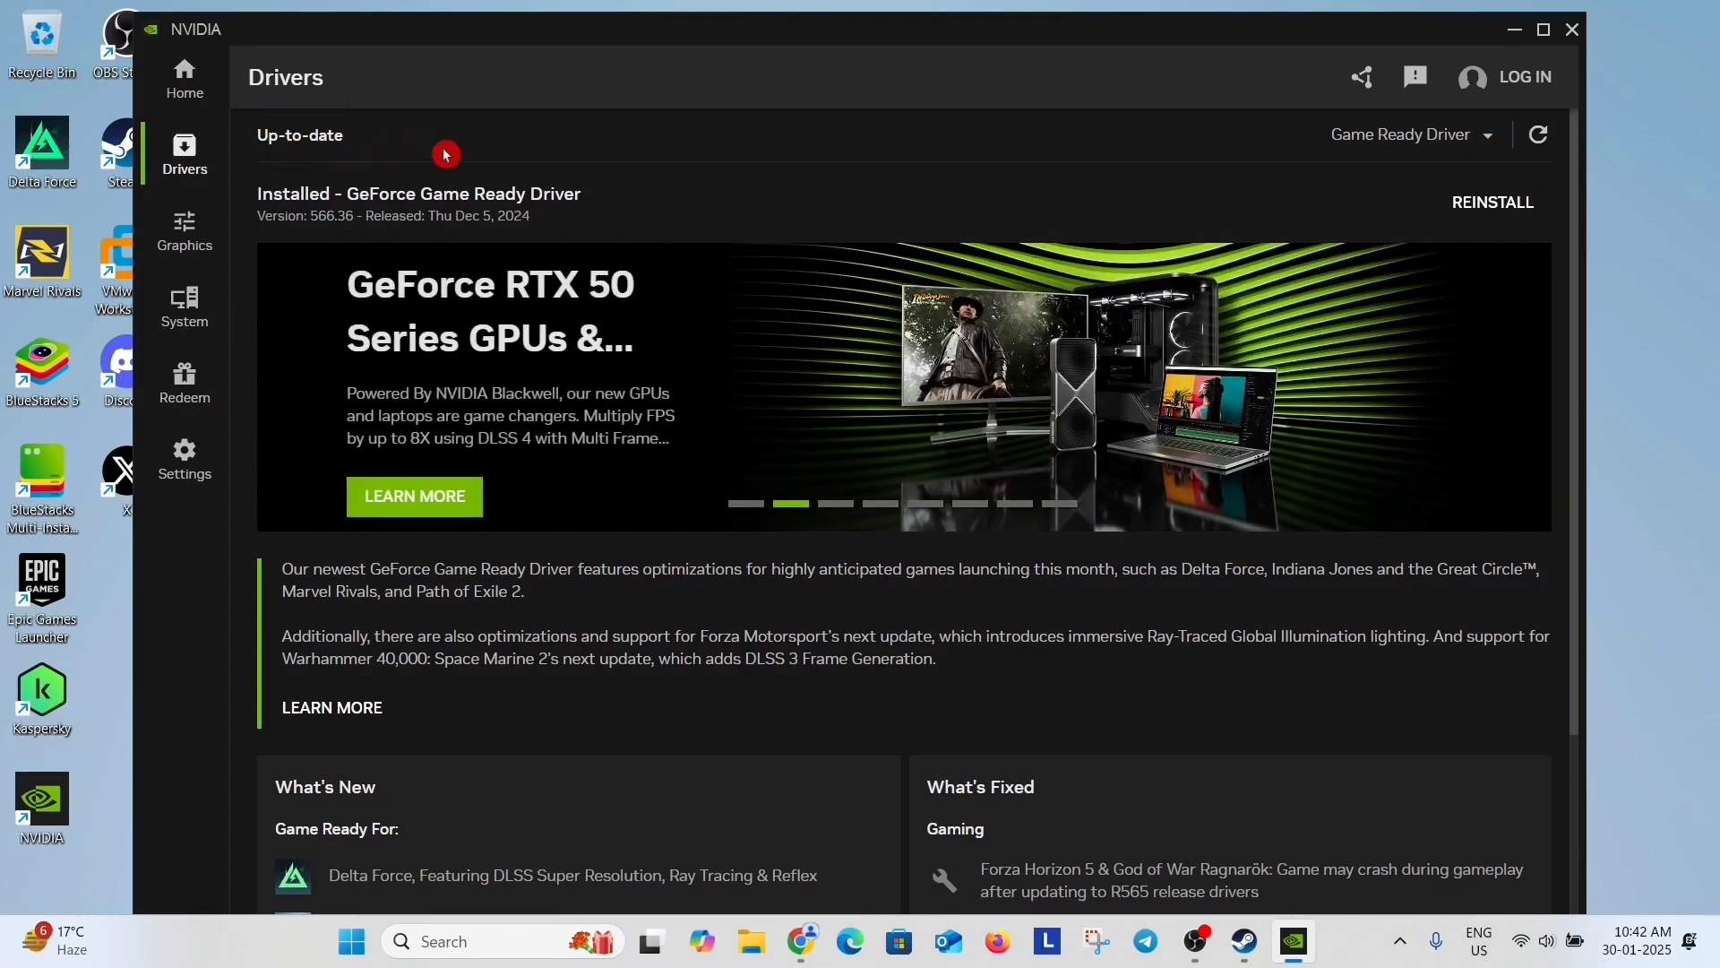
{"action": "mouse_move", "coordinate": [1537, 133]}
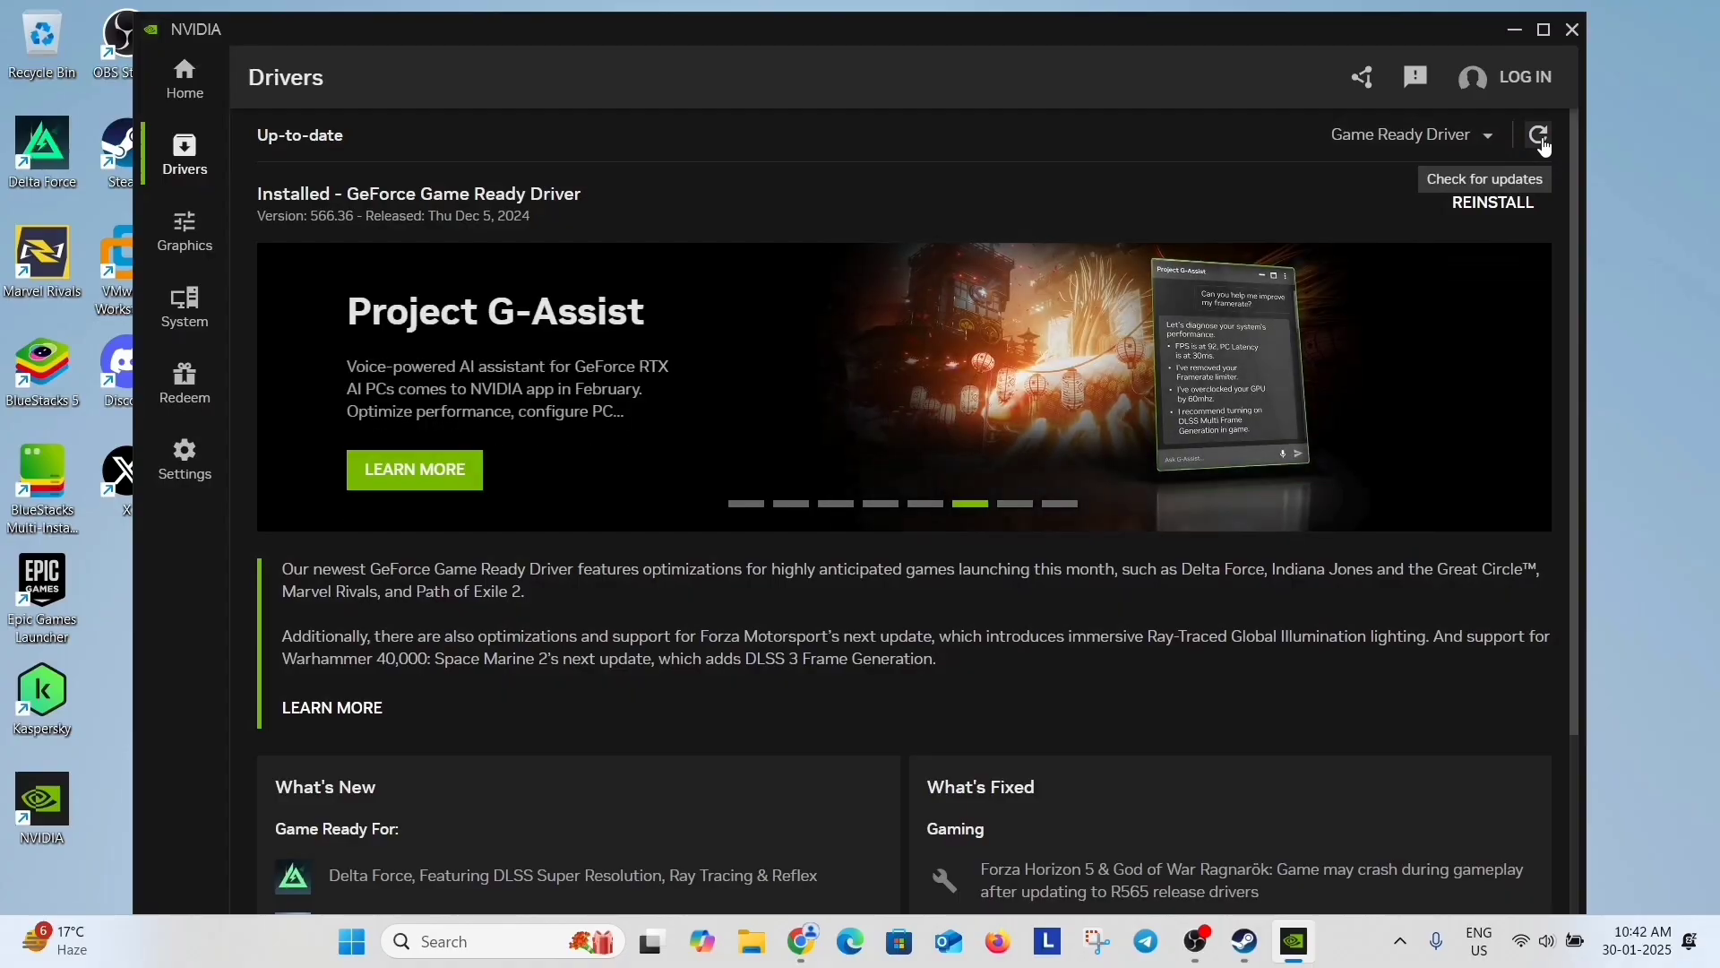
{"action": "left_click", "coordinate": [1571, 30]}
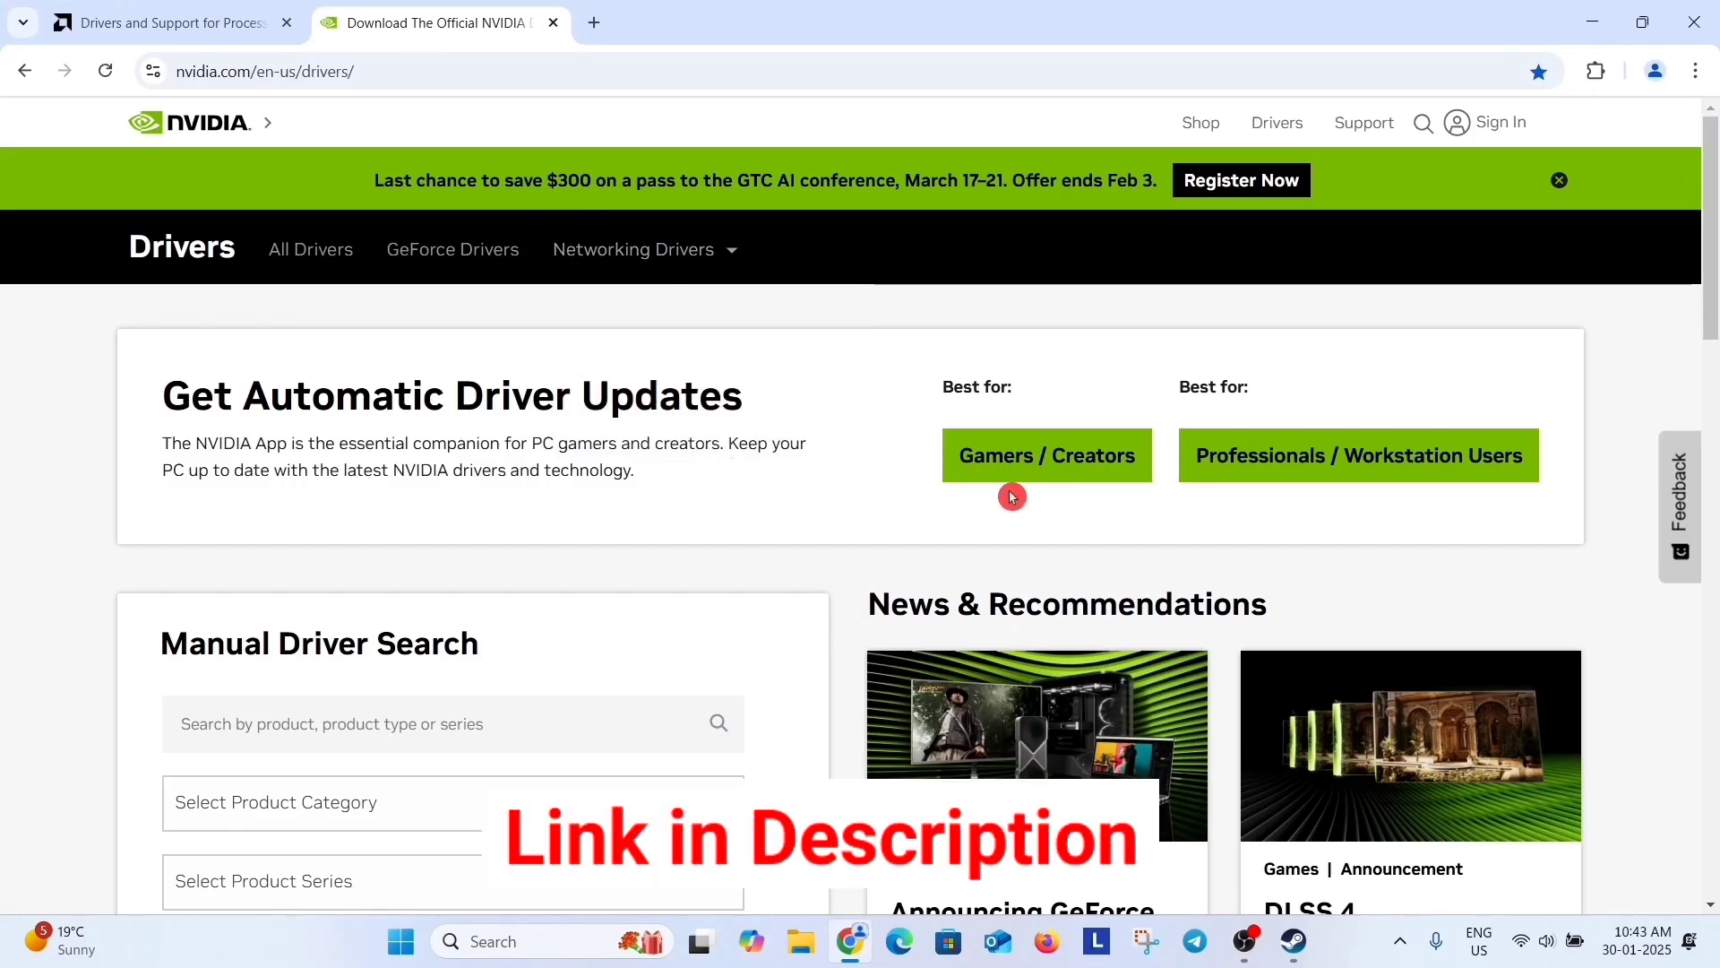
{"action": "mouse_move", "coordinate": [1042, 466]}
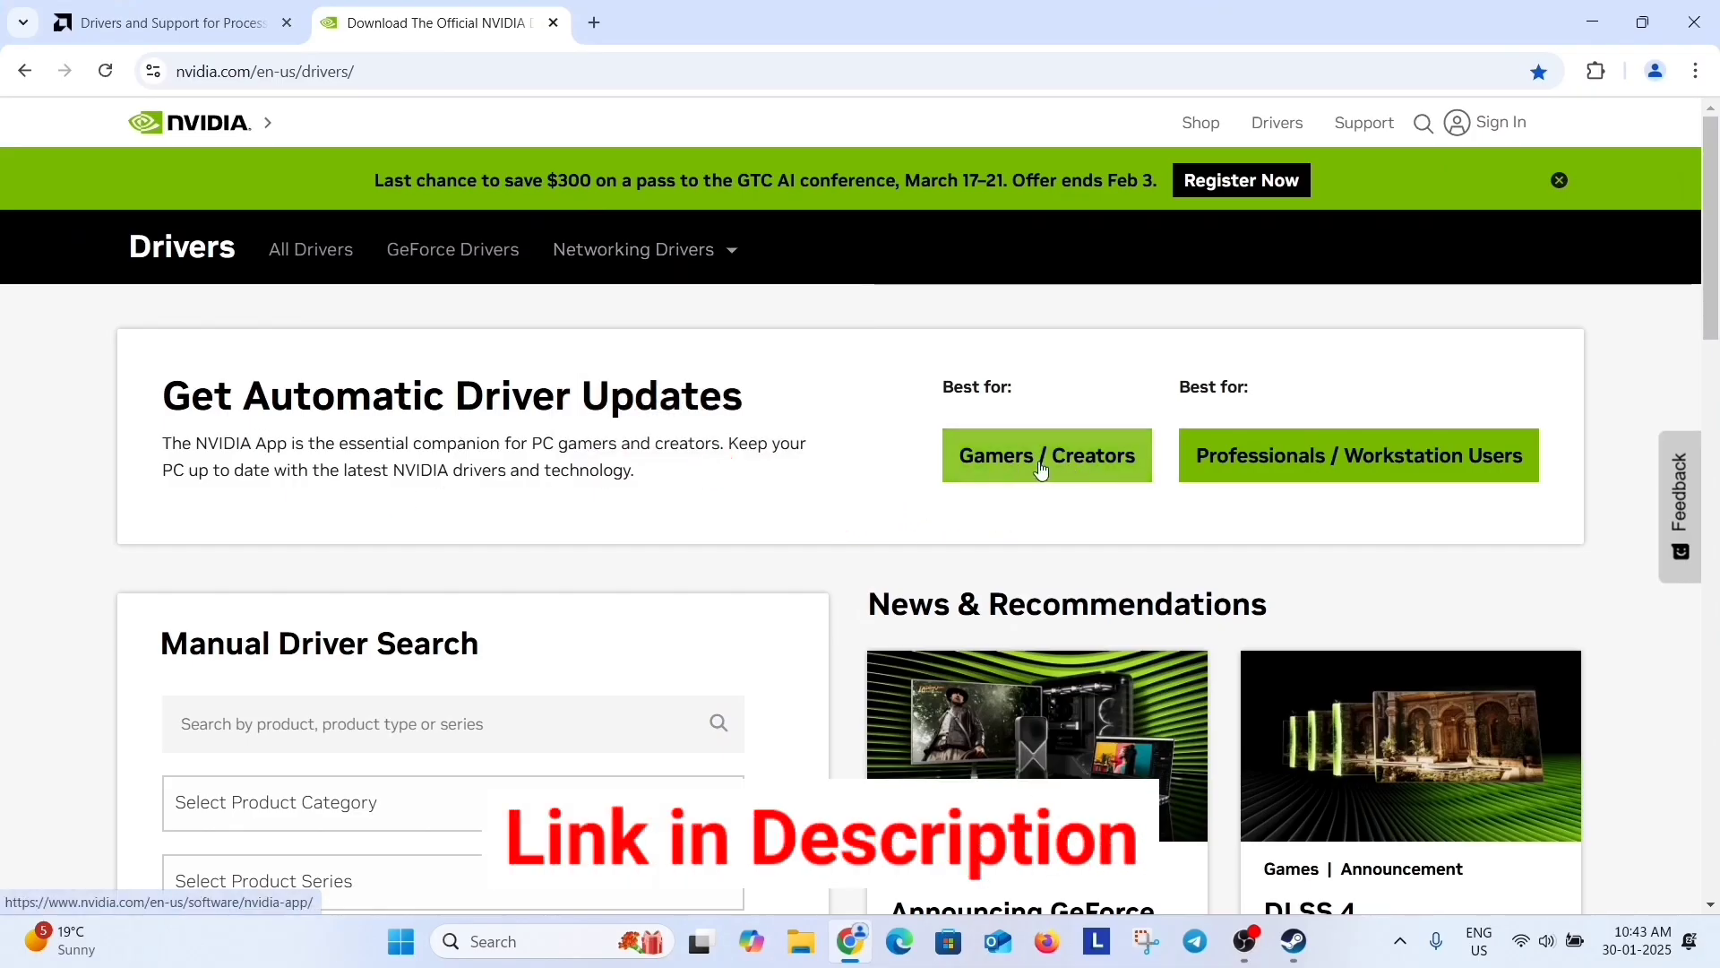
Step: Switch to AMD's drivers page and scroll to 'Search or Browse Drivers and Support by Product'
{"action": "scroll", "scroll_direction": "down", "scroll_amount": 3}
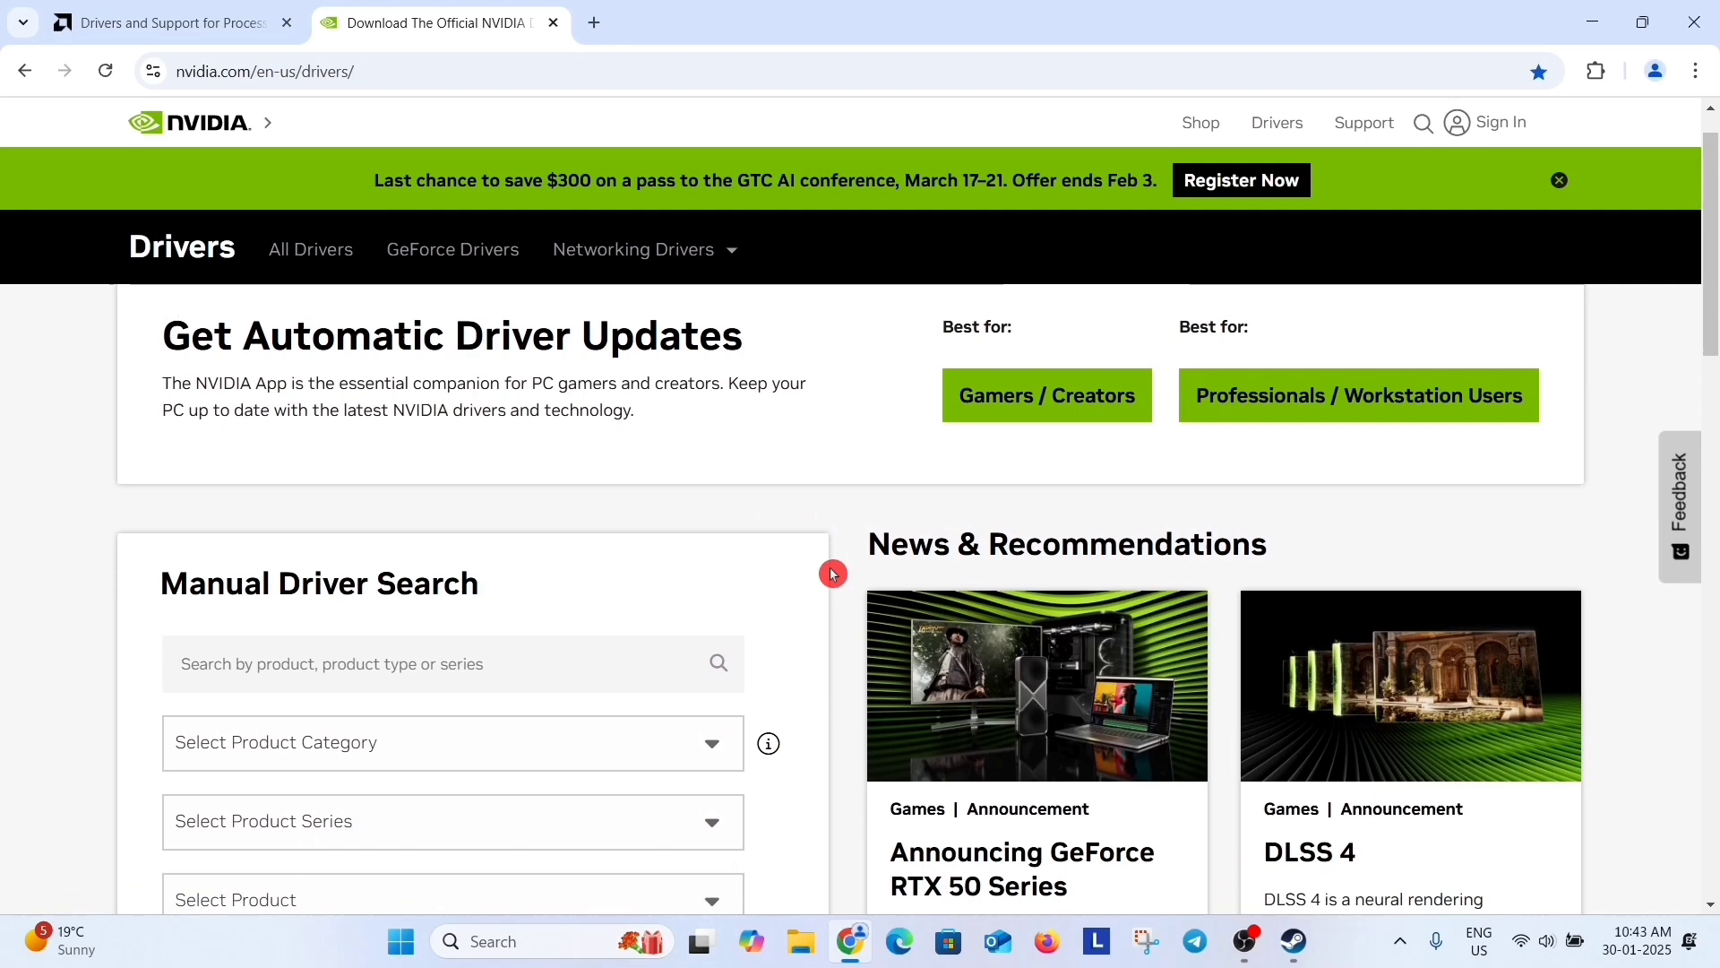
{"action": "scroll", "scroll_direction": "down", "scroll_amount": 3}
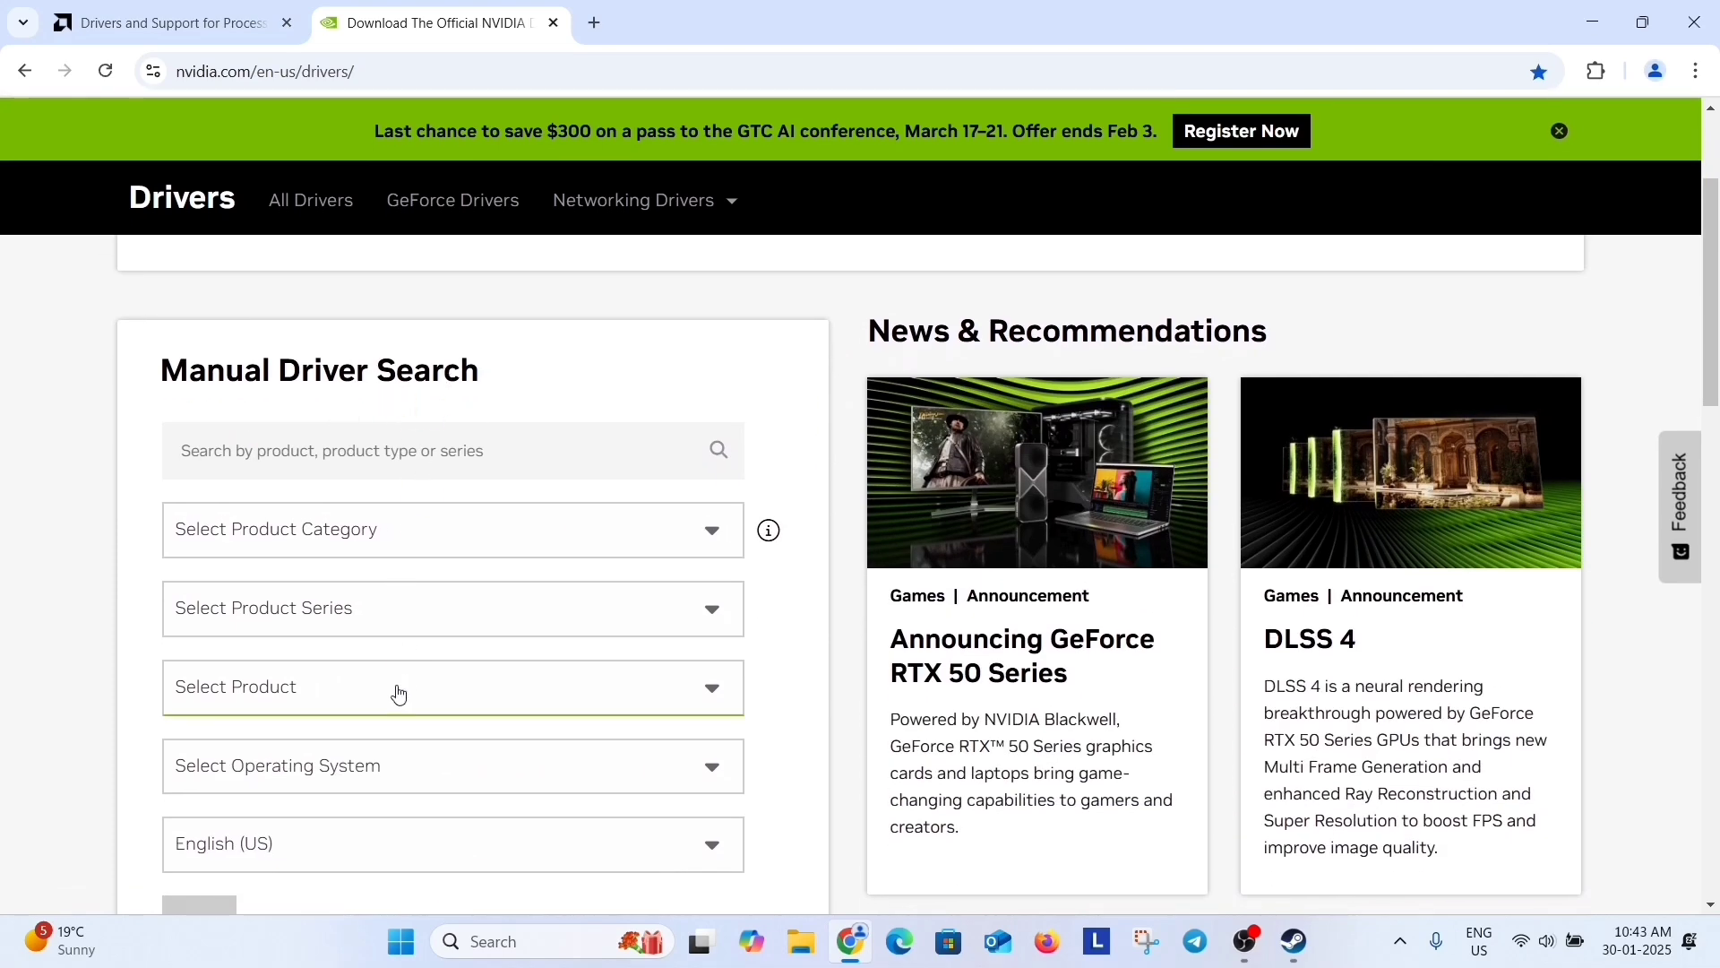
{"action": "mouse_move", "coordinate": [499, 307]}
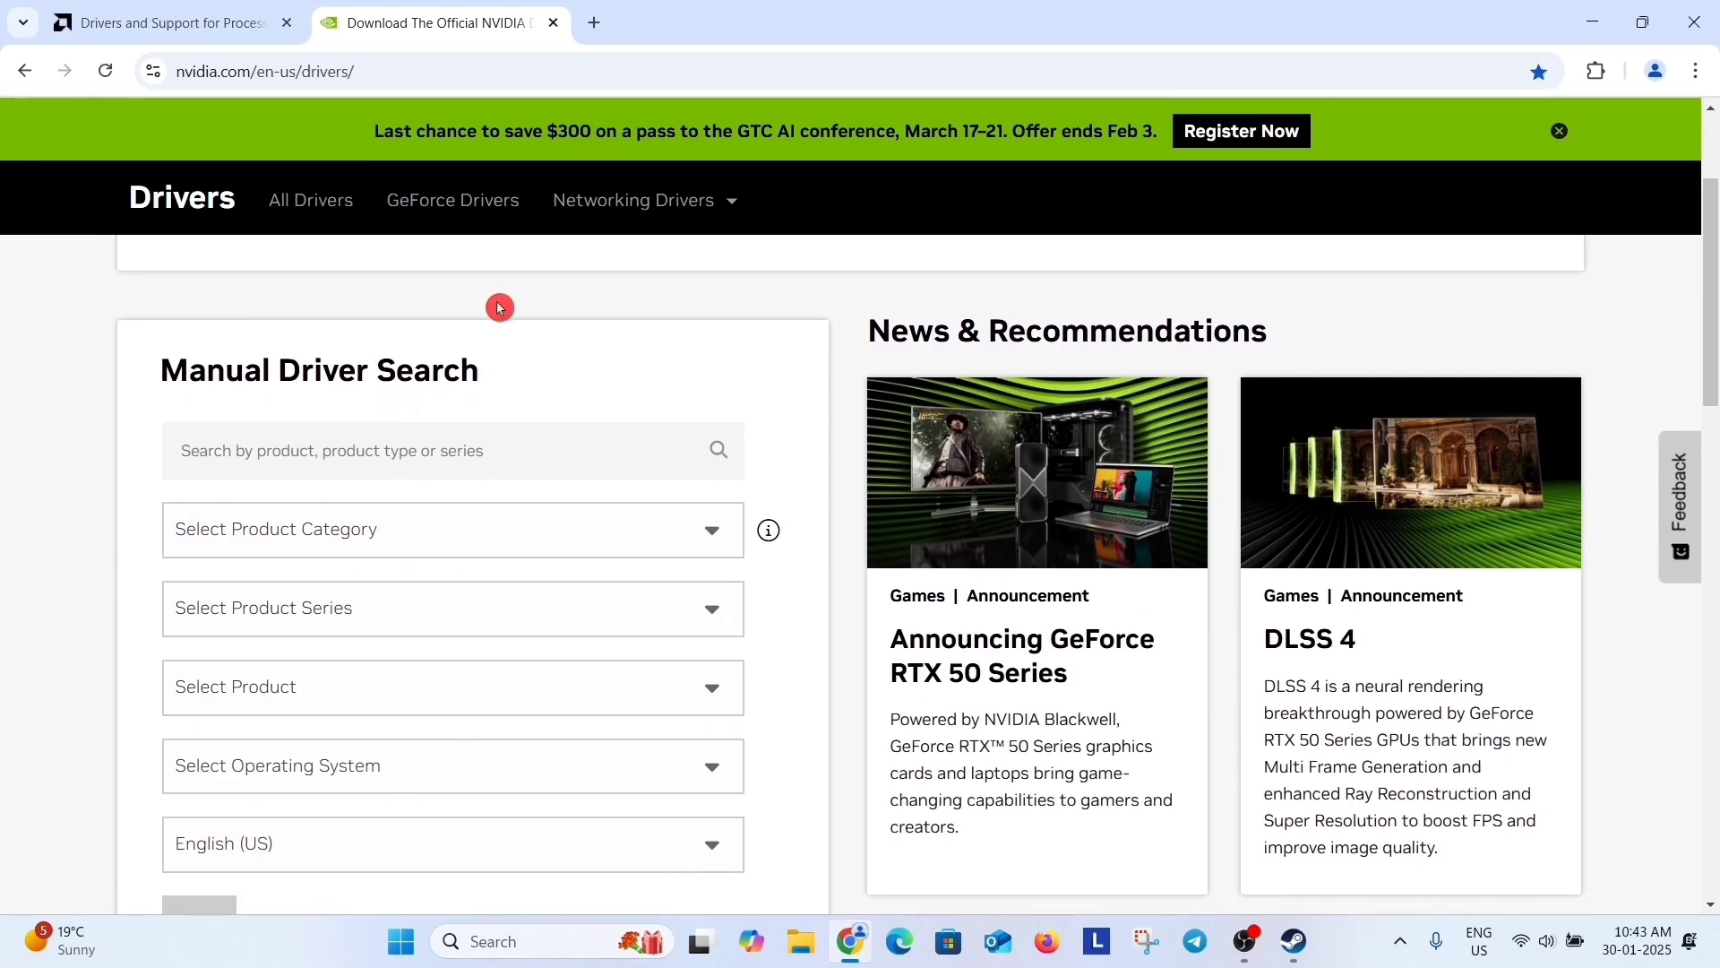
{"action": "left_click", "coordinate": [165, 22]}
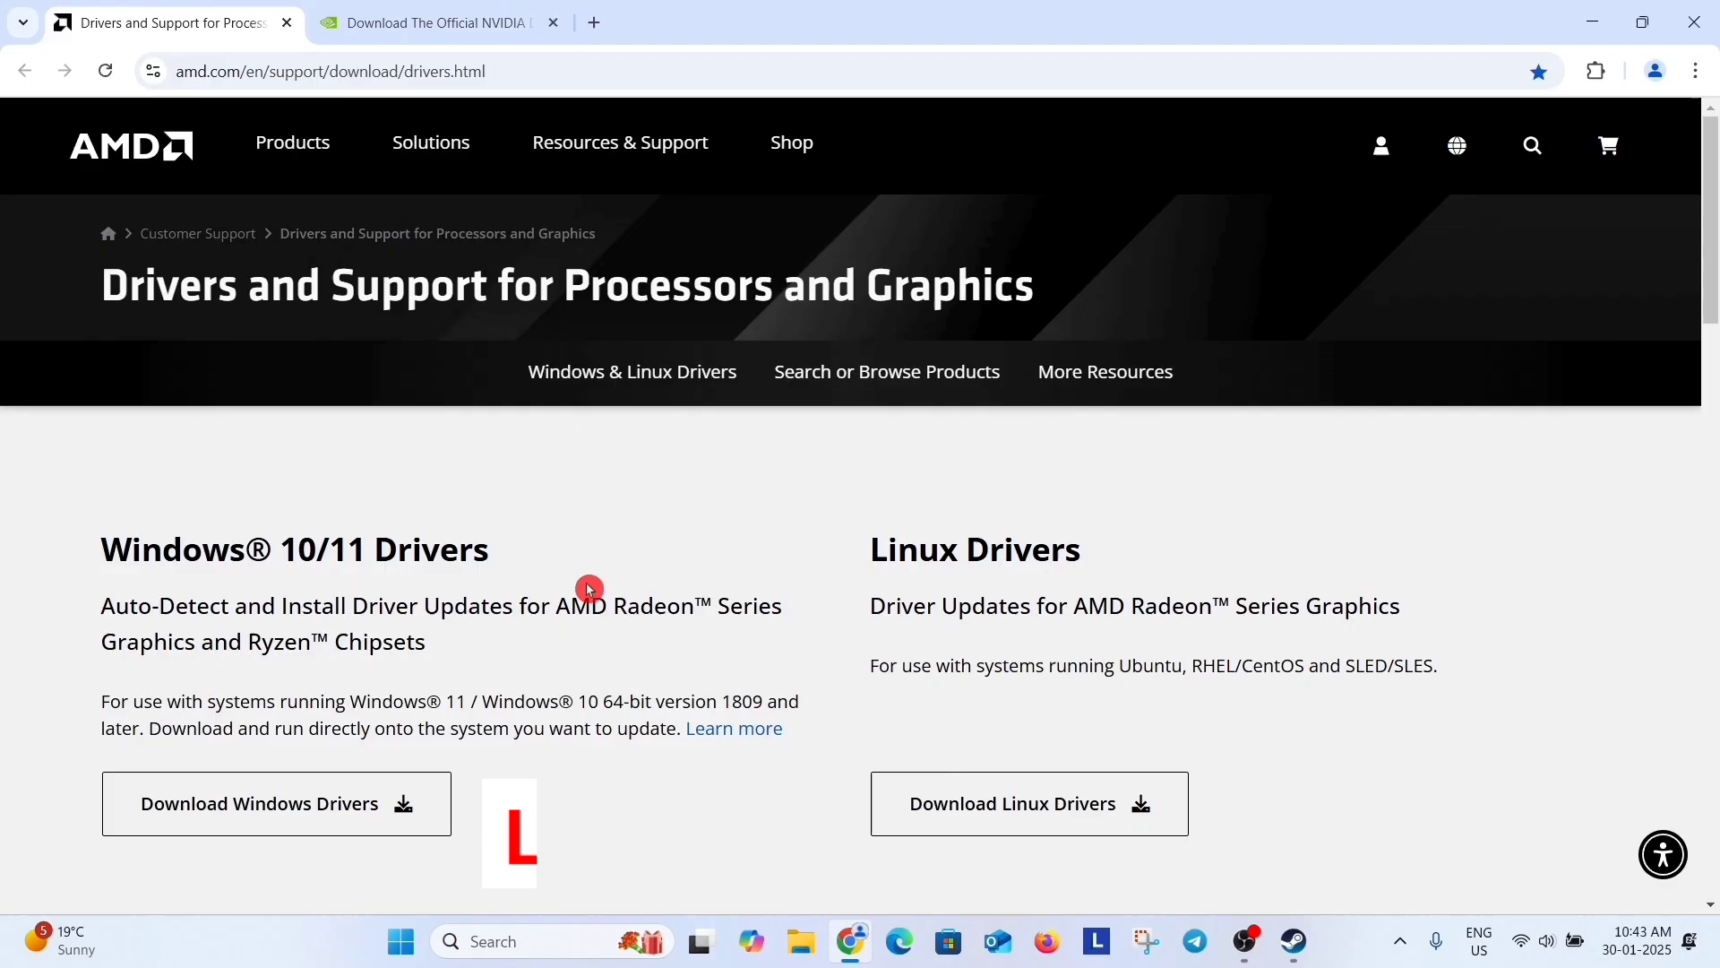
{"action": "scroll", "scroll_direction": "down", "scroll_amount": 3}
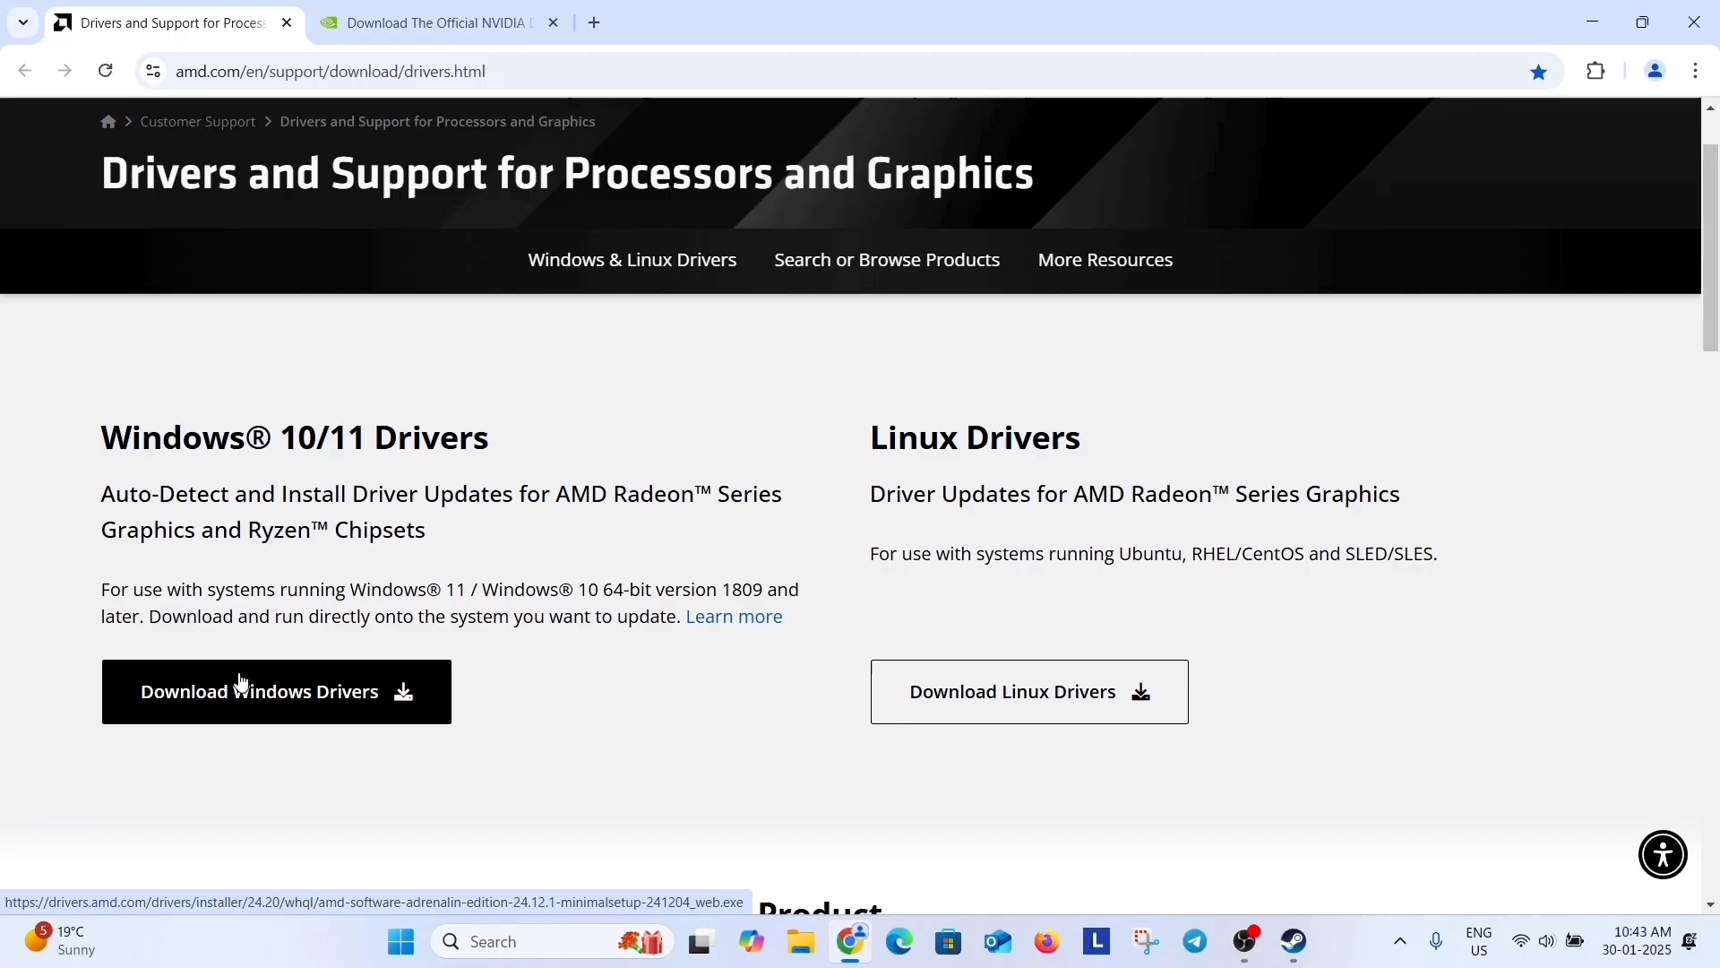
{"action": "scroll", "scroll_direction": "down", "scroll_amount": 3}
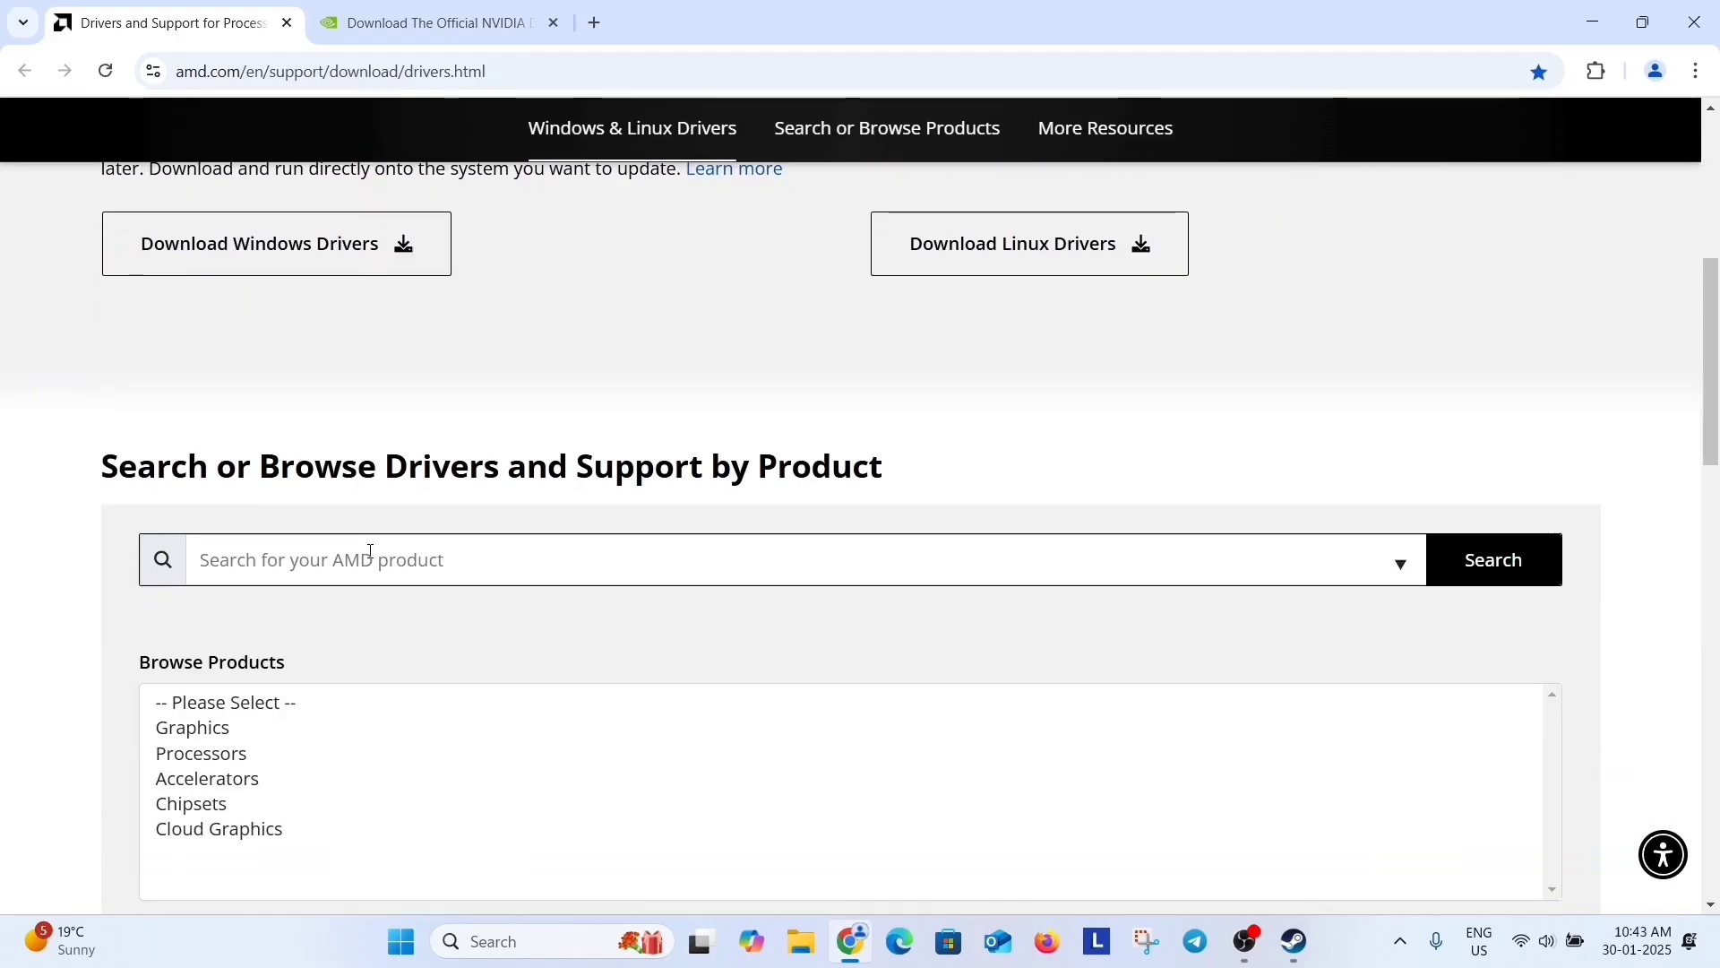
{"action": "mouse_move", "coordinate": [502, 562]}
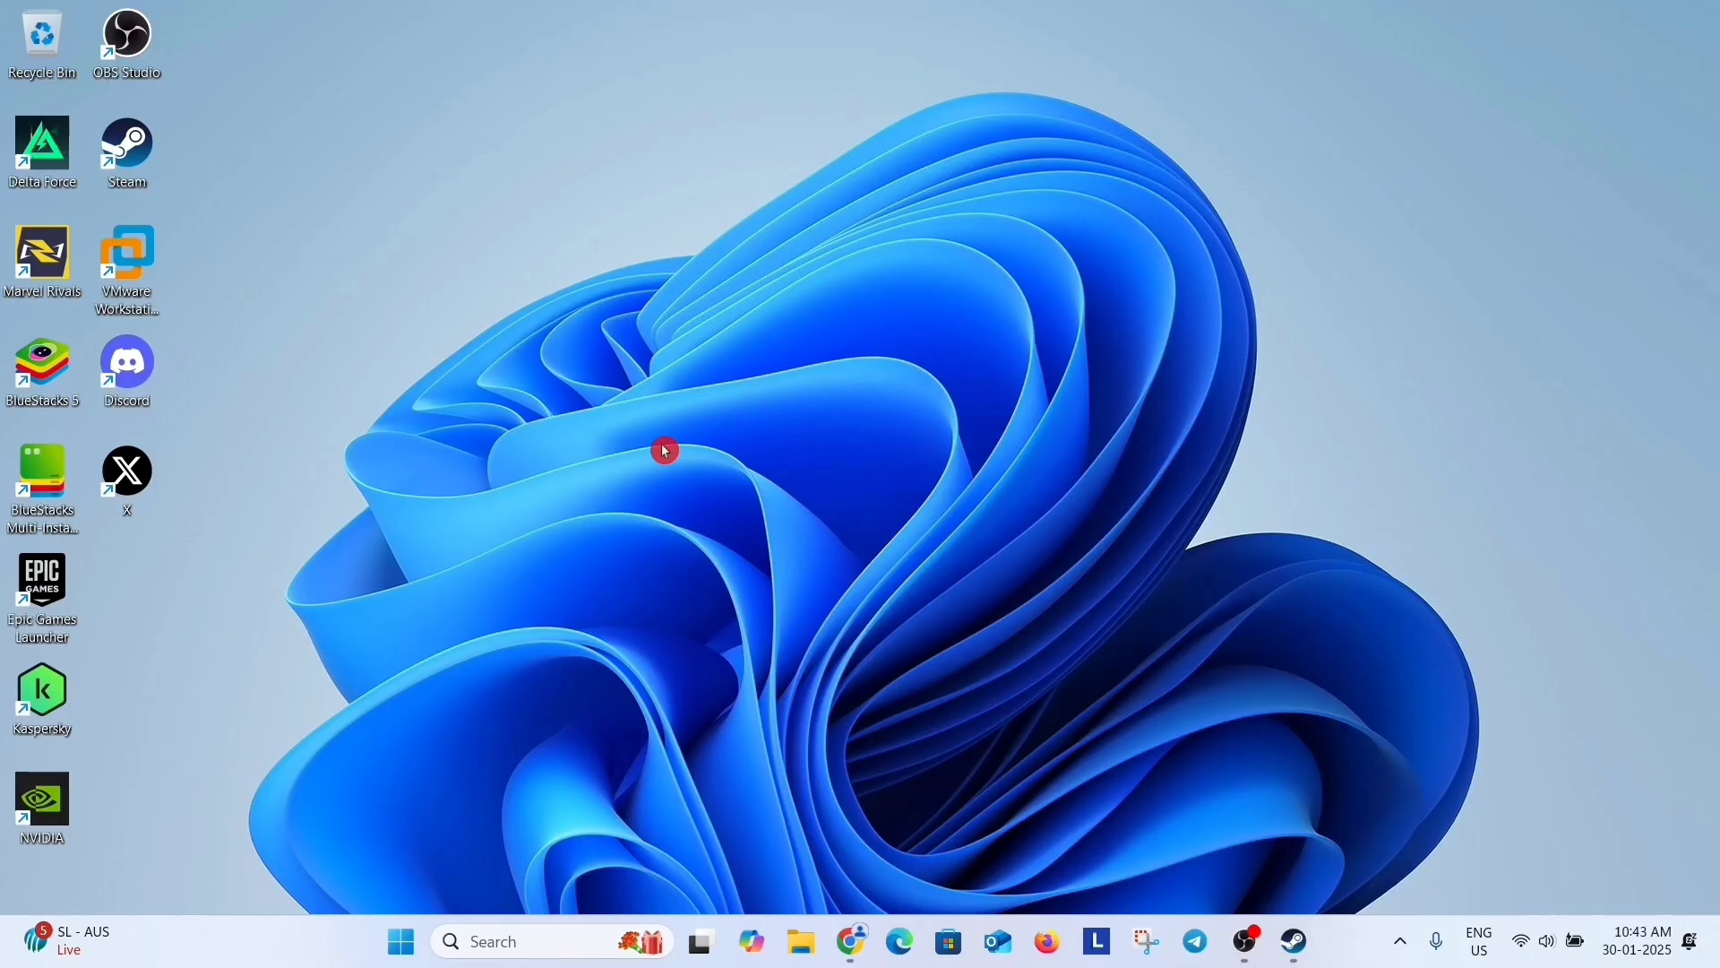
{"action": "mouse_move", "coordinate": [870, 517]}
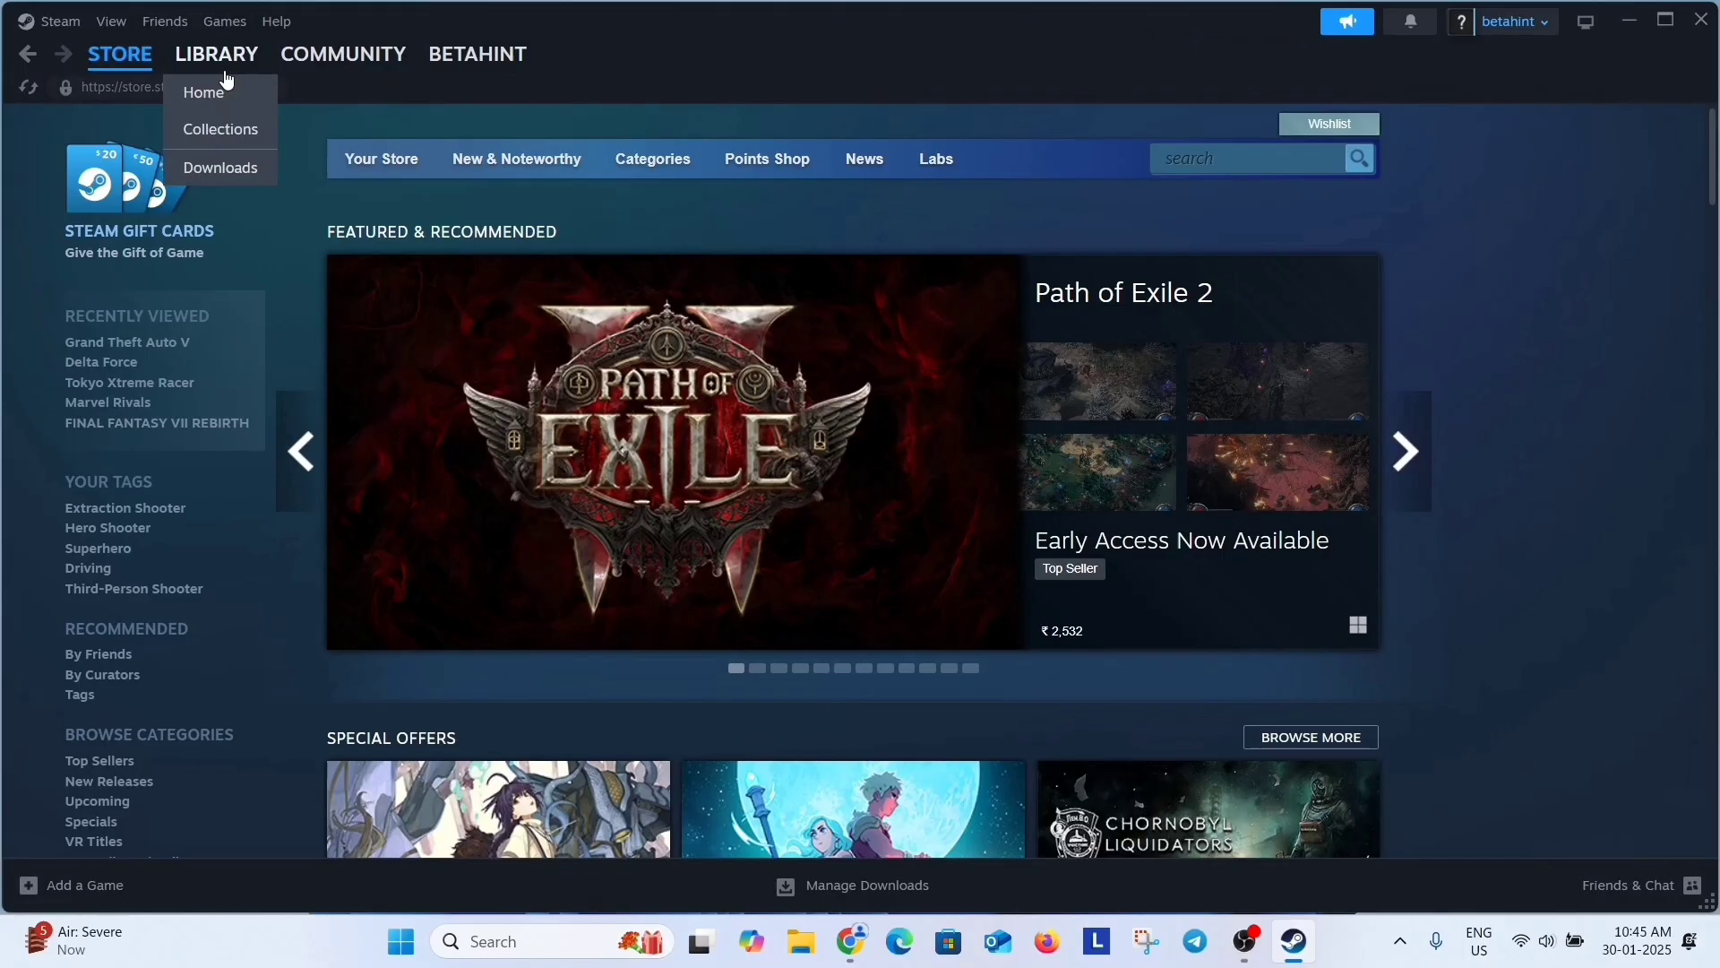
Step: In the Steam Library, give Marvel Rivals the launch option -dx11 via Properties
{"action": "left_click", "coordinate": [215, 54]}
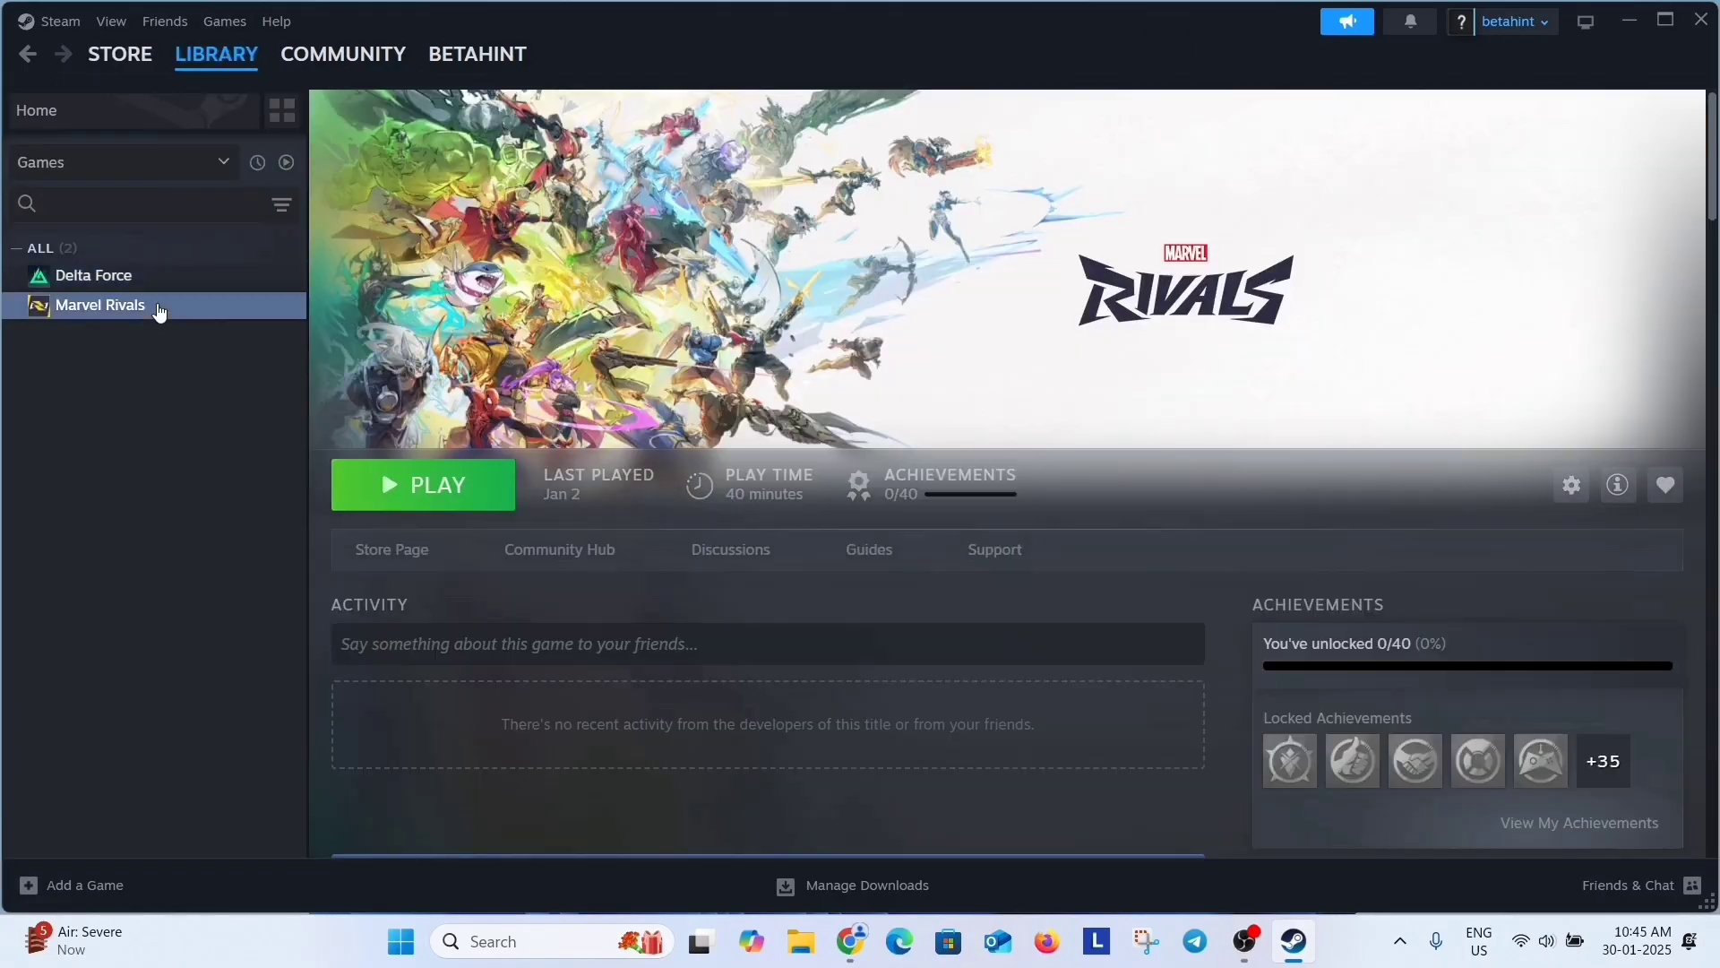
{"action": "right_click", "coordinate": [99, 304]}
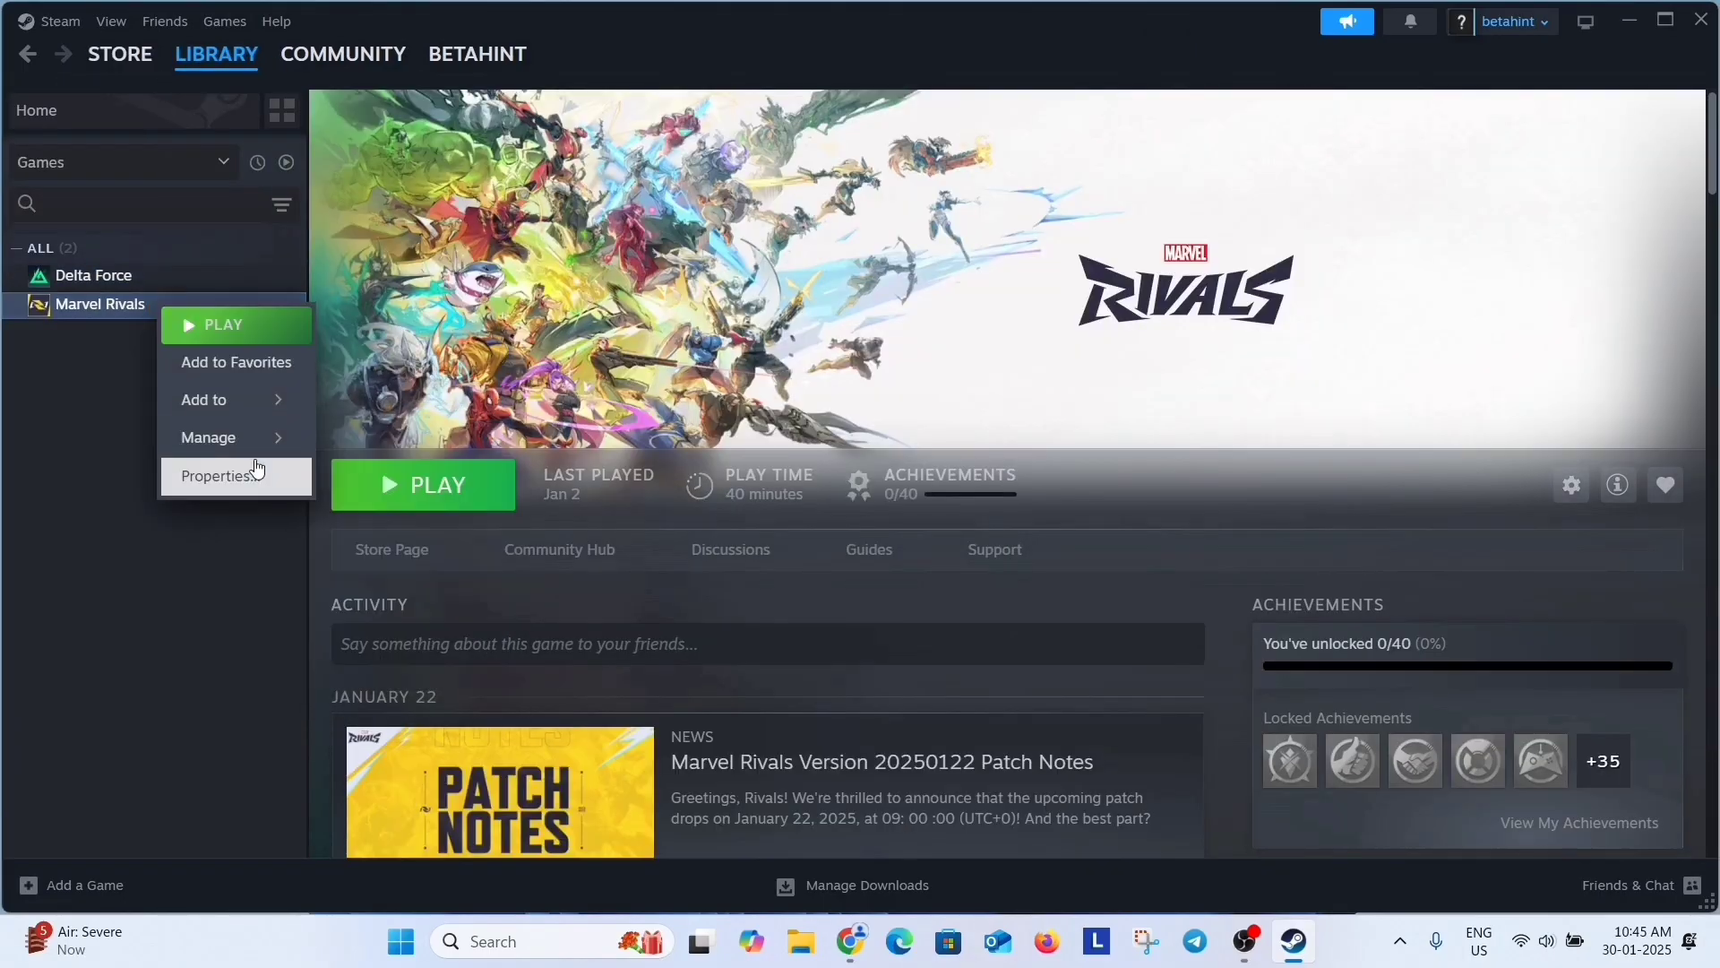
{"action": "left_click", "coordinate": [219, 475]}
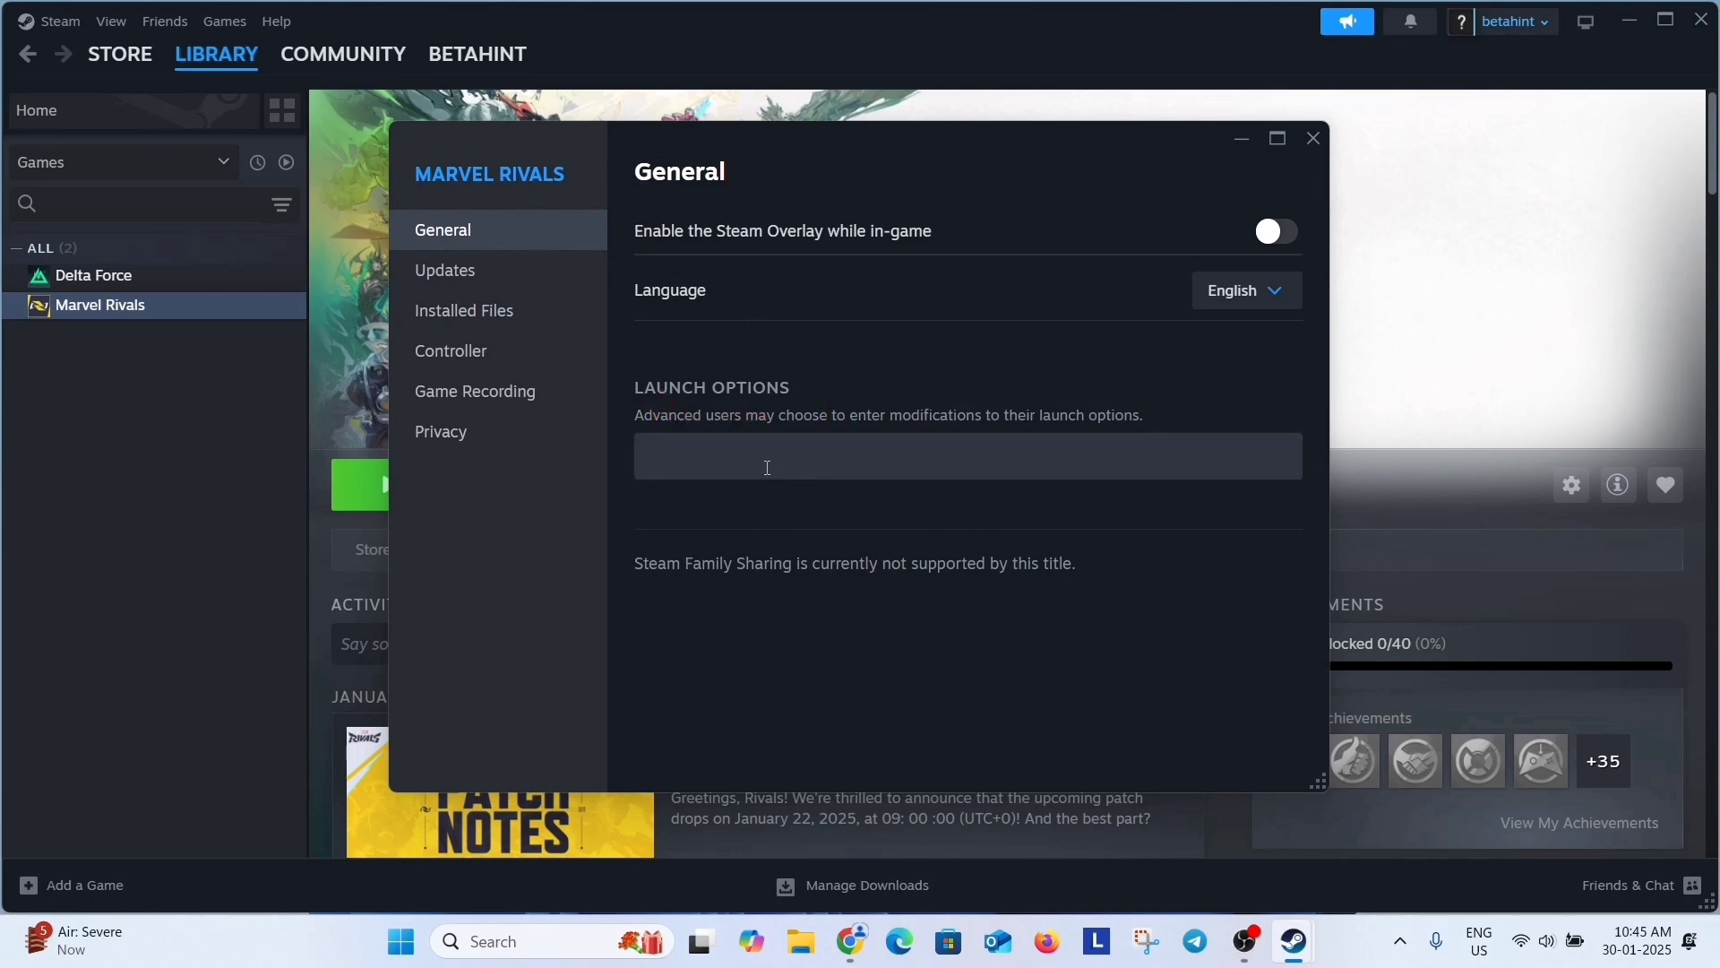
{"action": "type", "text": "-"}
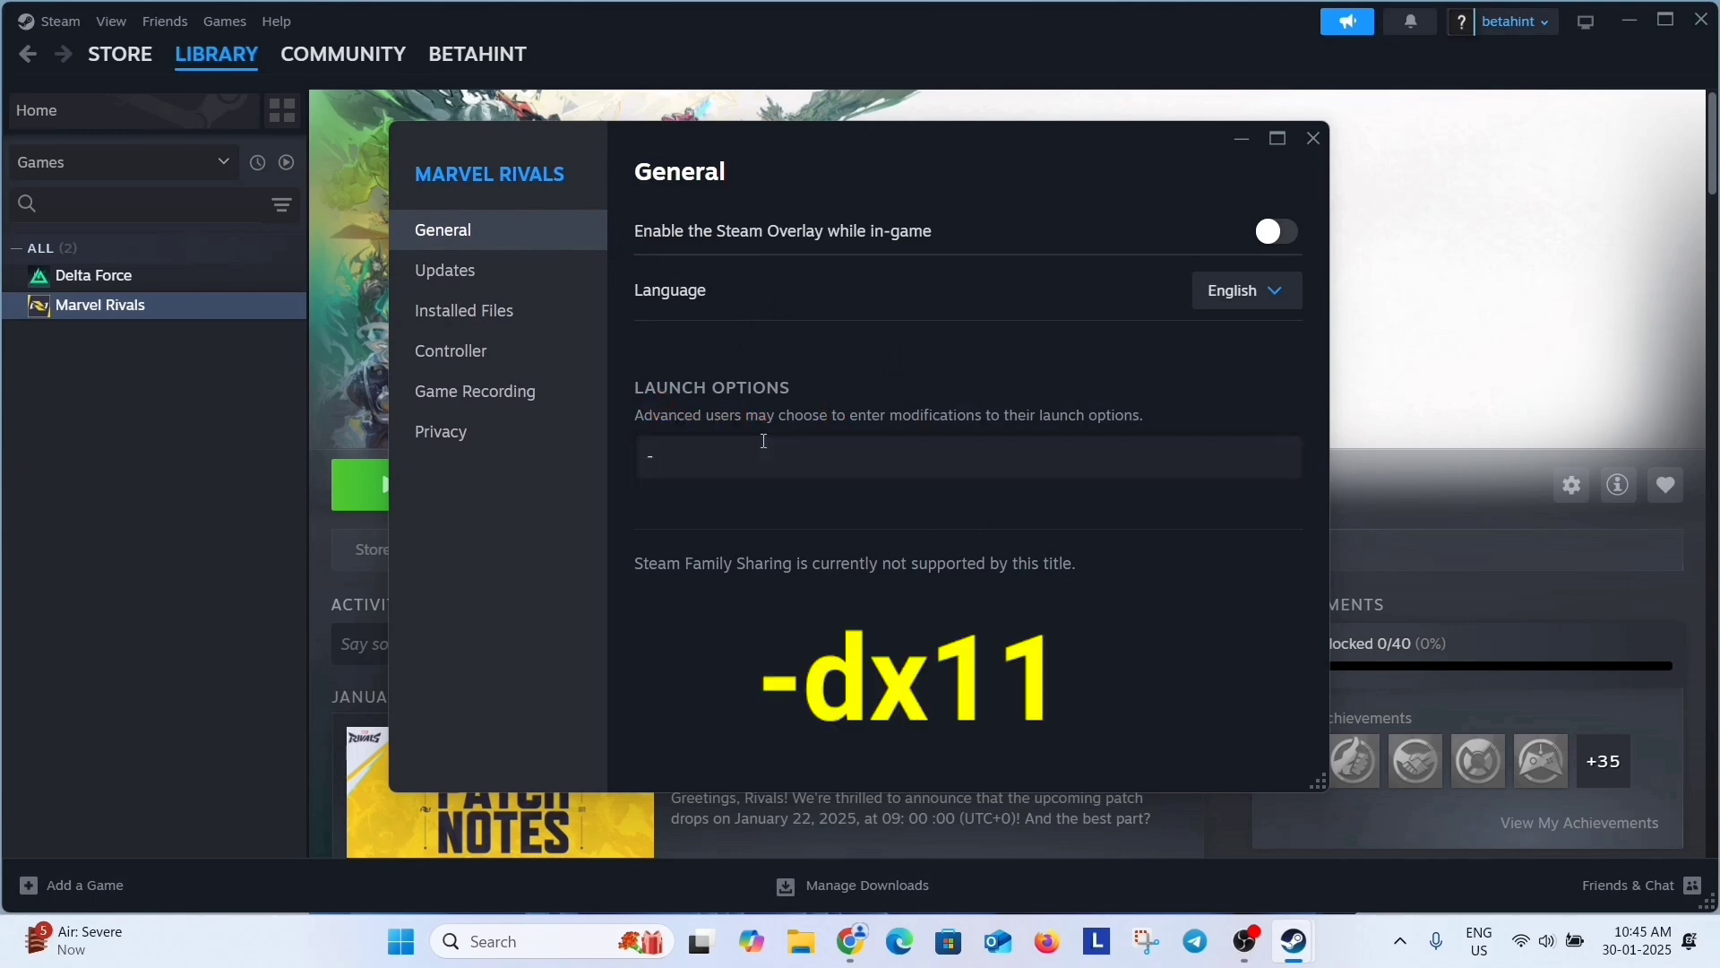
{"action": "type", "text": "dx11"}
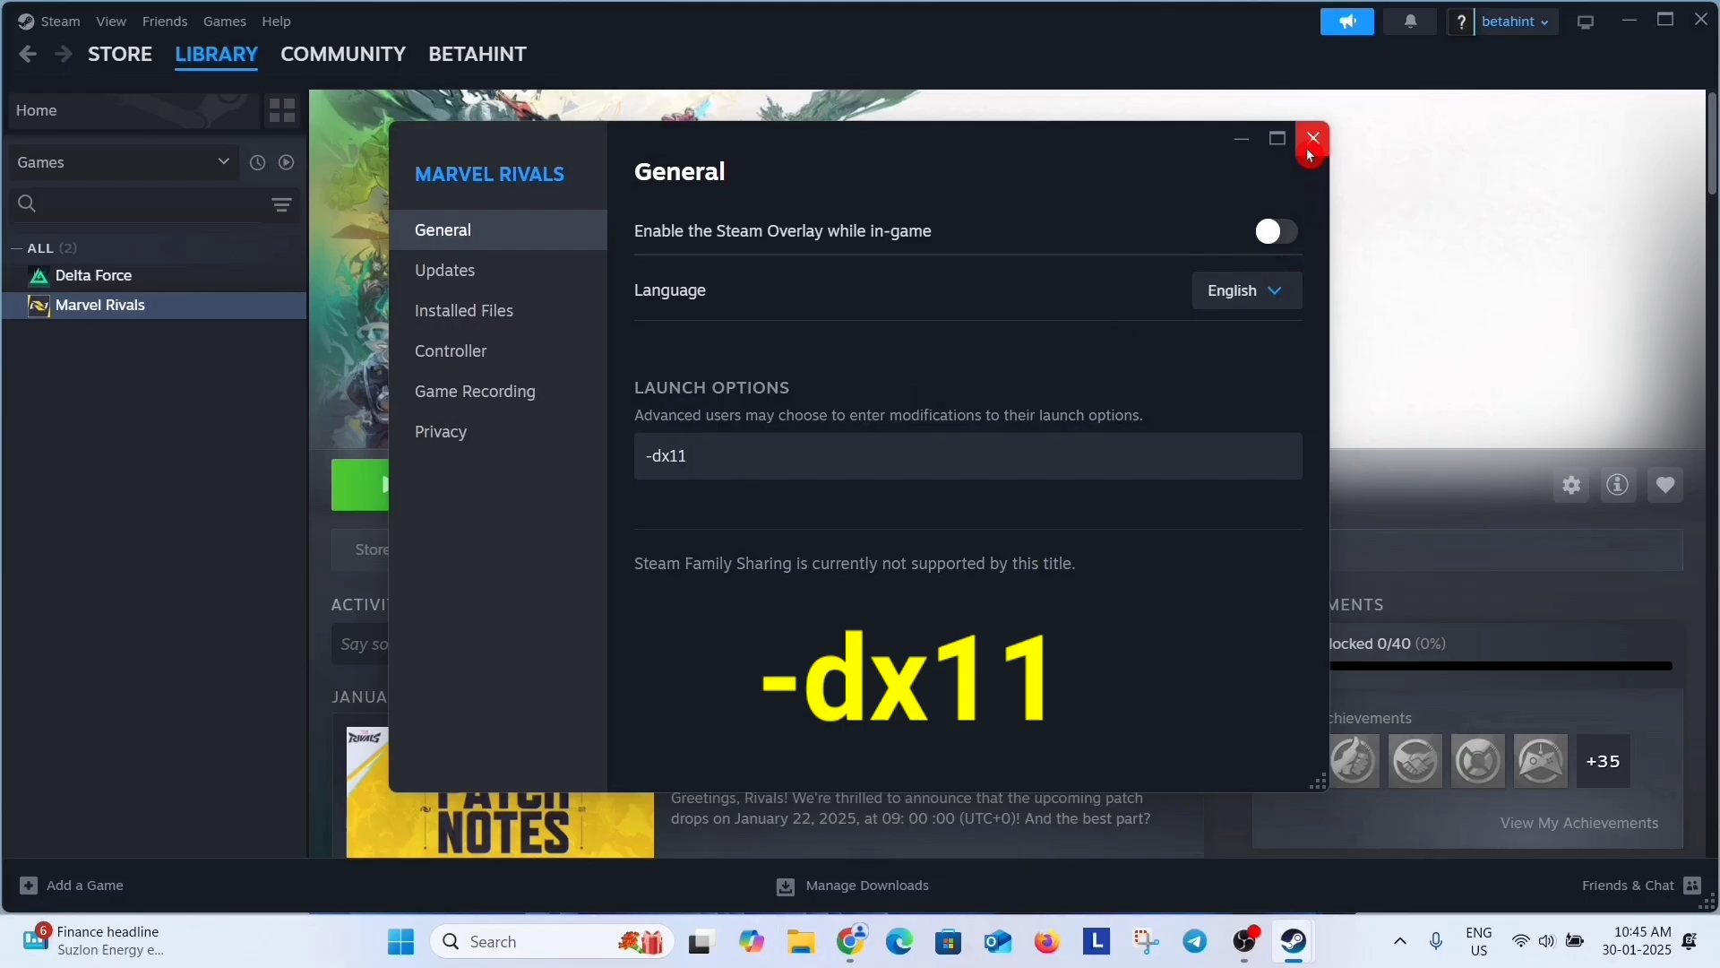
{"action": "left_click", "coordinate": [1312, 138]}
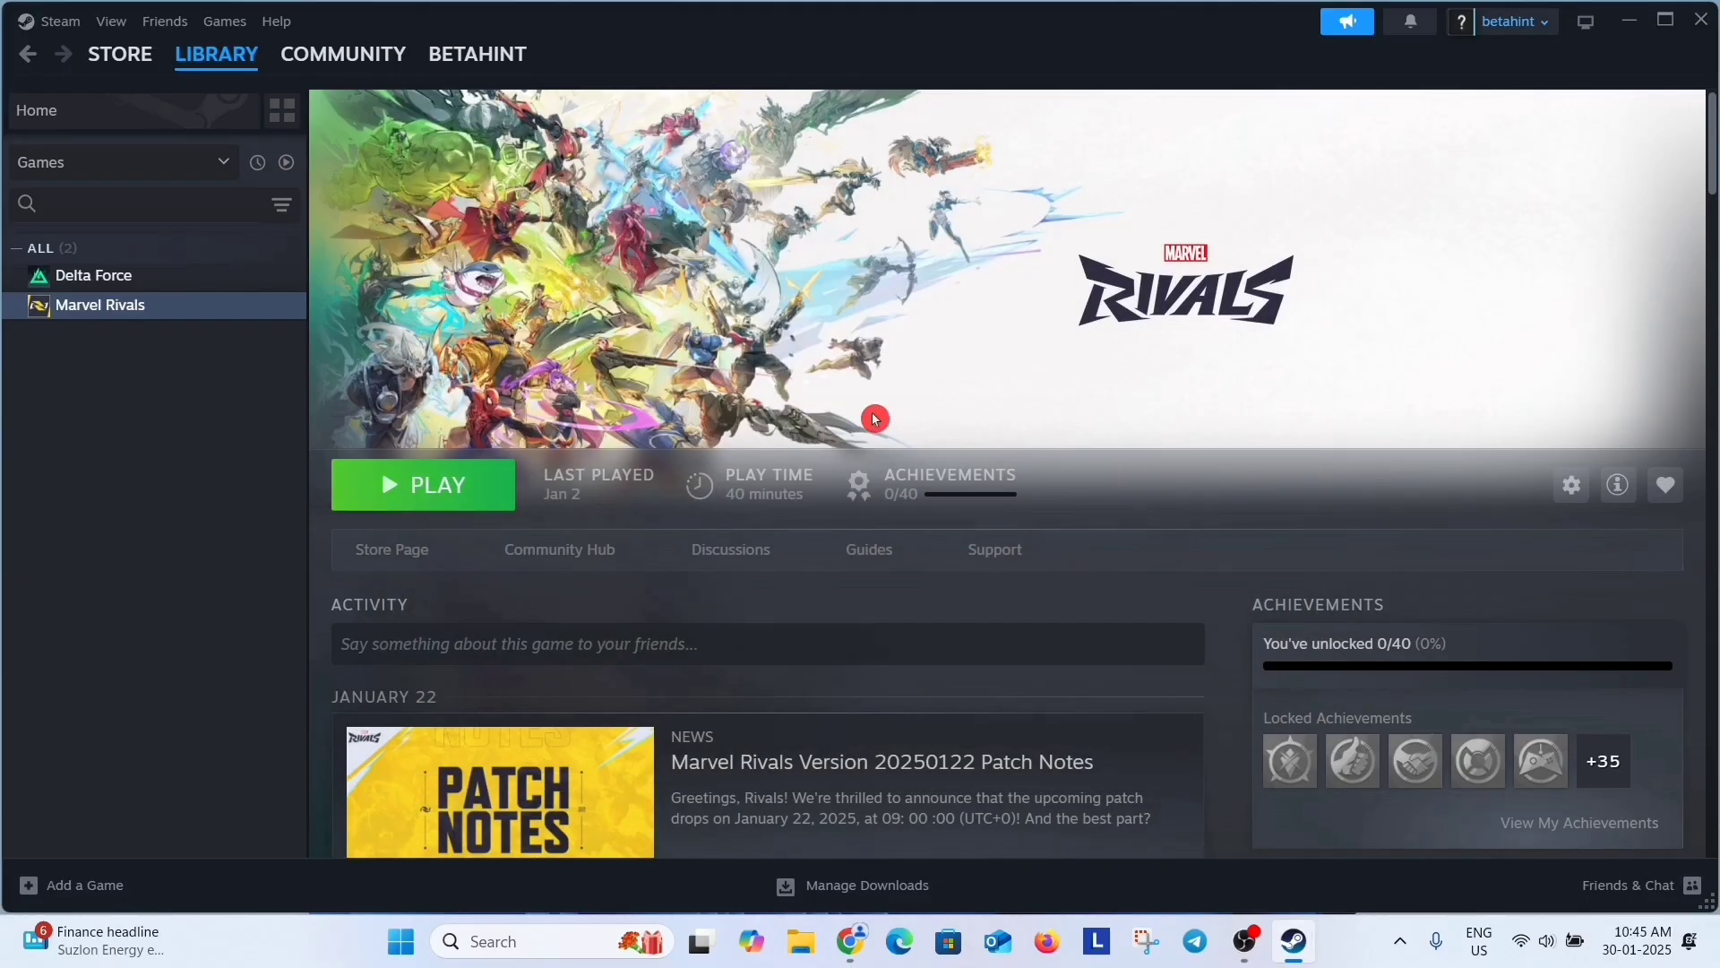
Step: Edit Marvel Rivals' Launch Options from -dx11 to -d3d11 and close Properties
{"action": "right_click", "coordinate": [100, 304]}
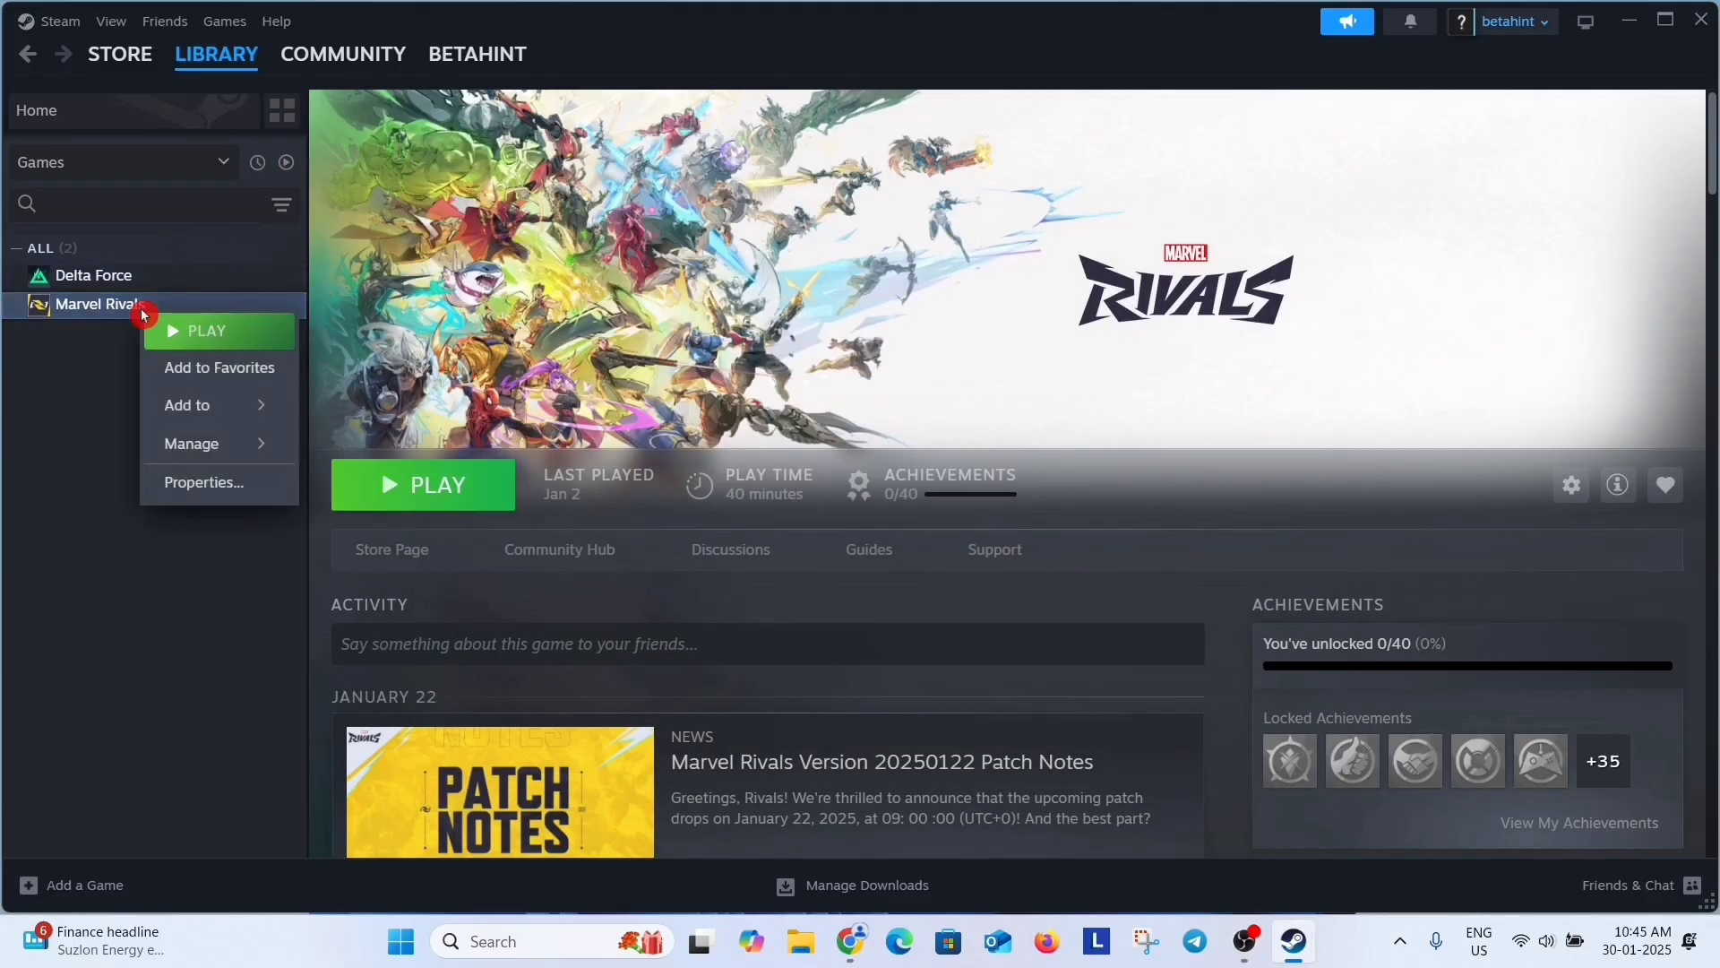
{"action": "left_click", "coordinate": [202, 482]}
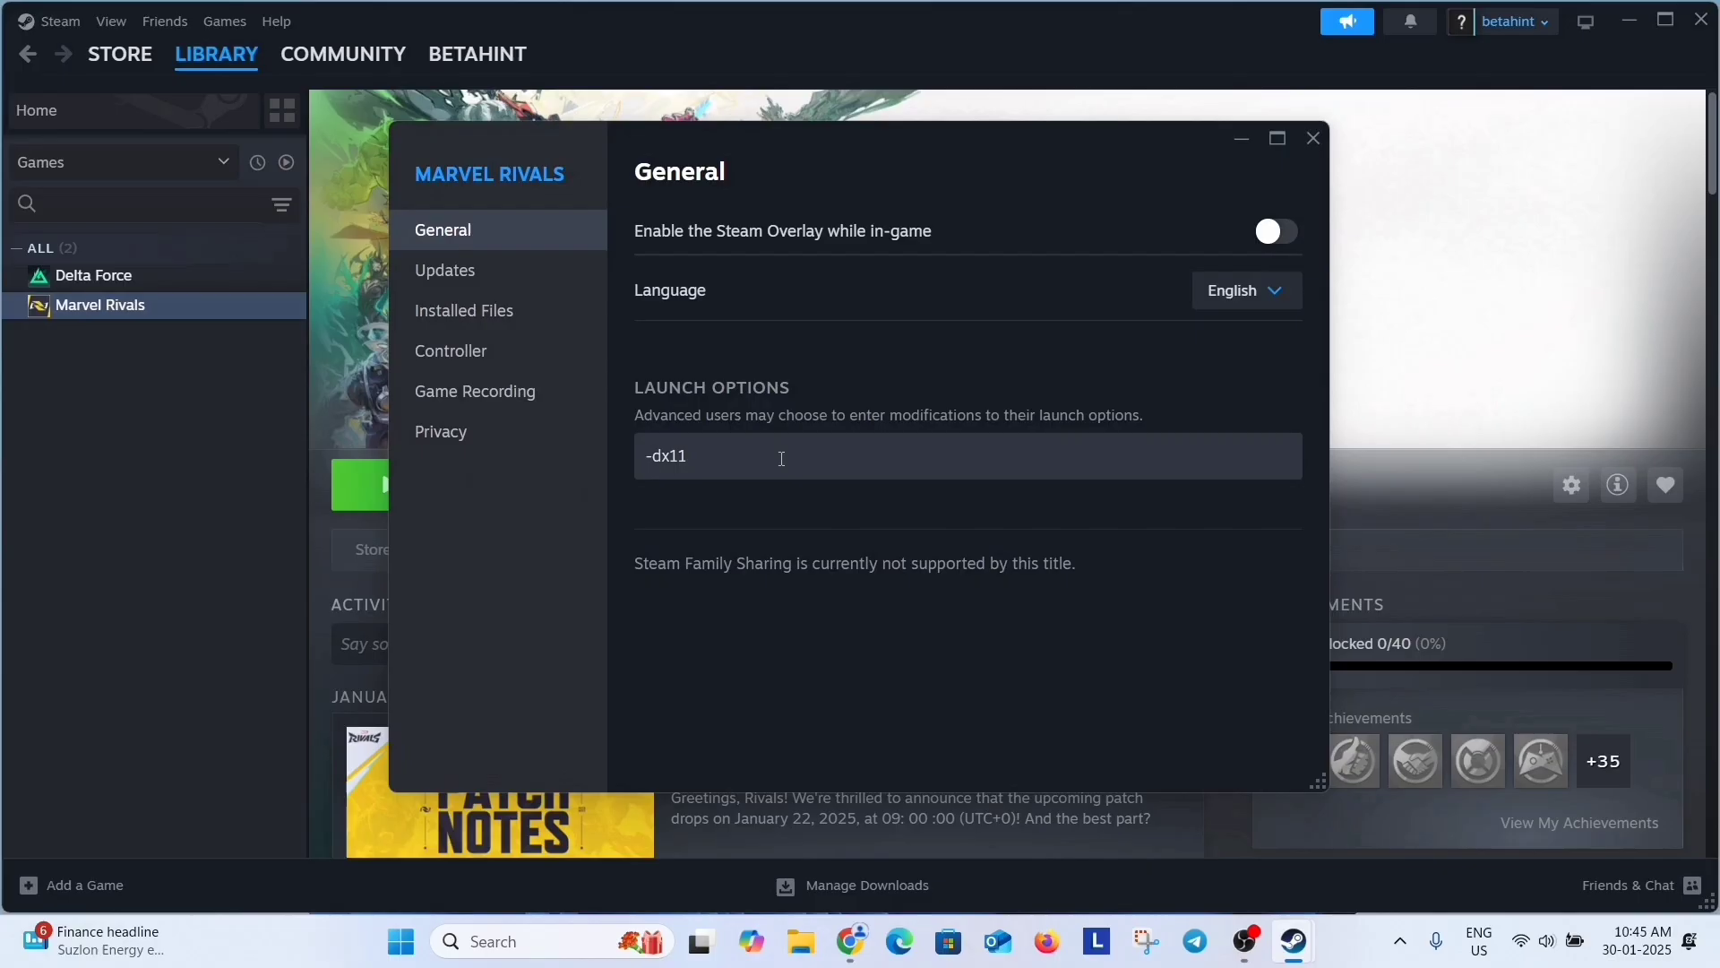
{"action": "key", "text": "BackSpace"}
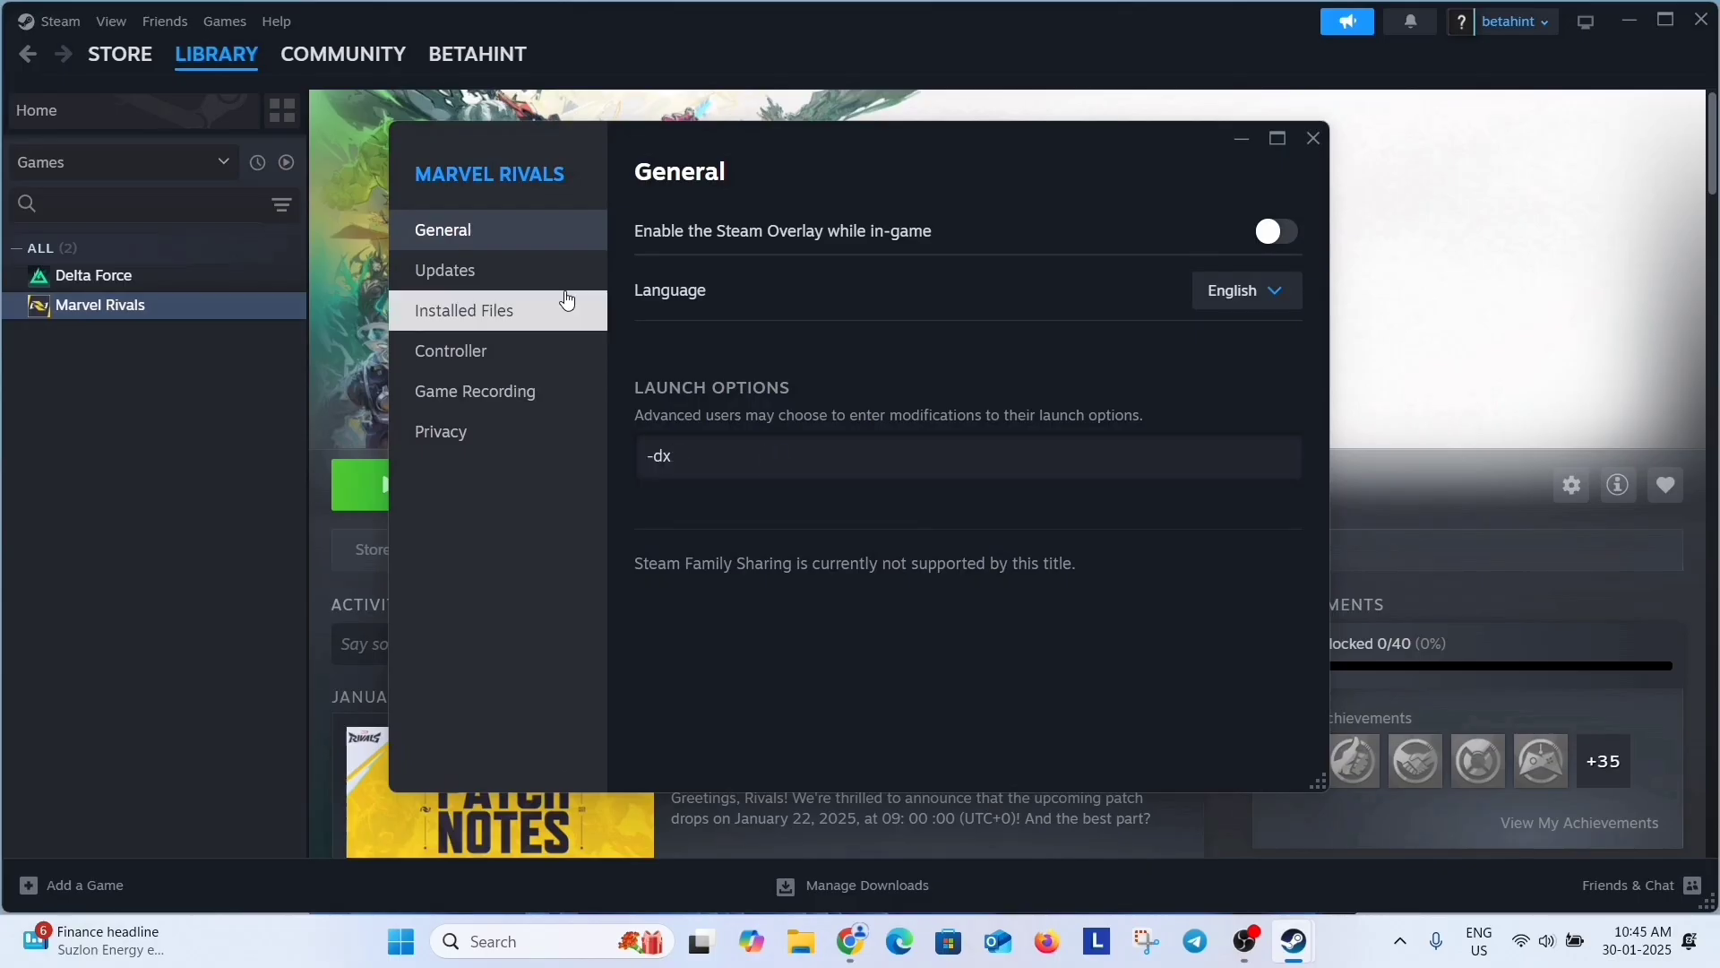
{"action": "key", "text": "Backspace"}
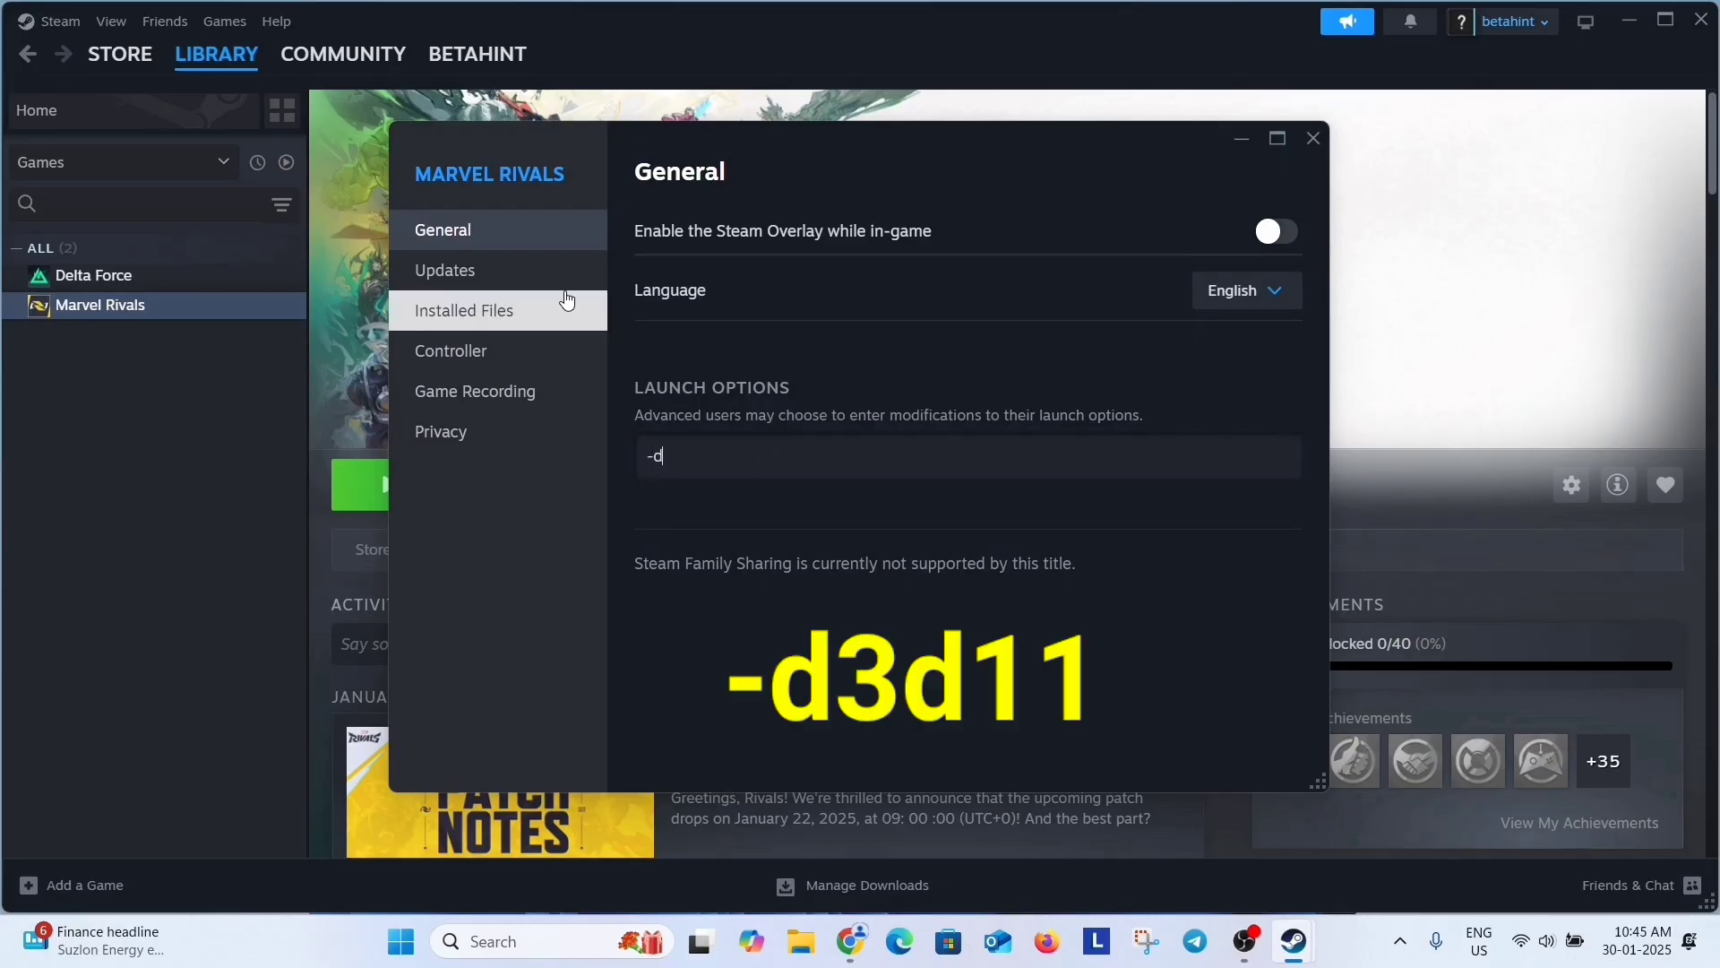
{"action": "type", "text": "3d11"}
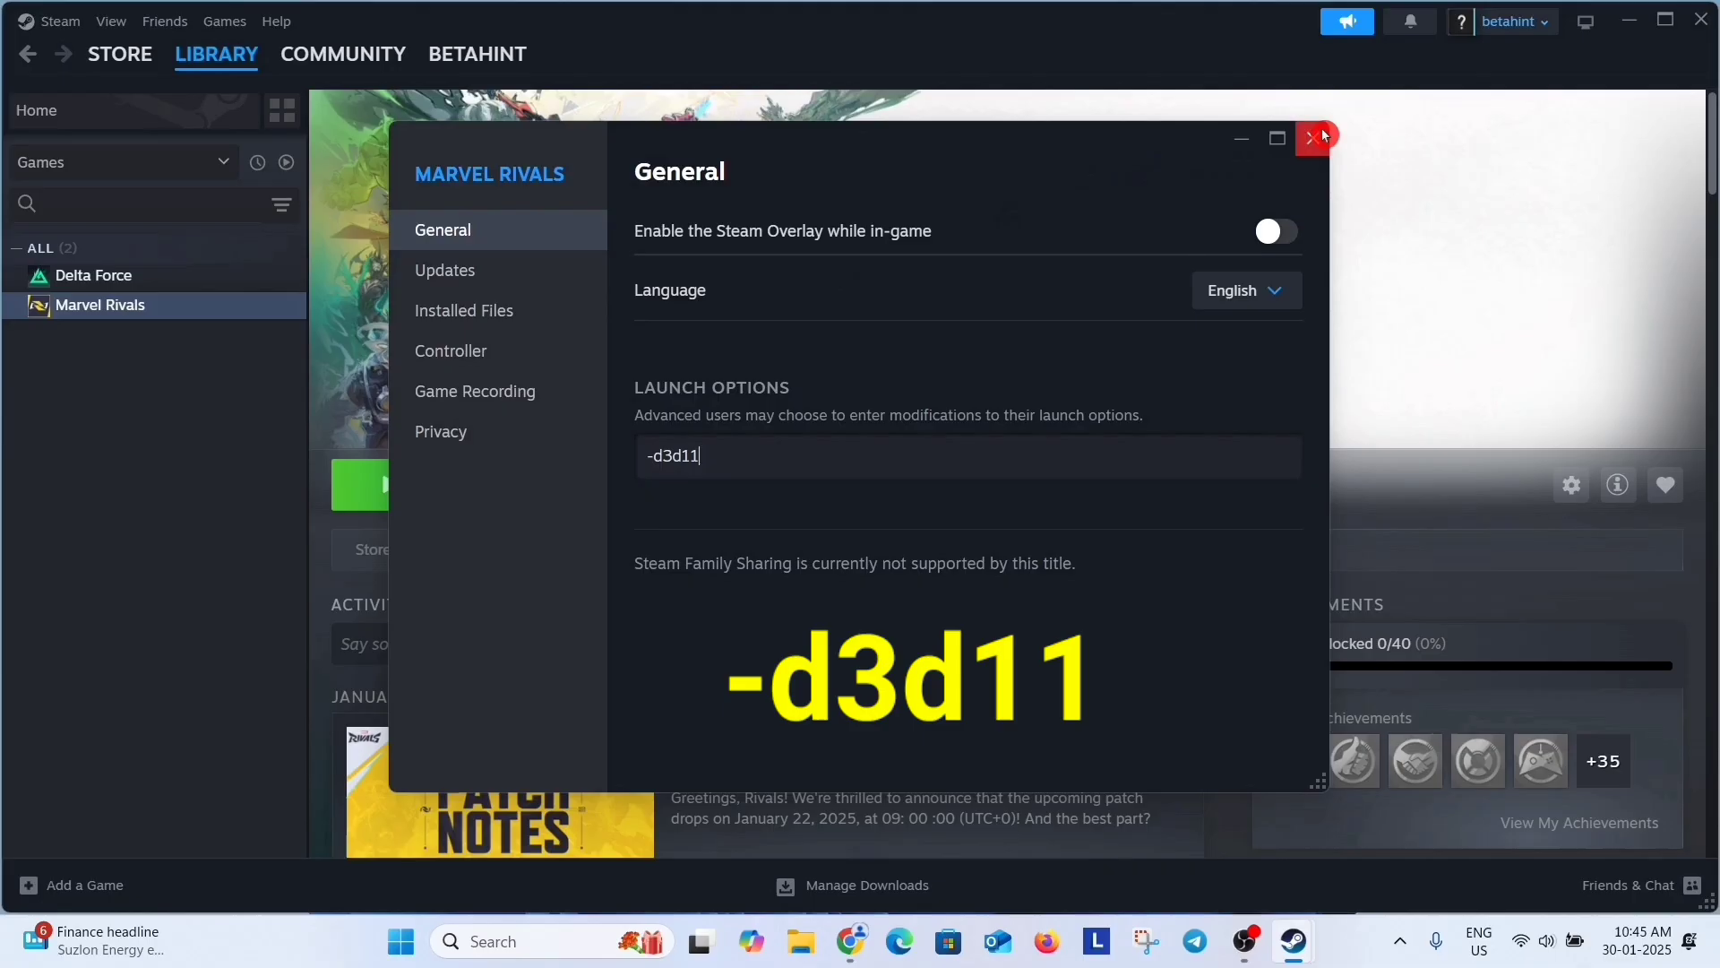
{"action": "left_click", "coordinate": [1315, 136]}
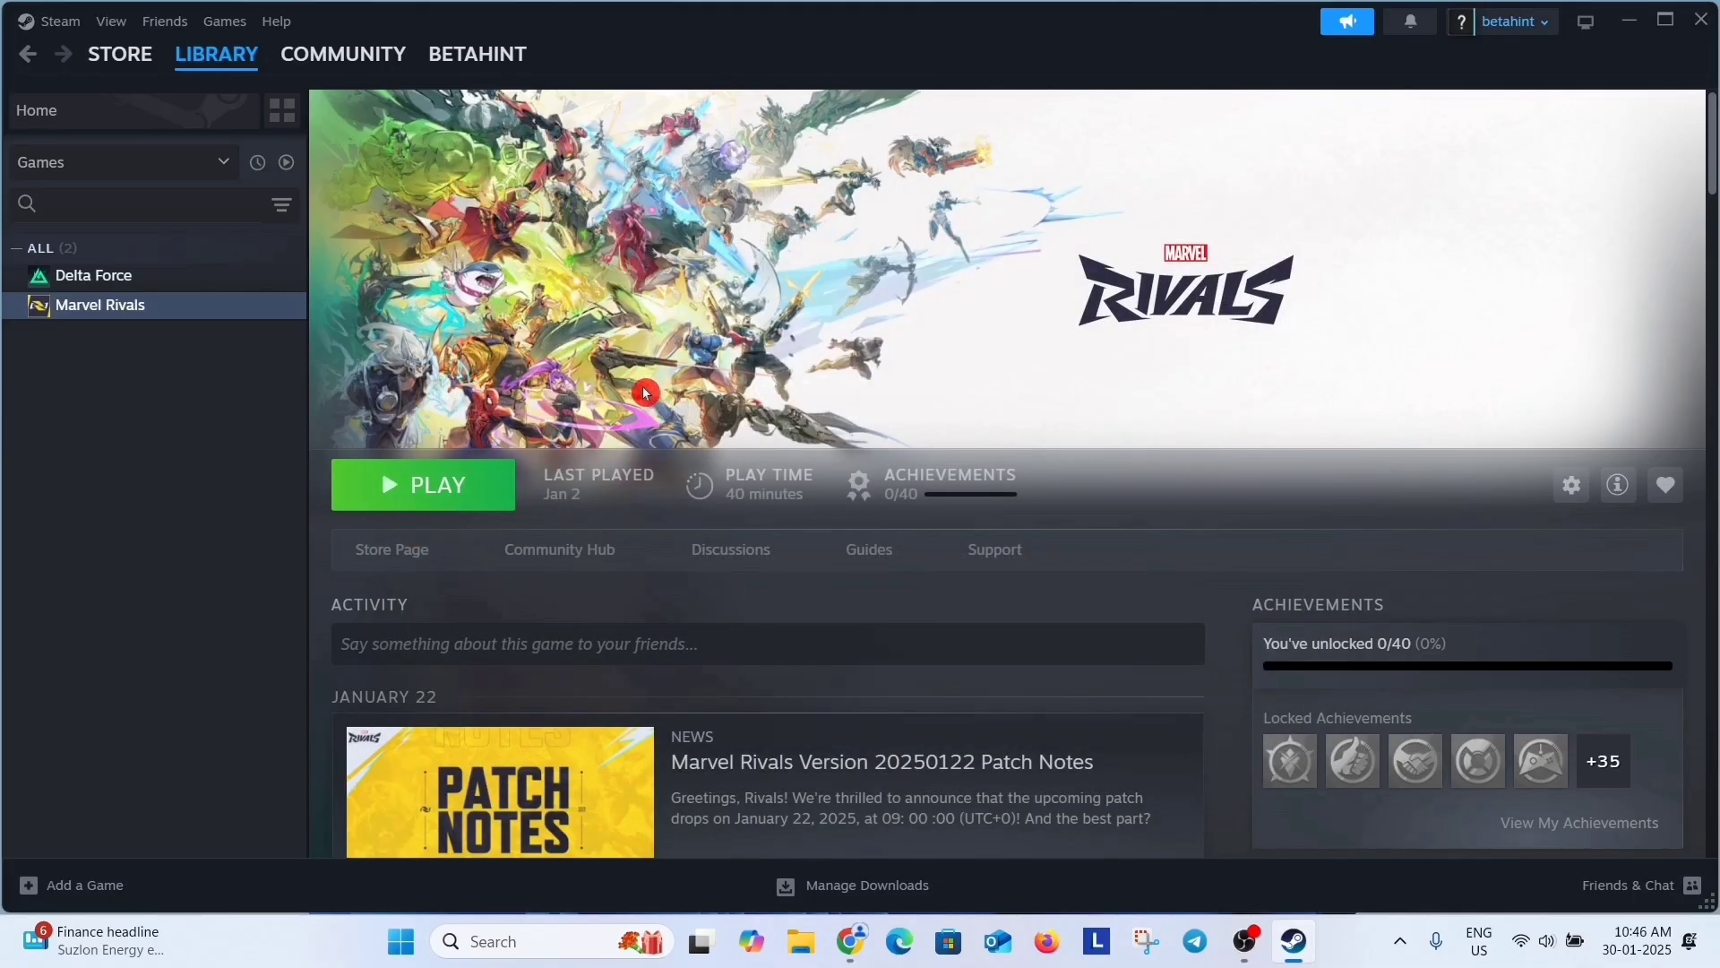
Step: Reopen Marvel Rivals' Properties, leave Launch Options blank, and close the window
{"action": "right_click", "coordinate": [98, 304]}
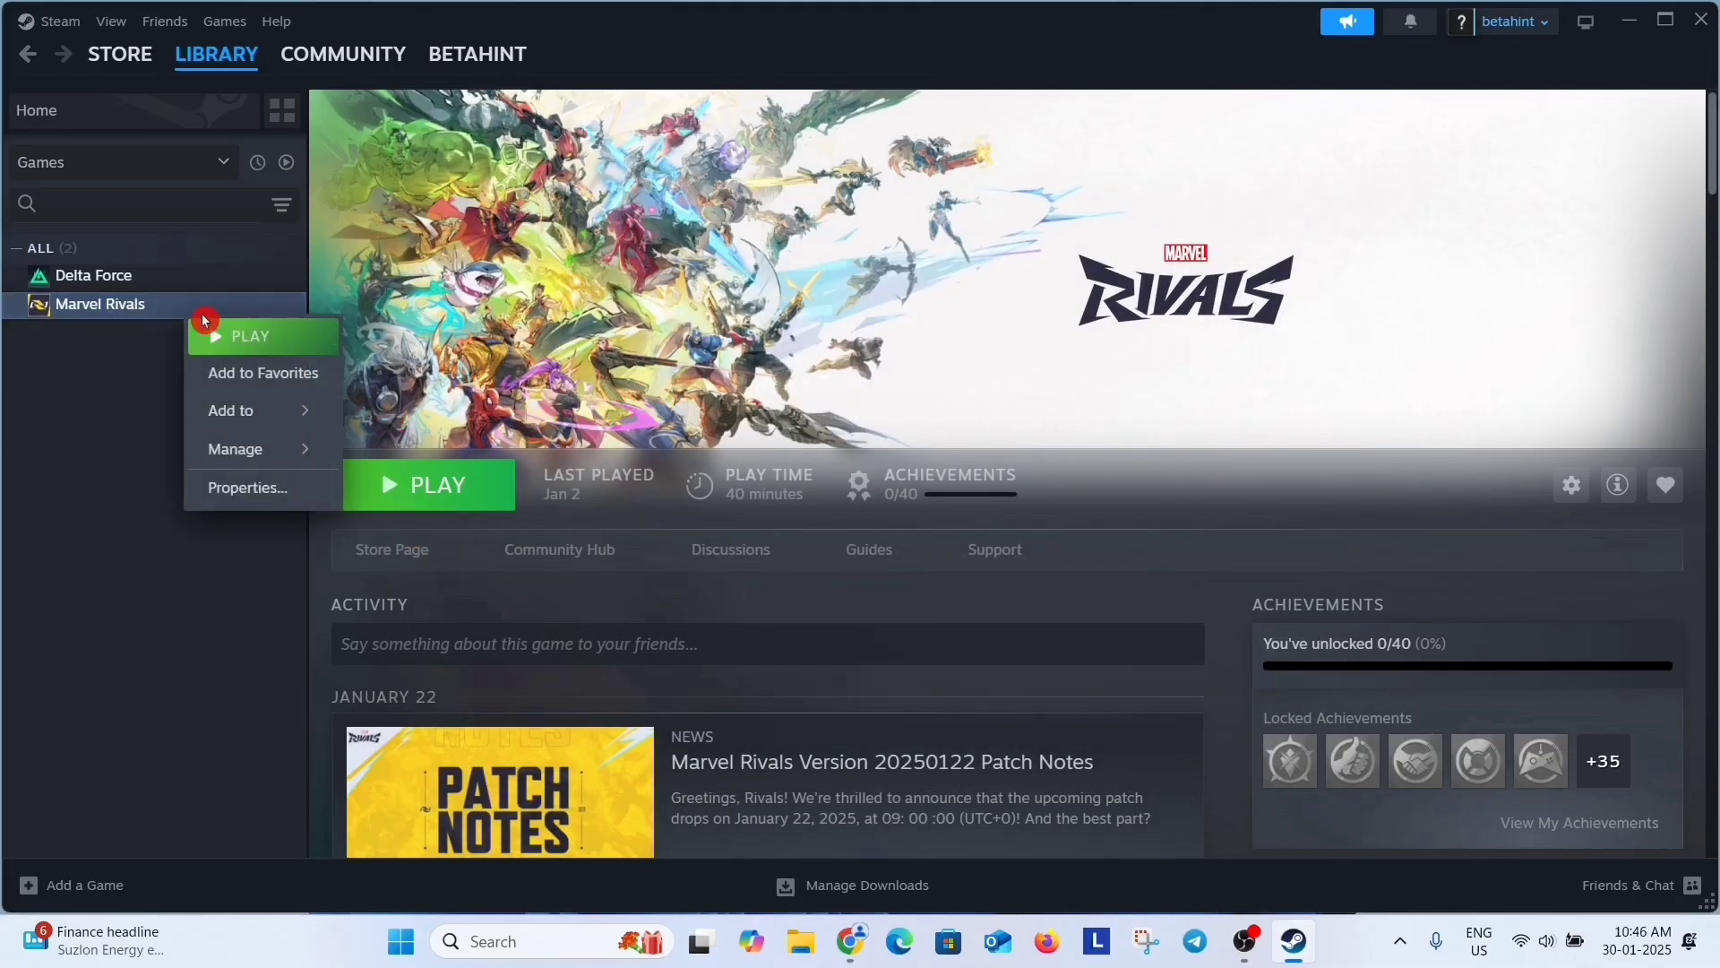
{"action": "left_click", "coordinate": [245, 487]}
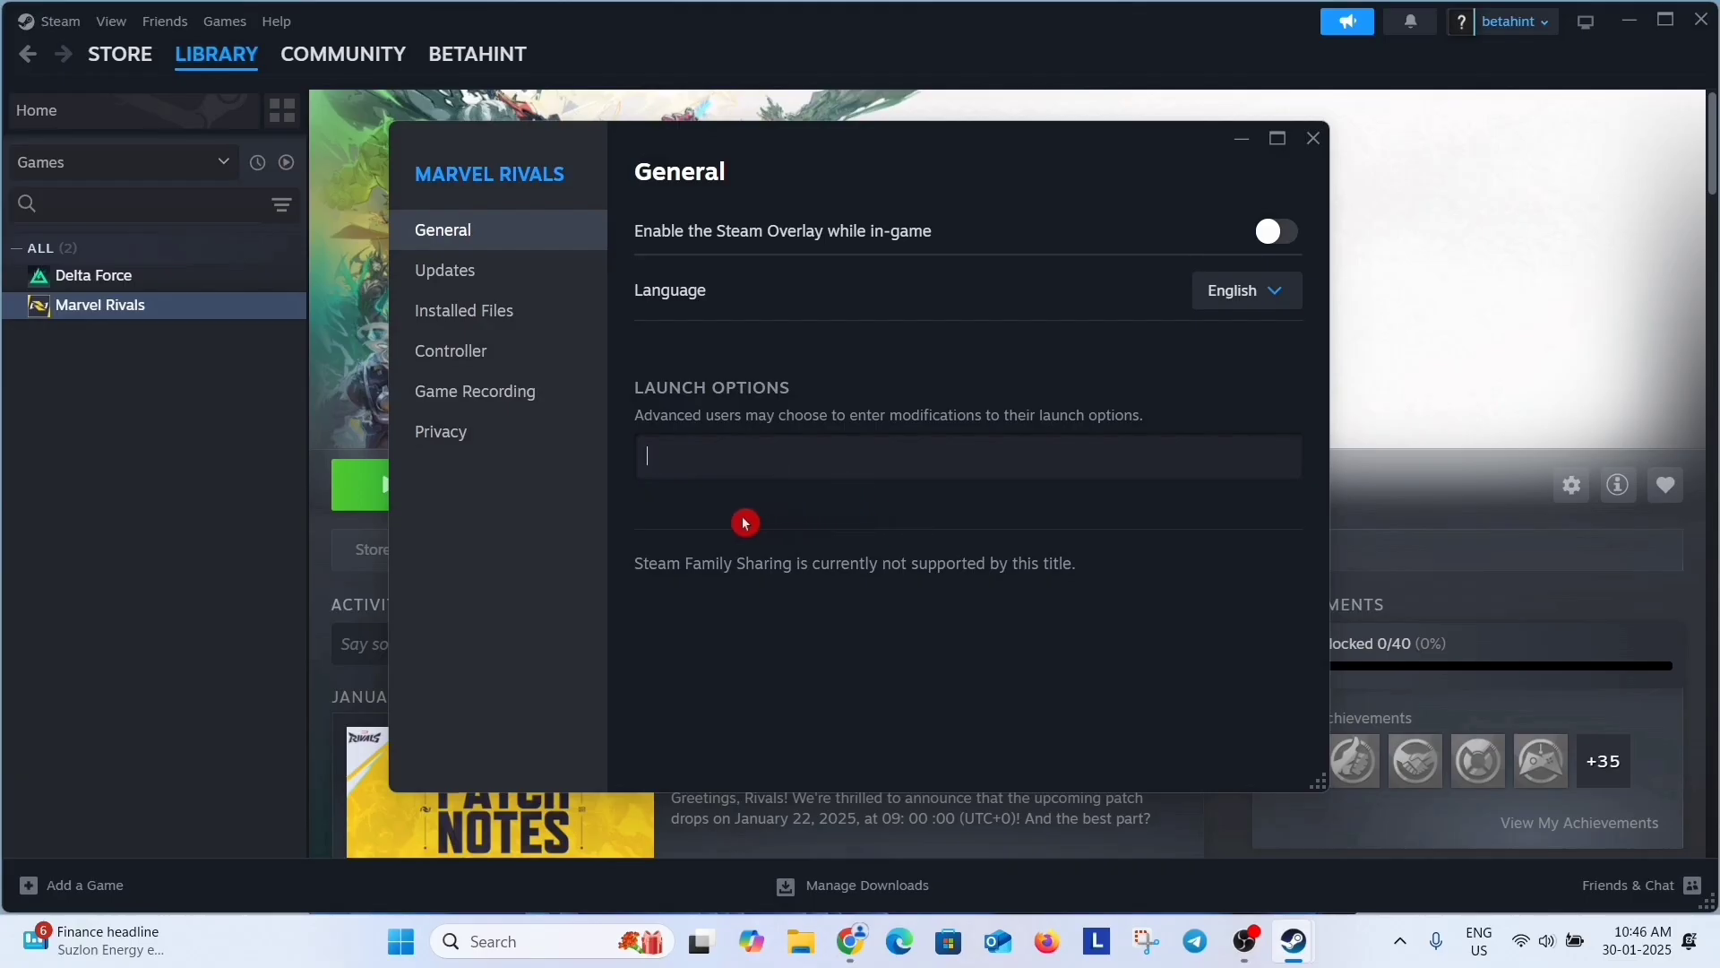
{"action": "mouse_move", "coordinate": [823, 459]}
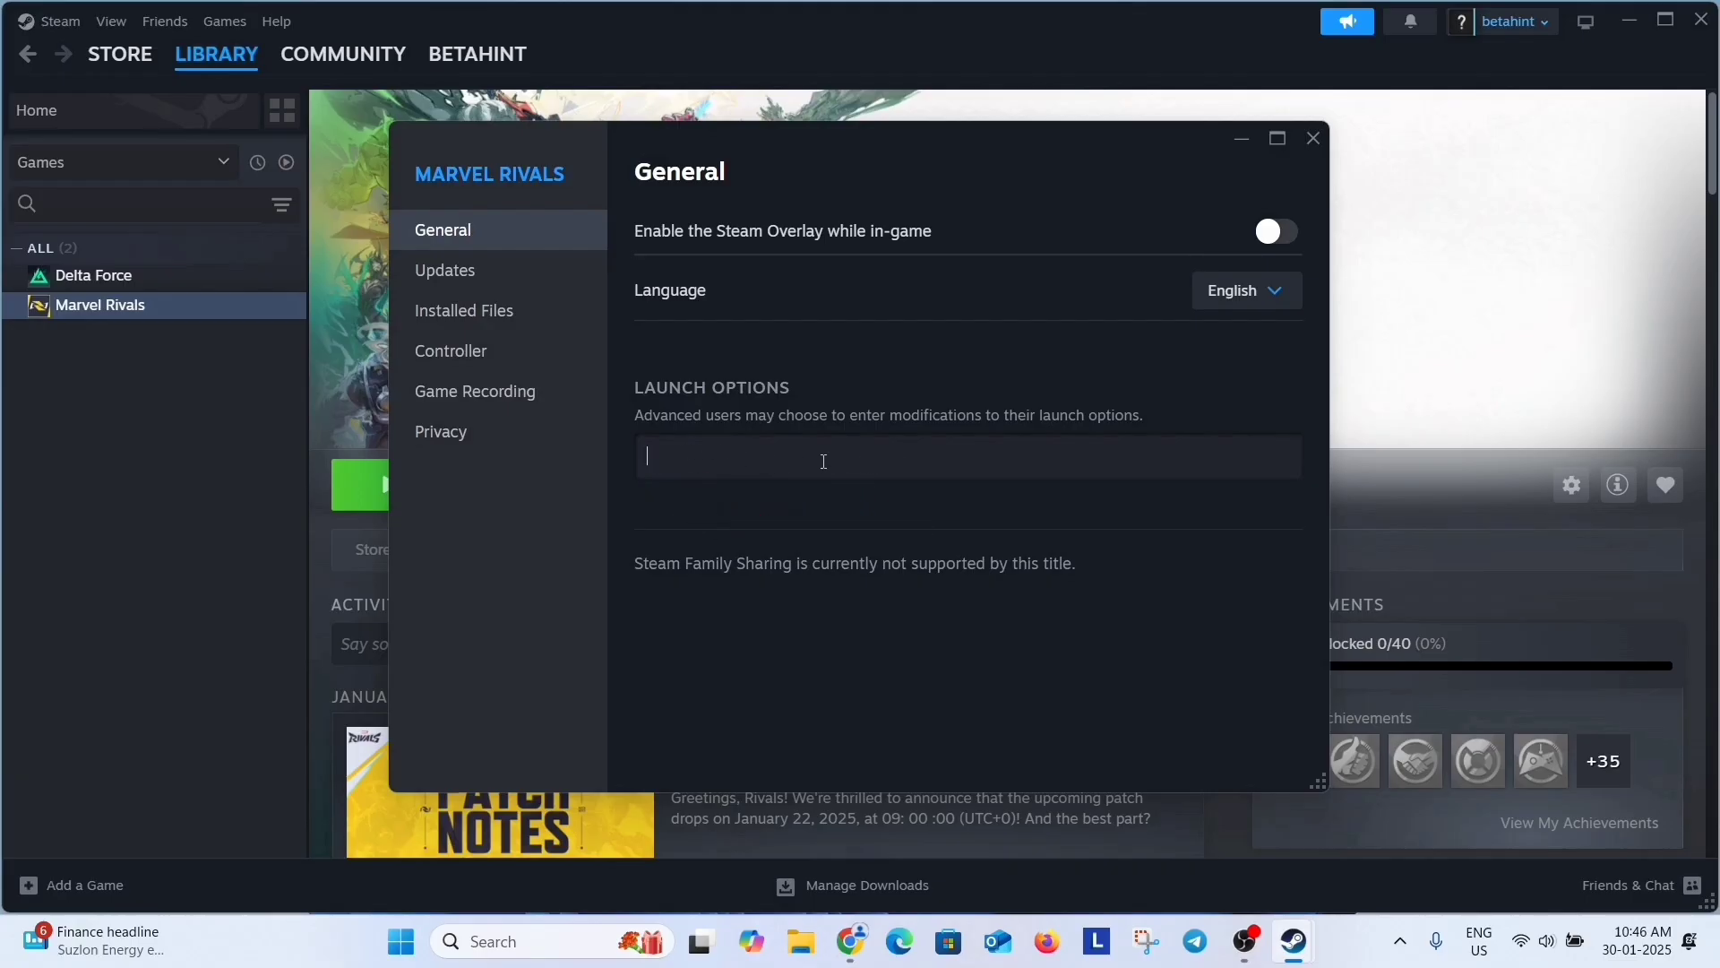
{"action": "left_click", "coordinate": [1311, 137]}
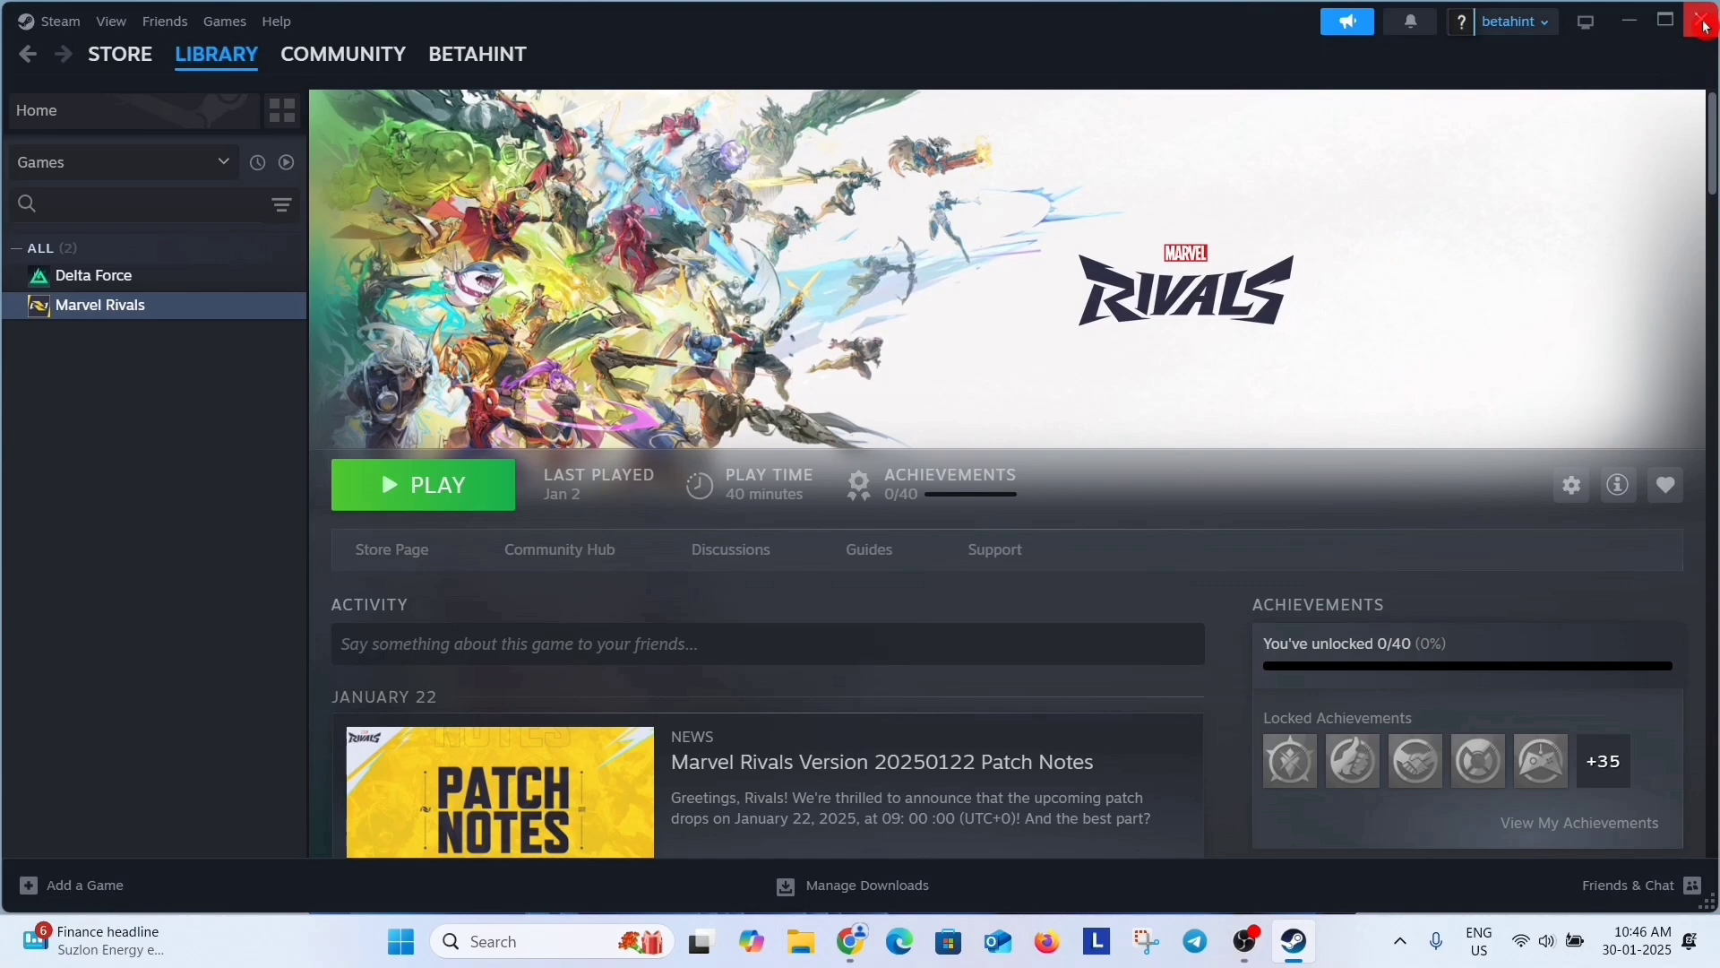
Step: Close Steam and search Windows for 'graphics settings'
{"action": "left_click", "coordinate": [1702, 21]}
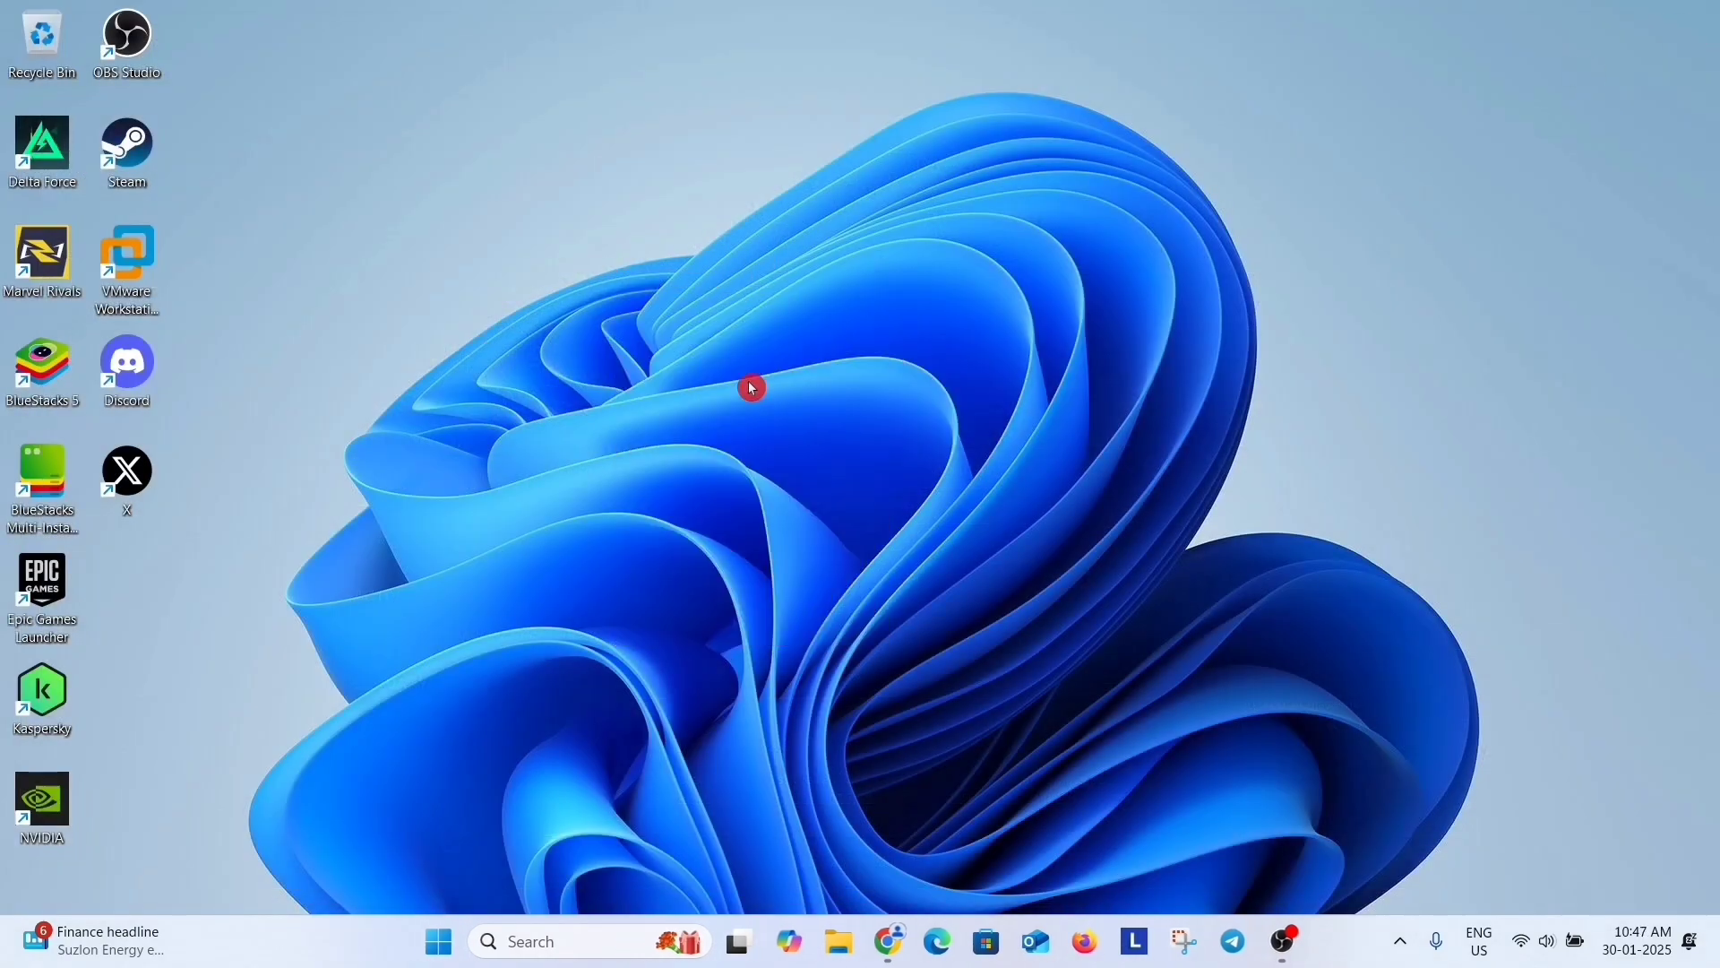
{"action": "mouse_move", "coordinate": [717, 718]}
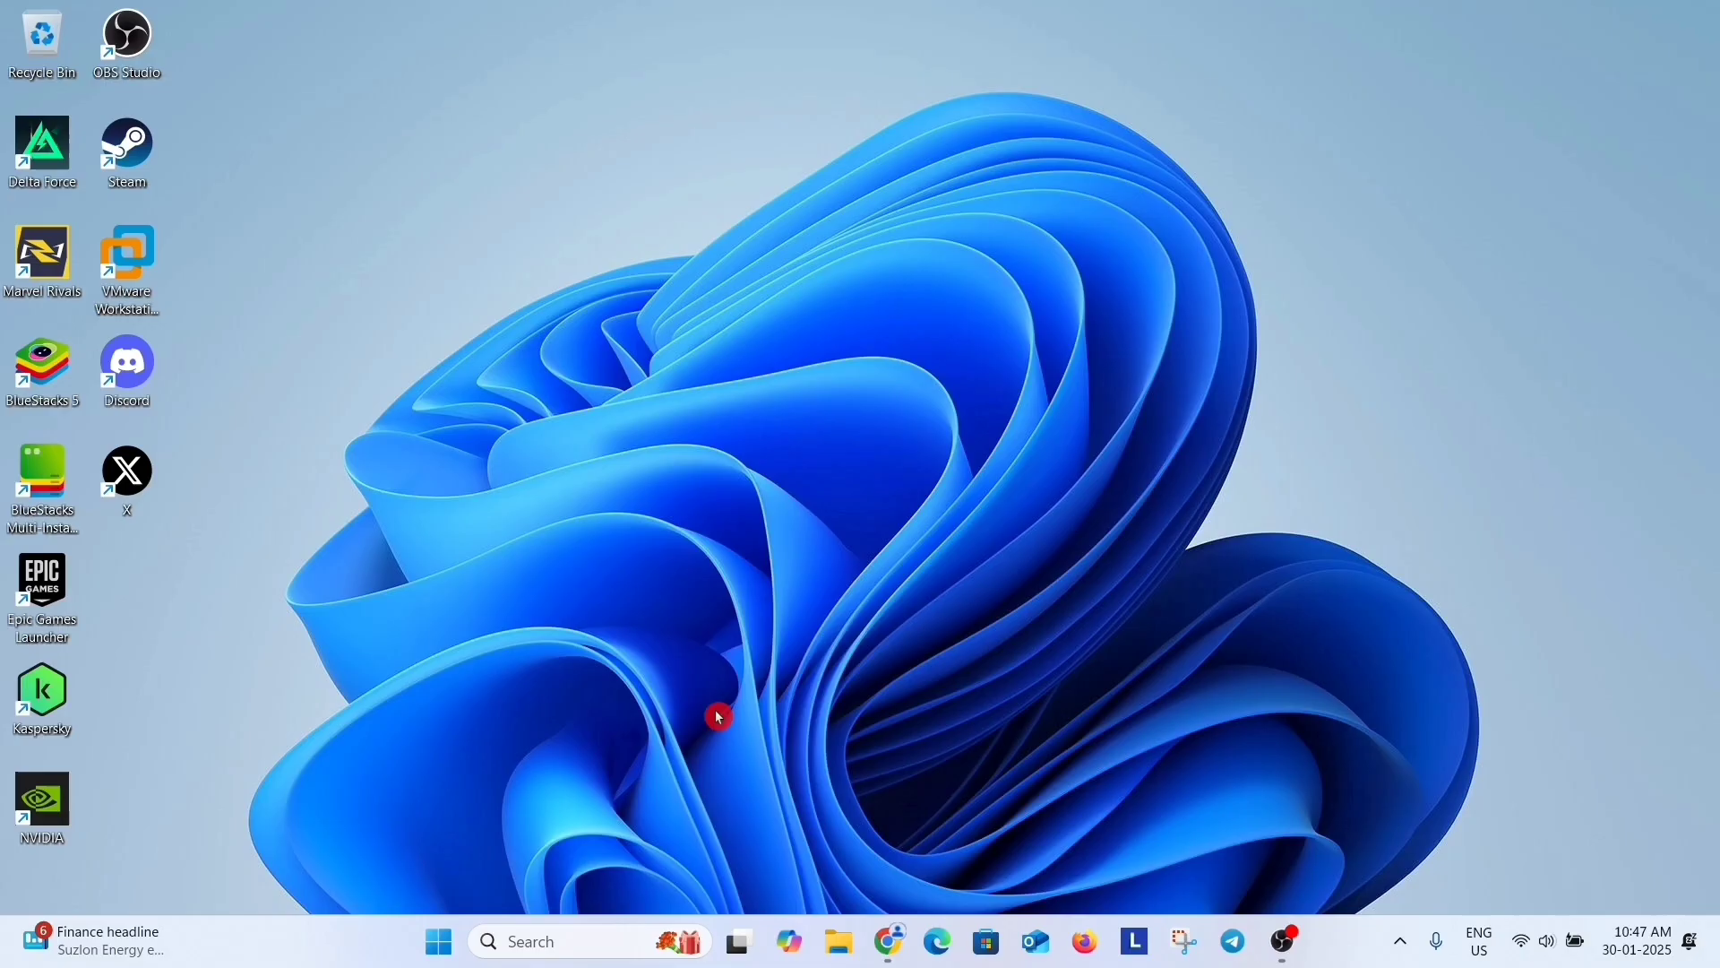
{"action": "left_click", "coordinate": [532, 940]}
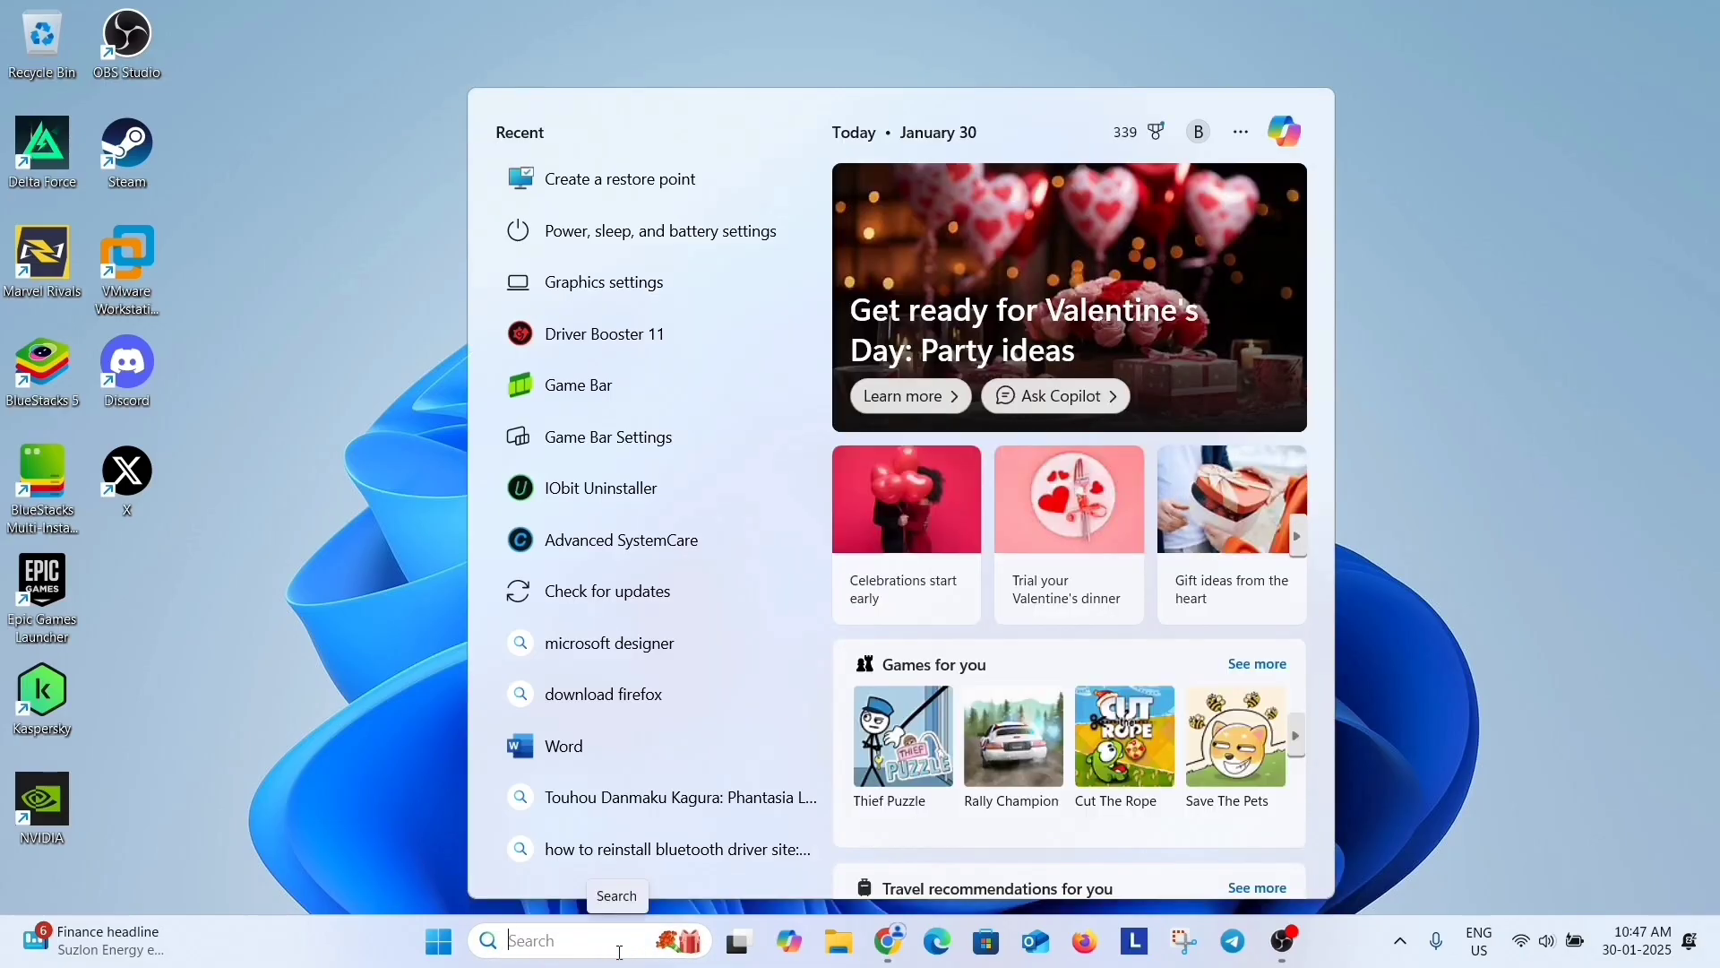
{"action": "type", "text": "graphics settings"}
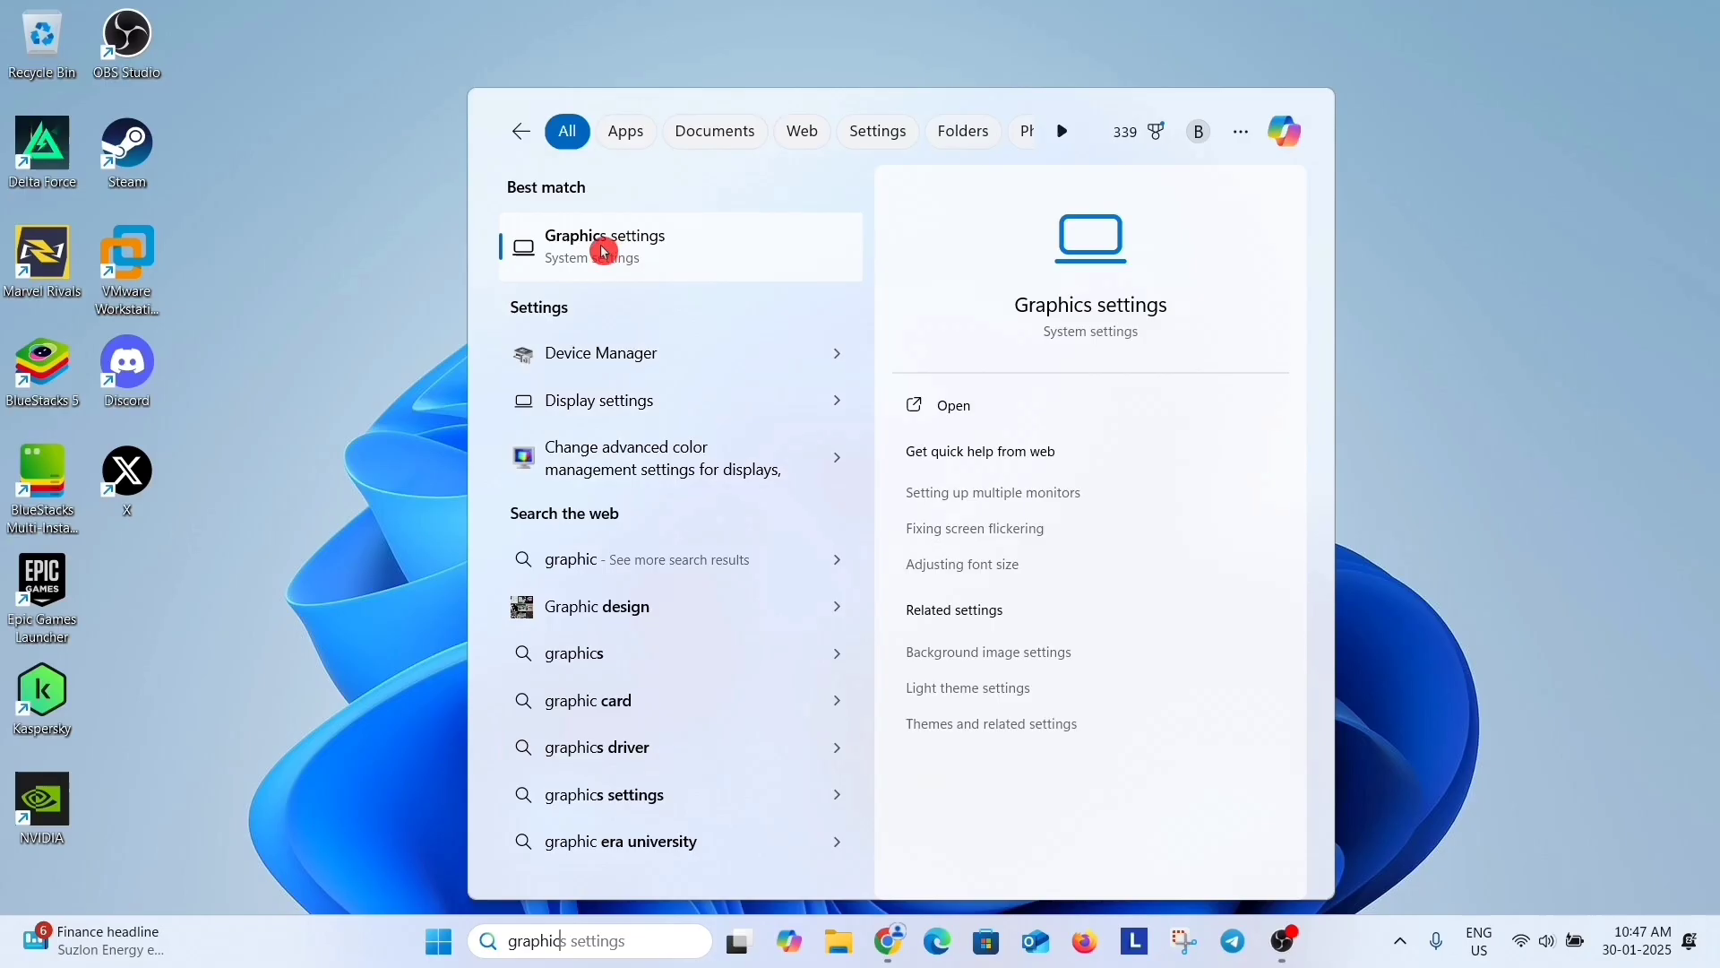
Step: Add F:\SteamLibrary\steamapps\common\MarvelRivals\MarvelRivals_Launcher.exe to the Graphics settings app list
{"action": "left_click", "coordinate": [605, 244]}
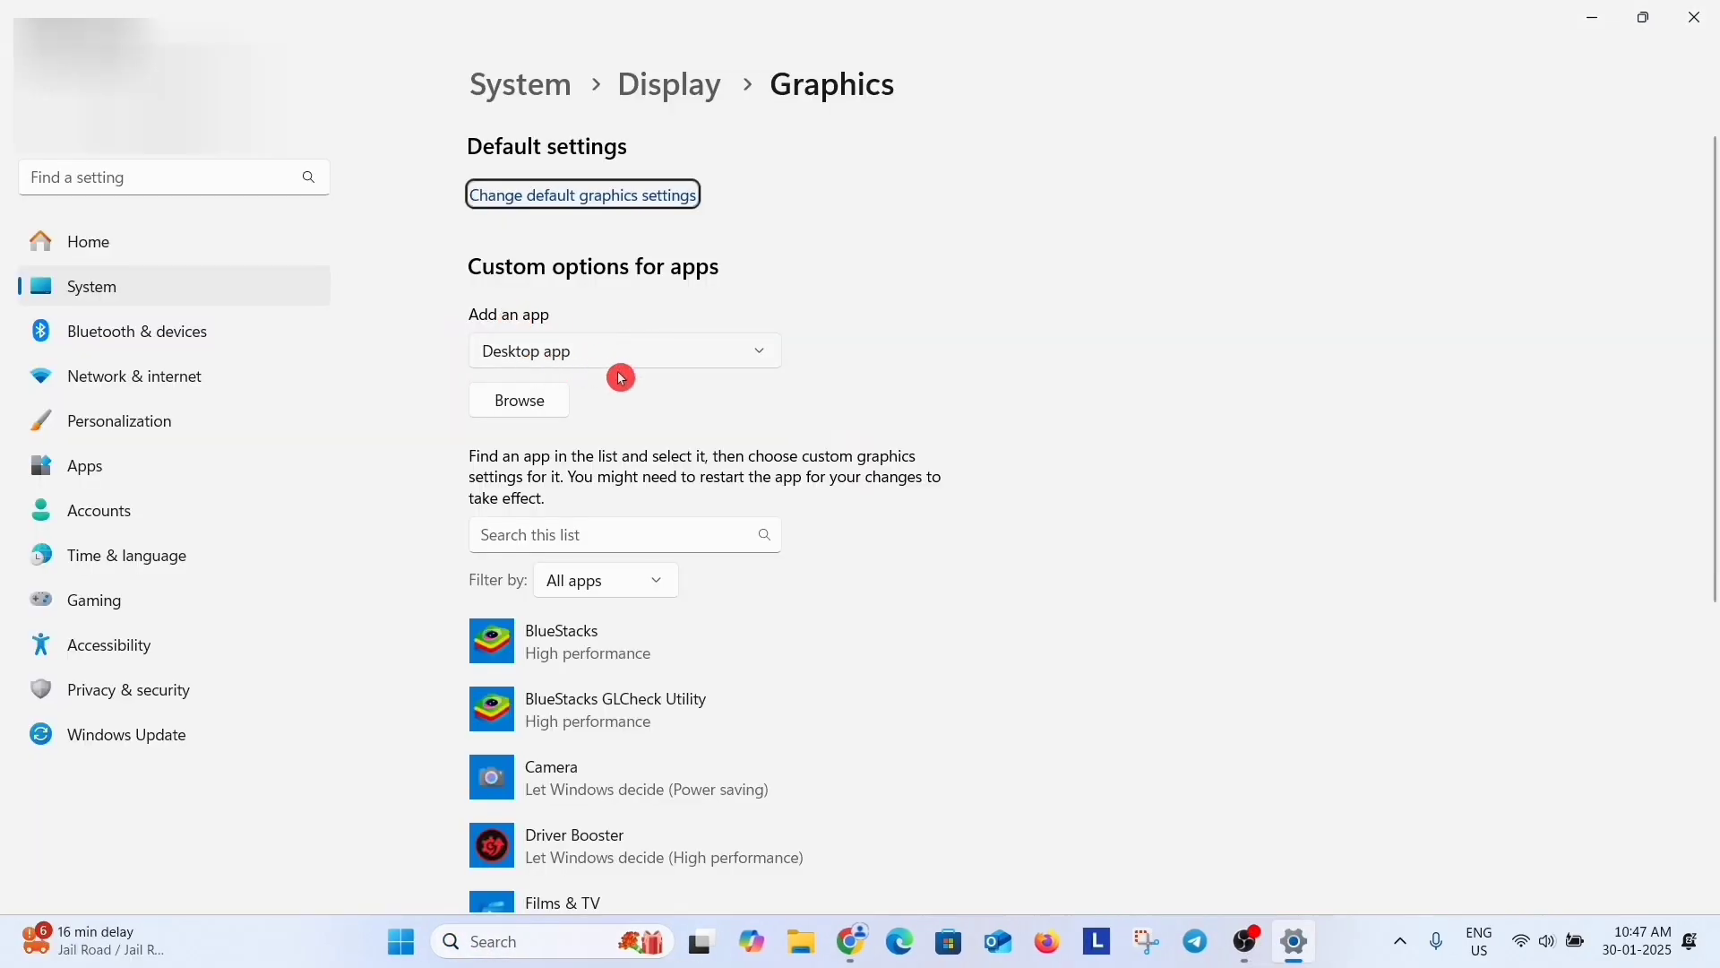
{"action": "left_click", "coordinate": [518, 399]}
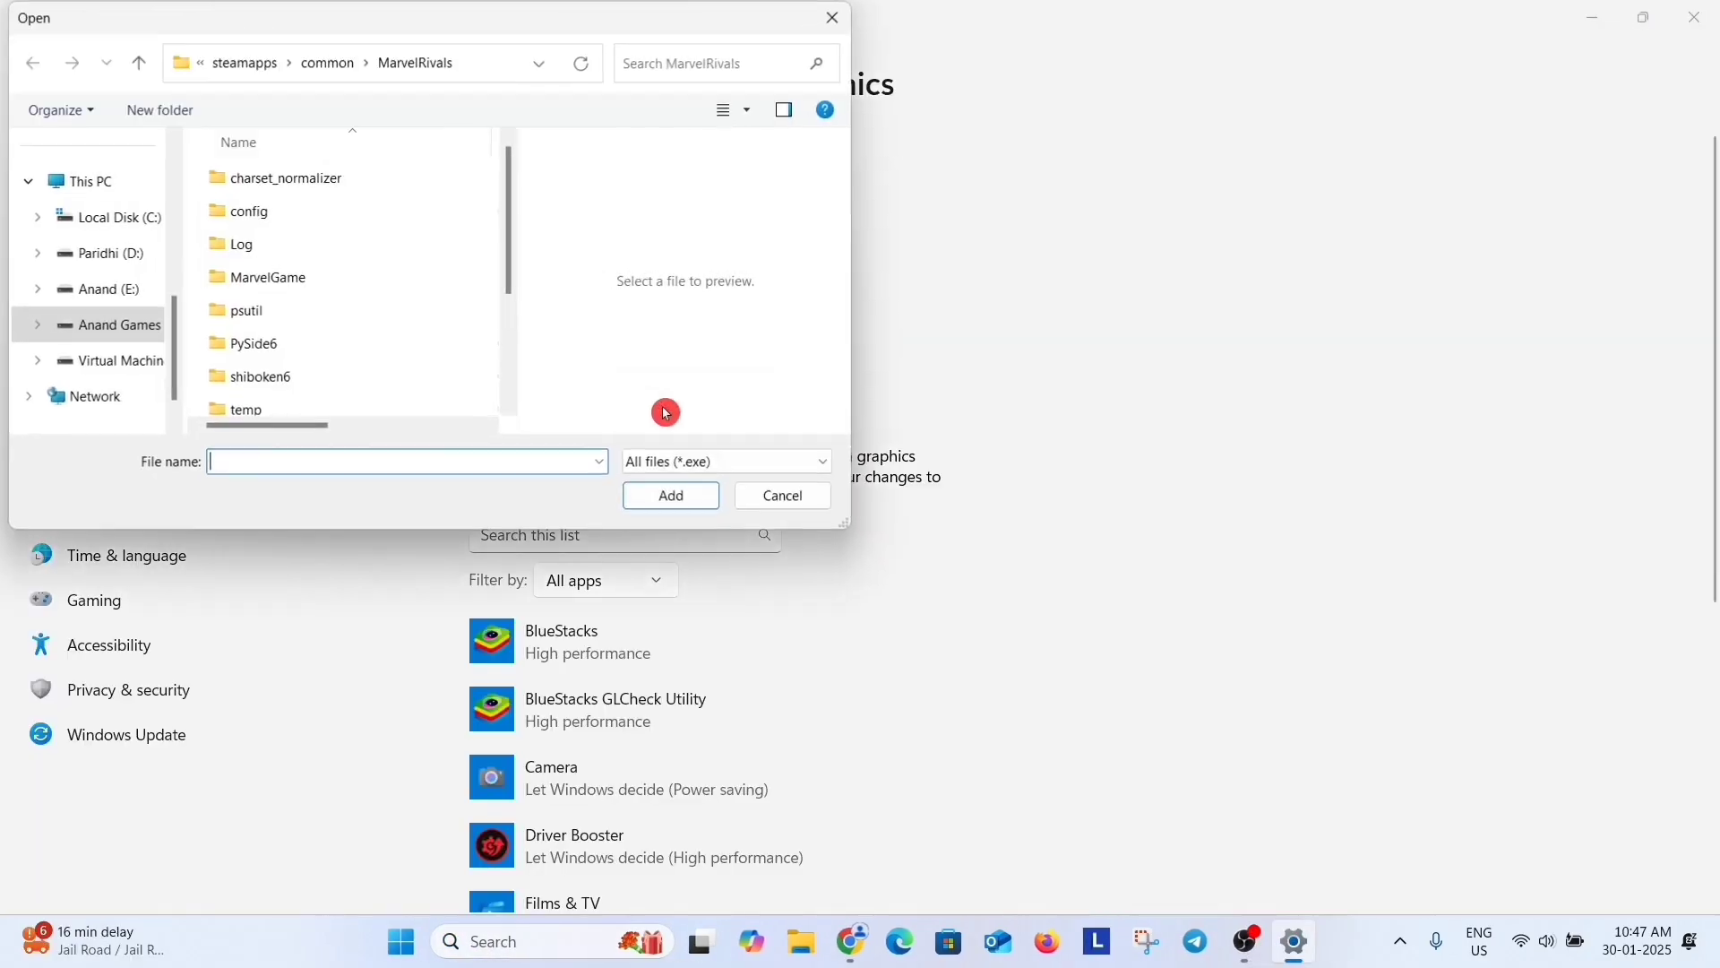
{"action": "left_click", "coordinate": [115, 325]}
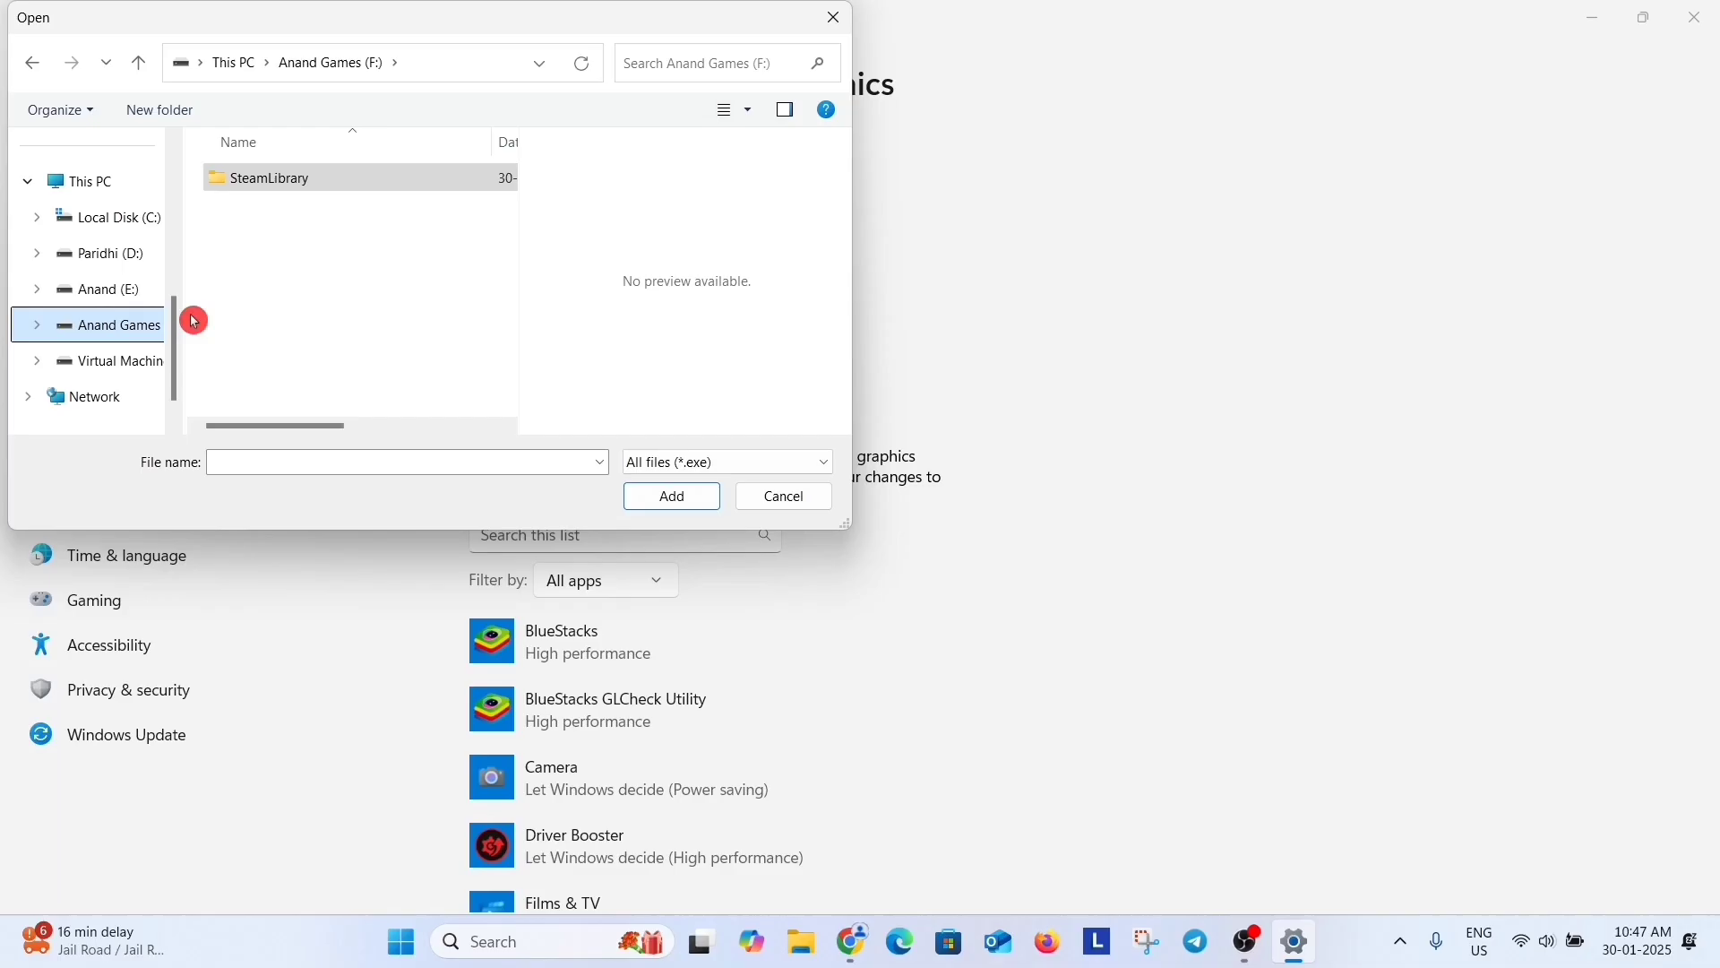
{"action": "double_click", "coordinate": [269, 177]}
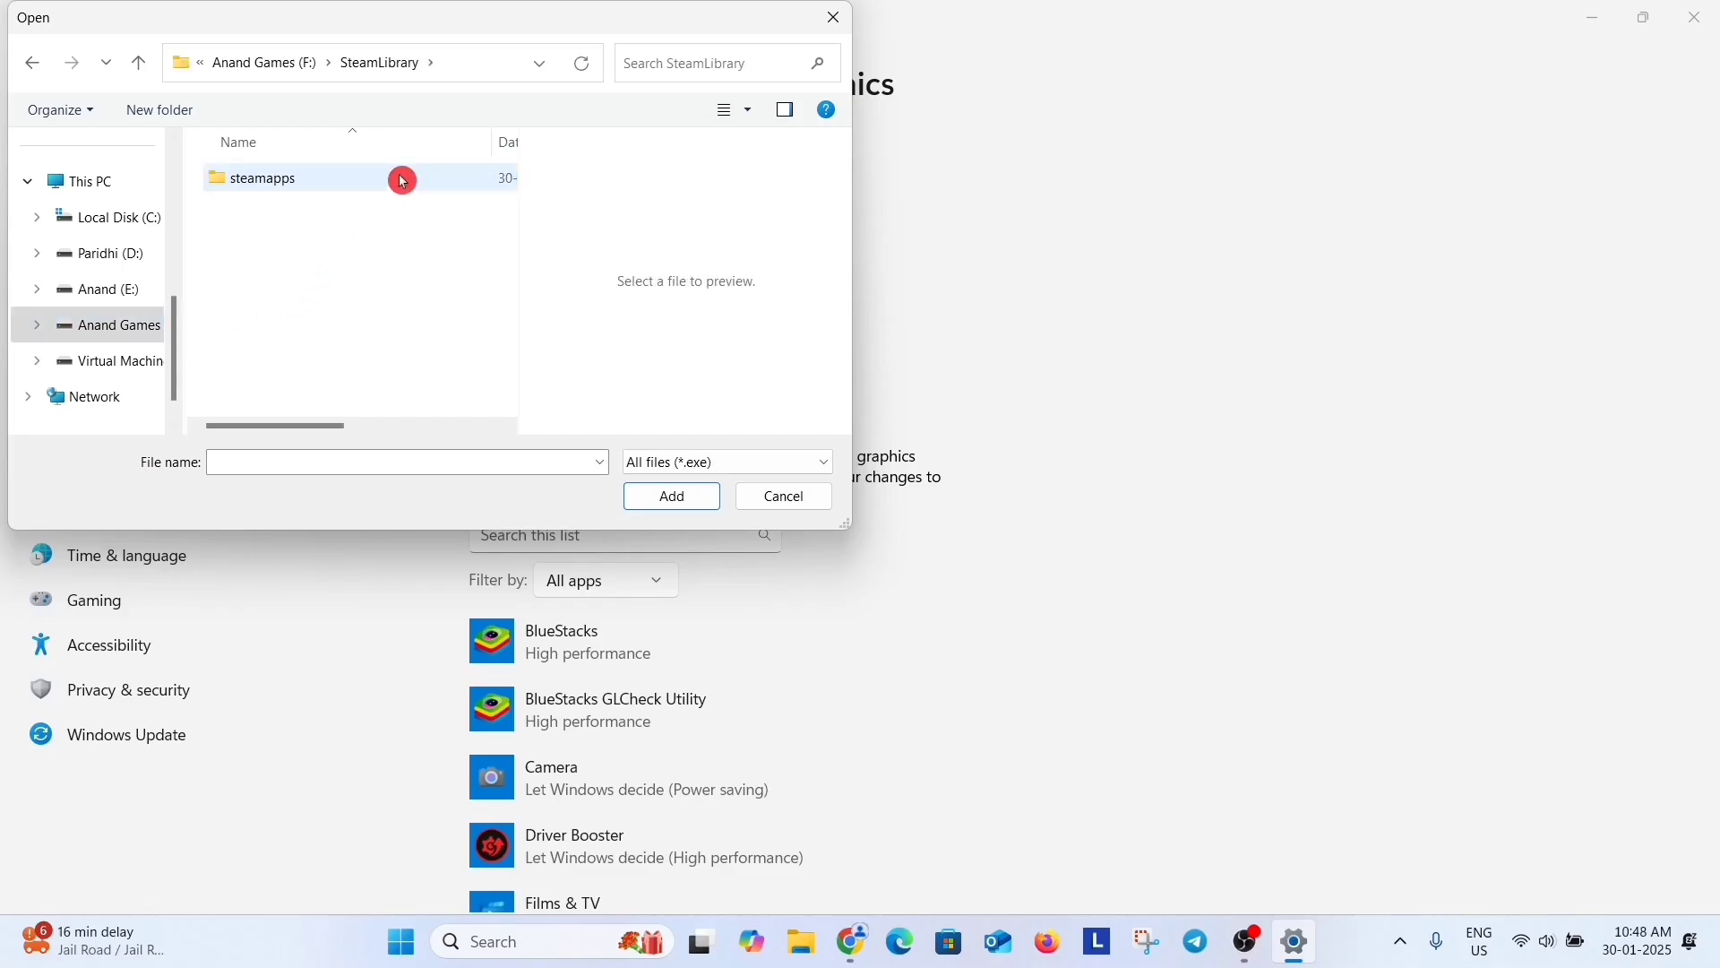
{"action": "double_click", "coordinate": [260, 176]}
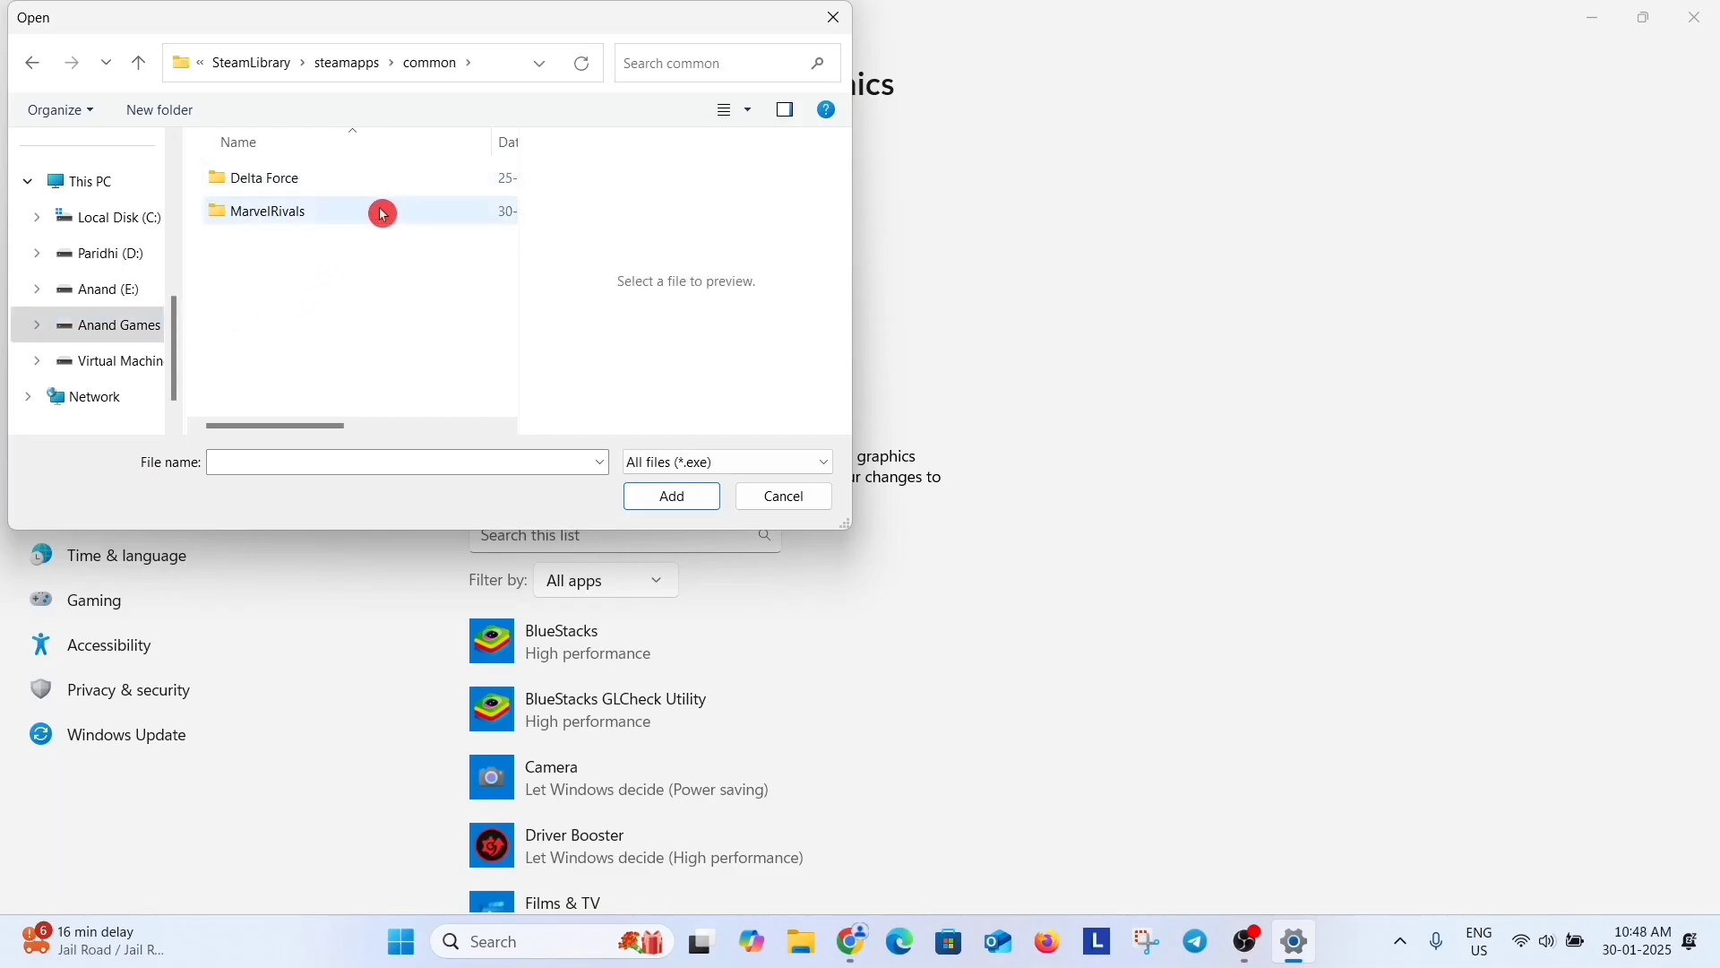
{"action": "double_click", "coordinate": [267, 210]}
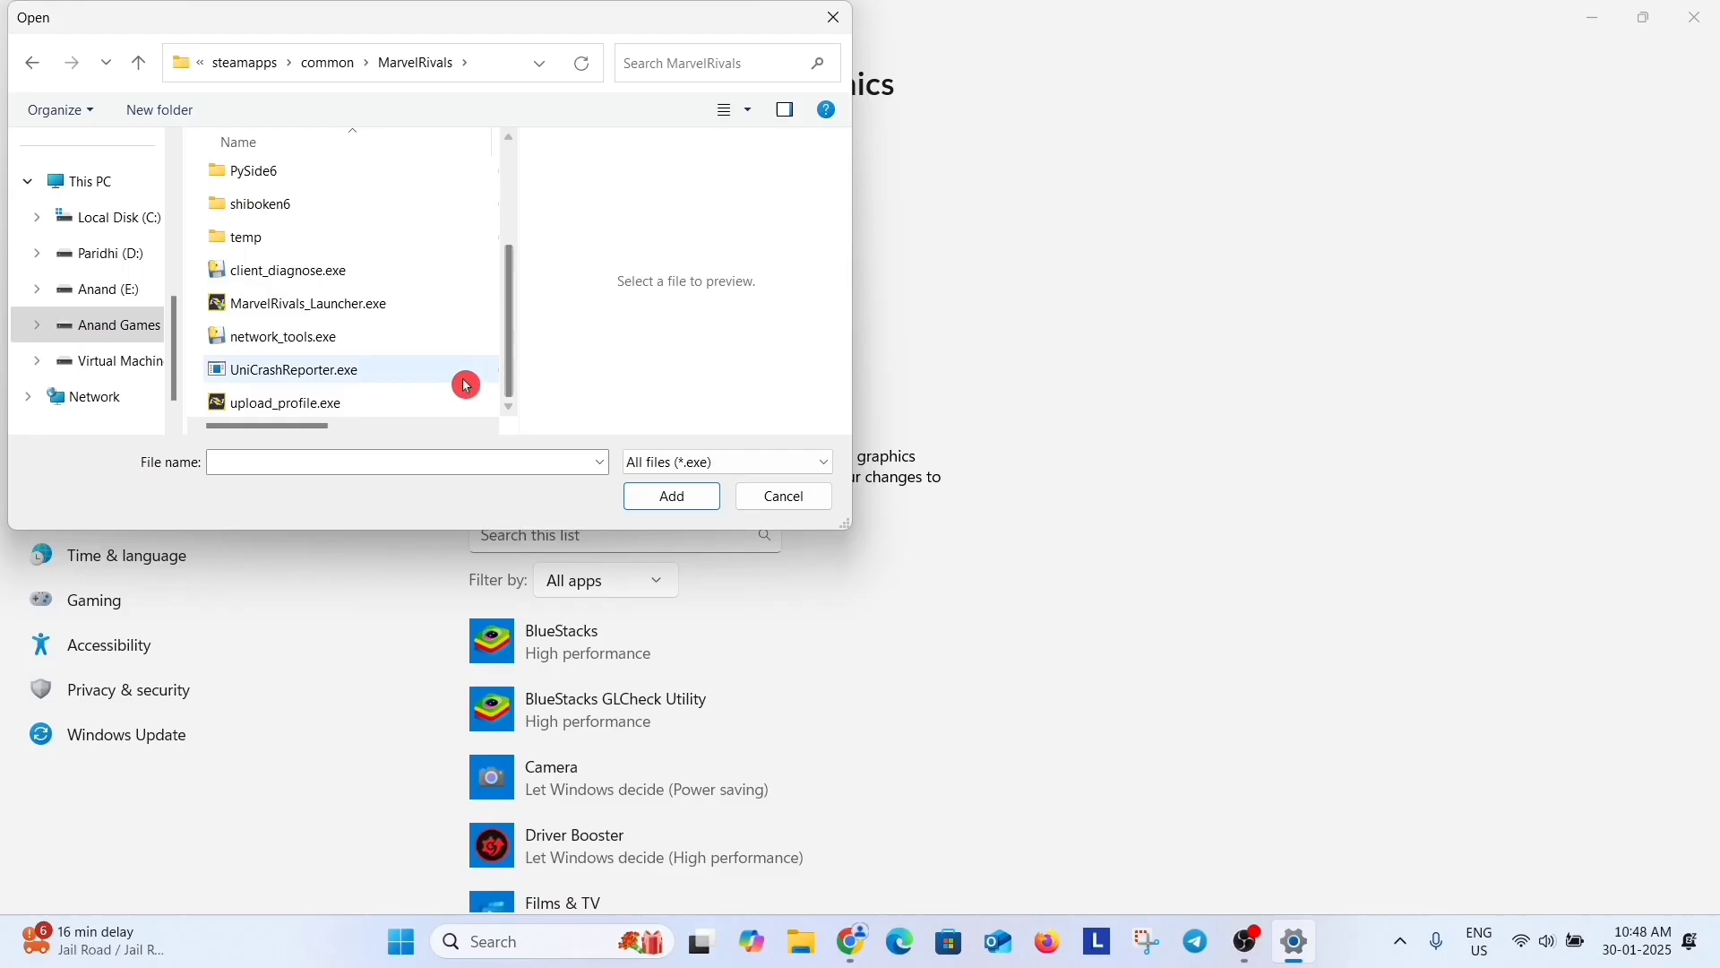
{"action": "left_click", "coordinate": [304, 303]}
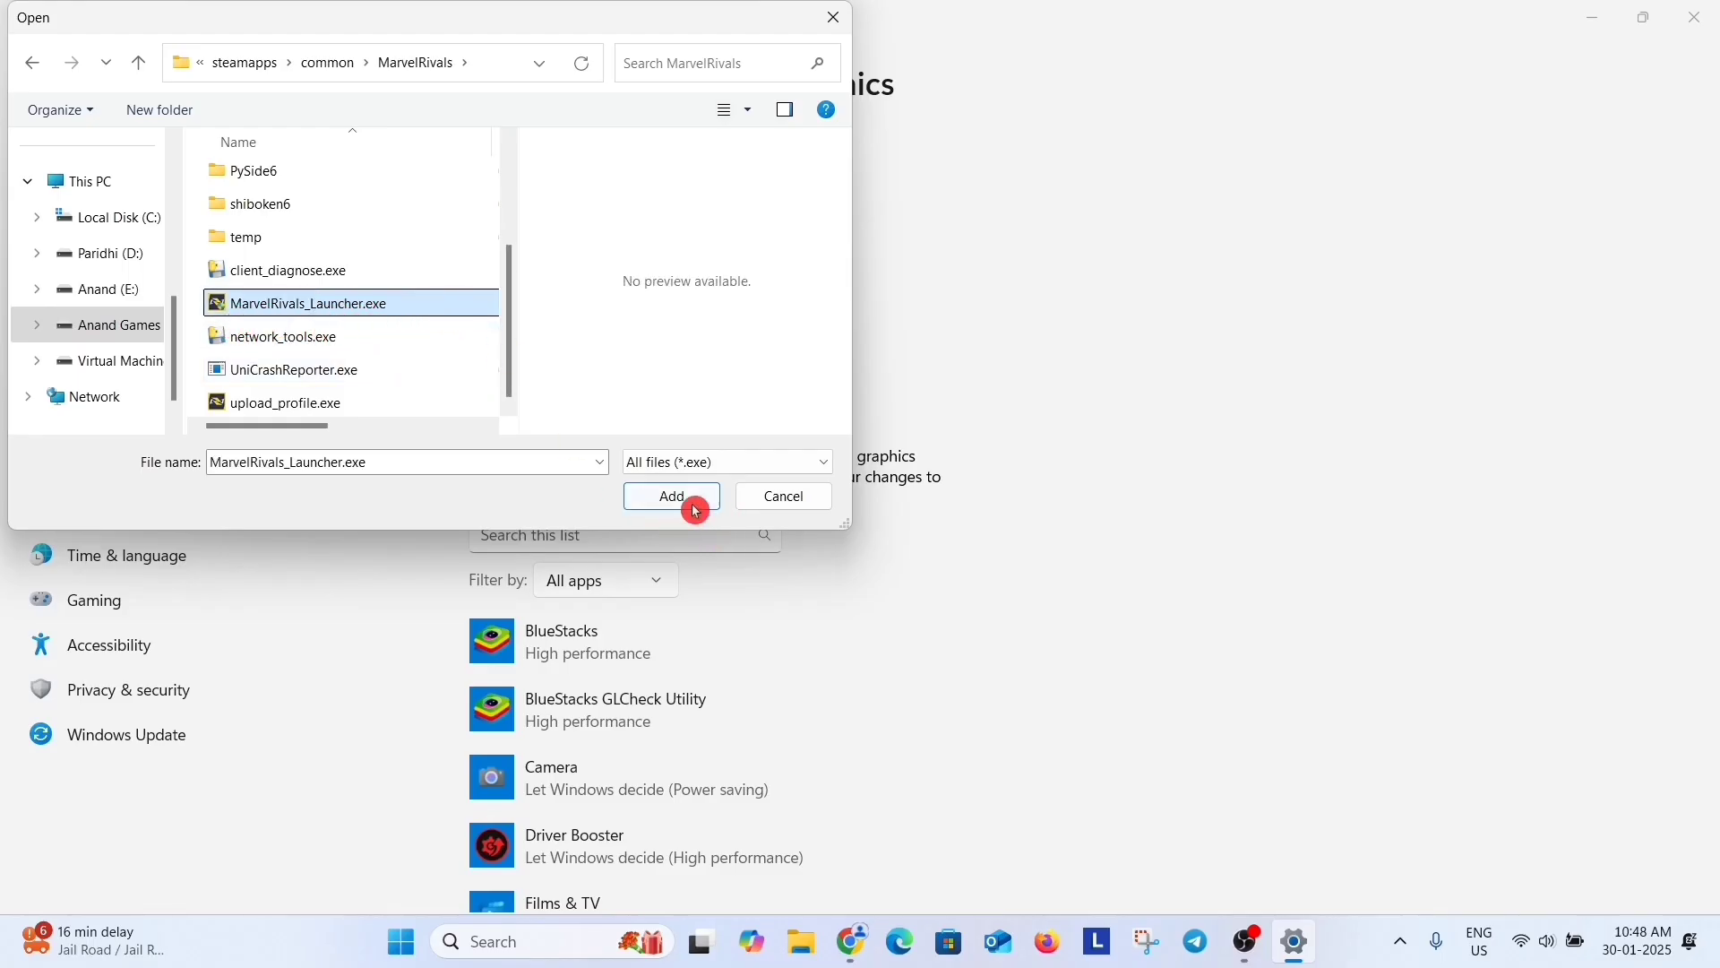
{"action": "left_click", "coordinate": [670, 495]}
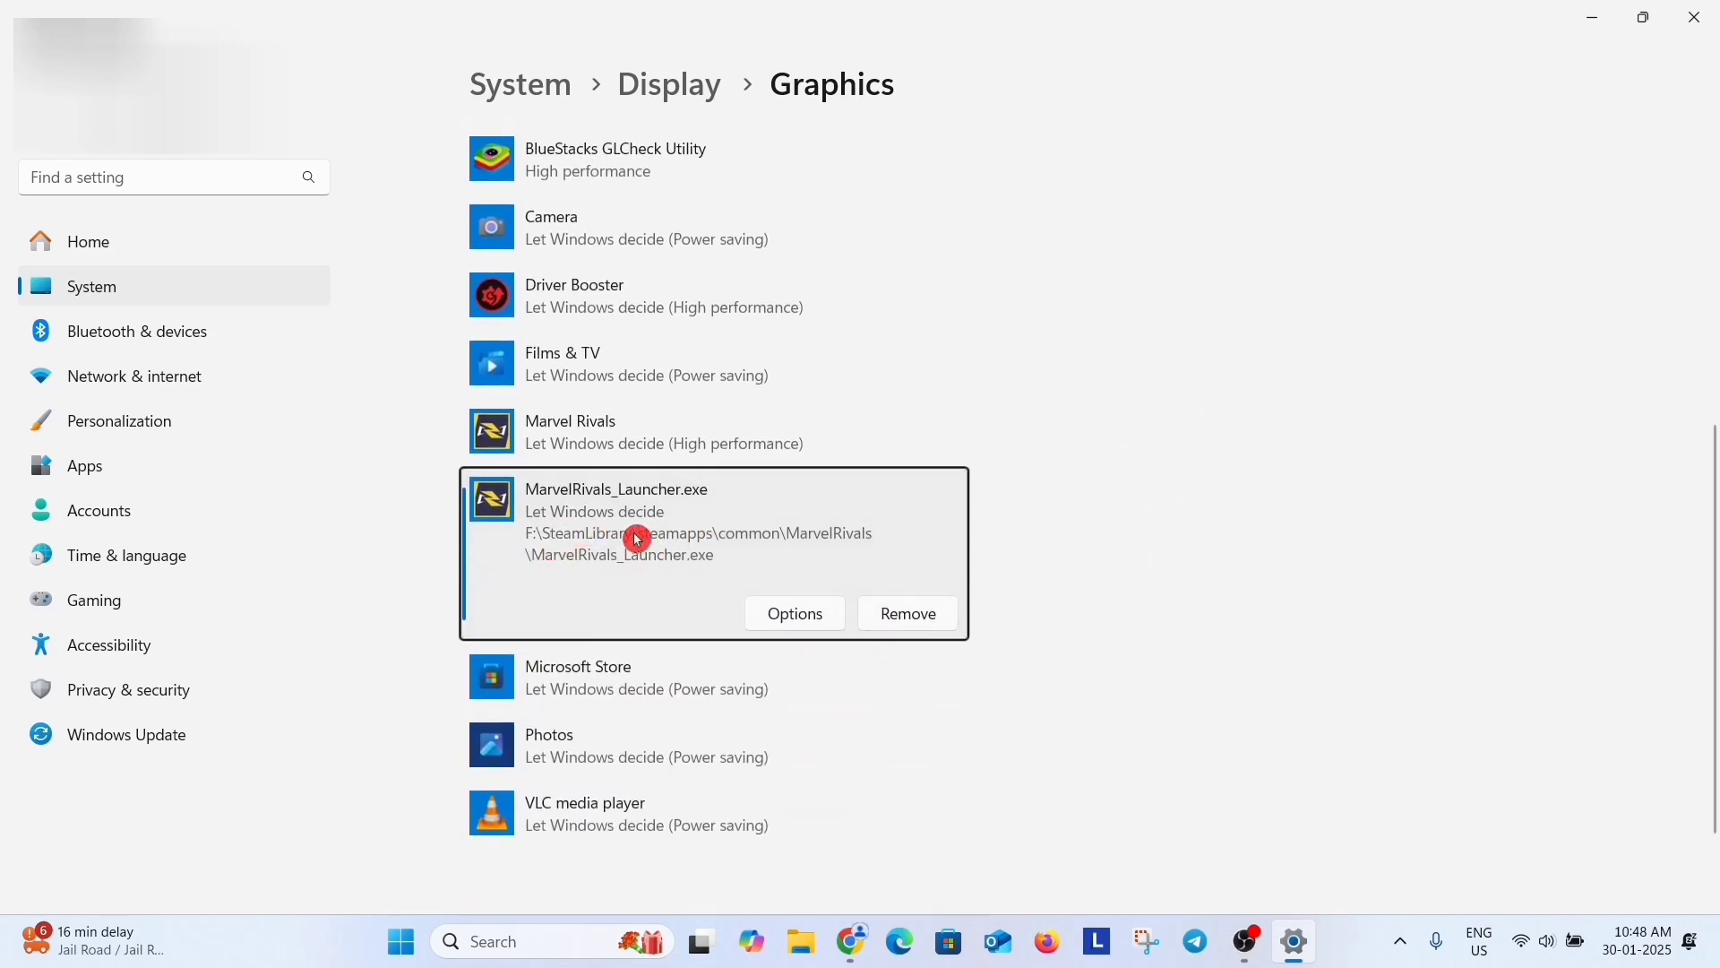
{"action": "mouse_move", "coordinate": [653, 515]}
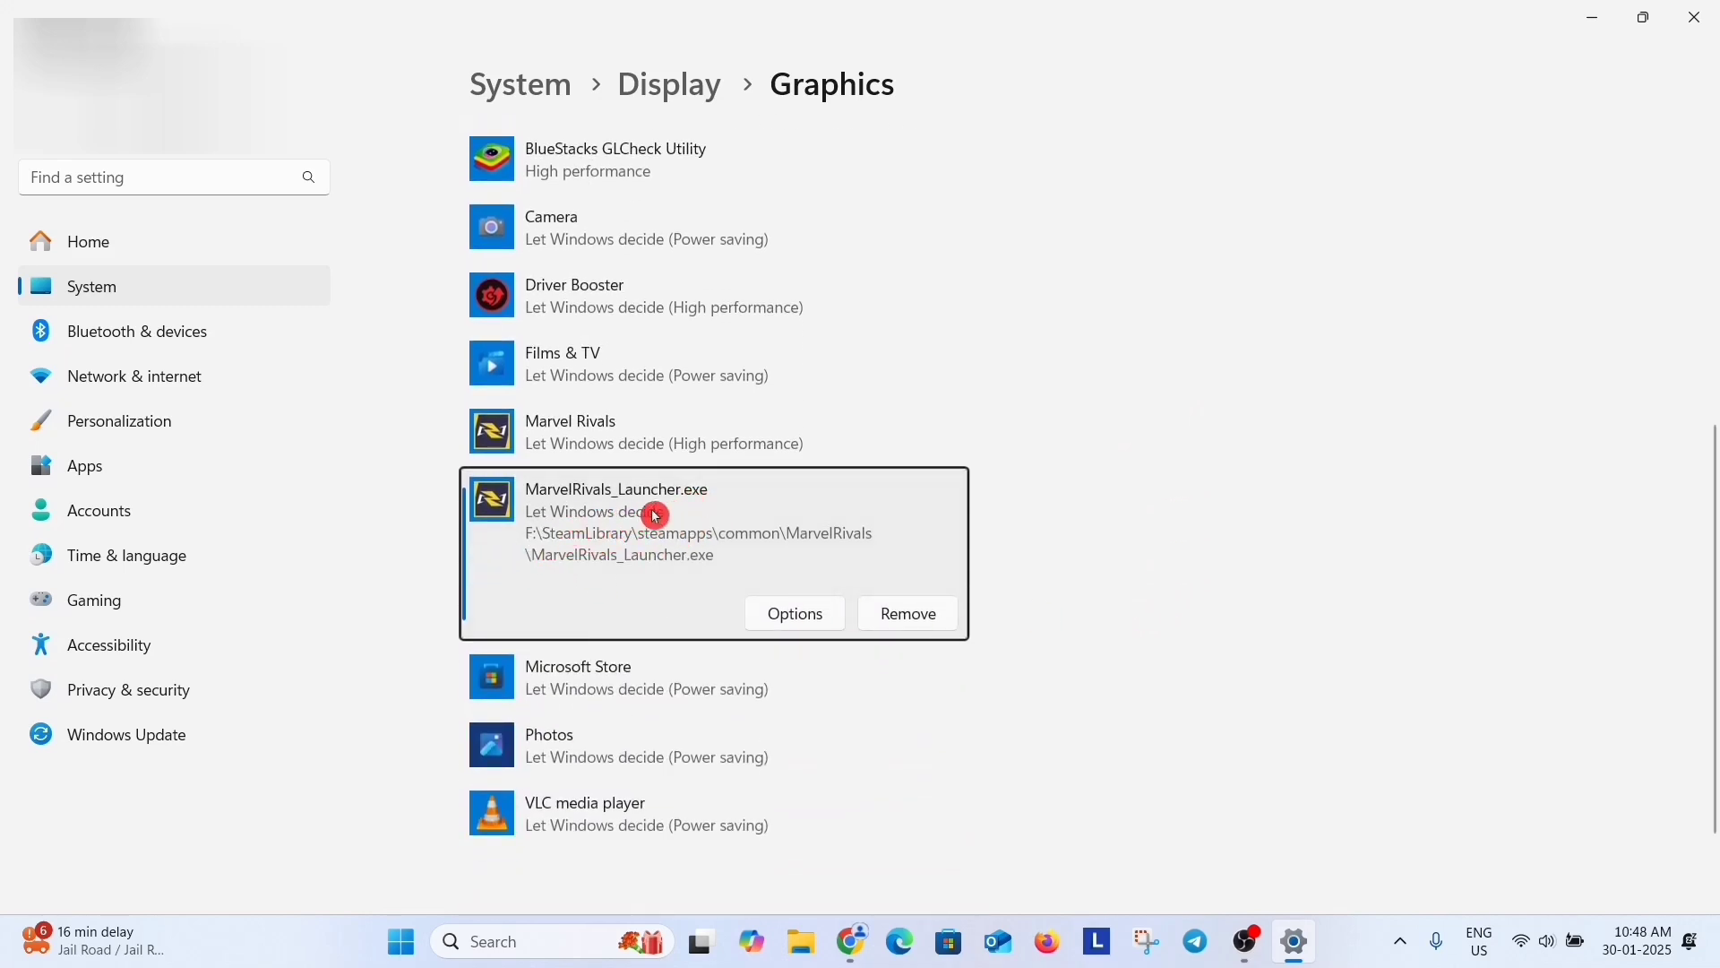
Step: Set MarvelRivals_Launcher.exe's graphics preference to High performance and save it
{"action": "left_click", "coordinate": [793, 613]}
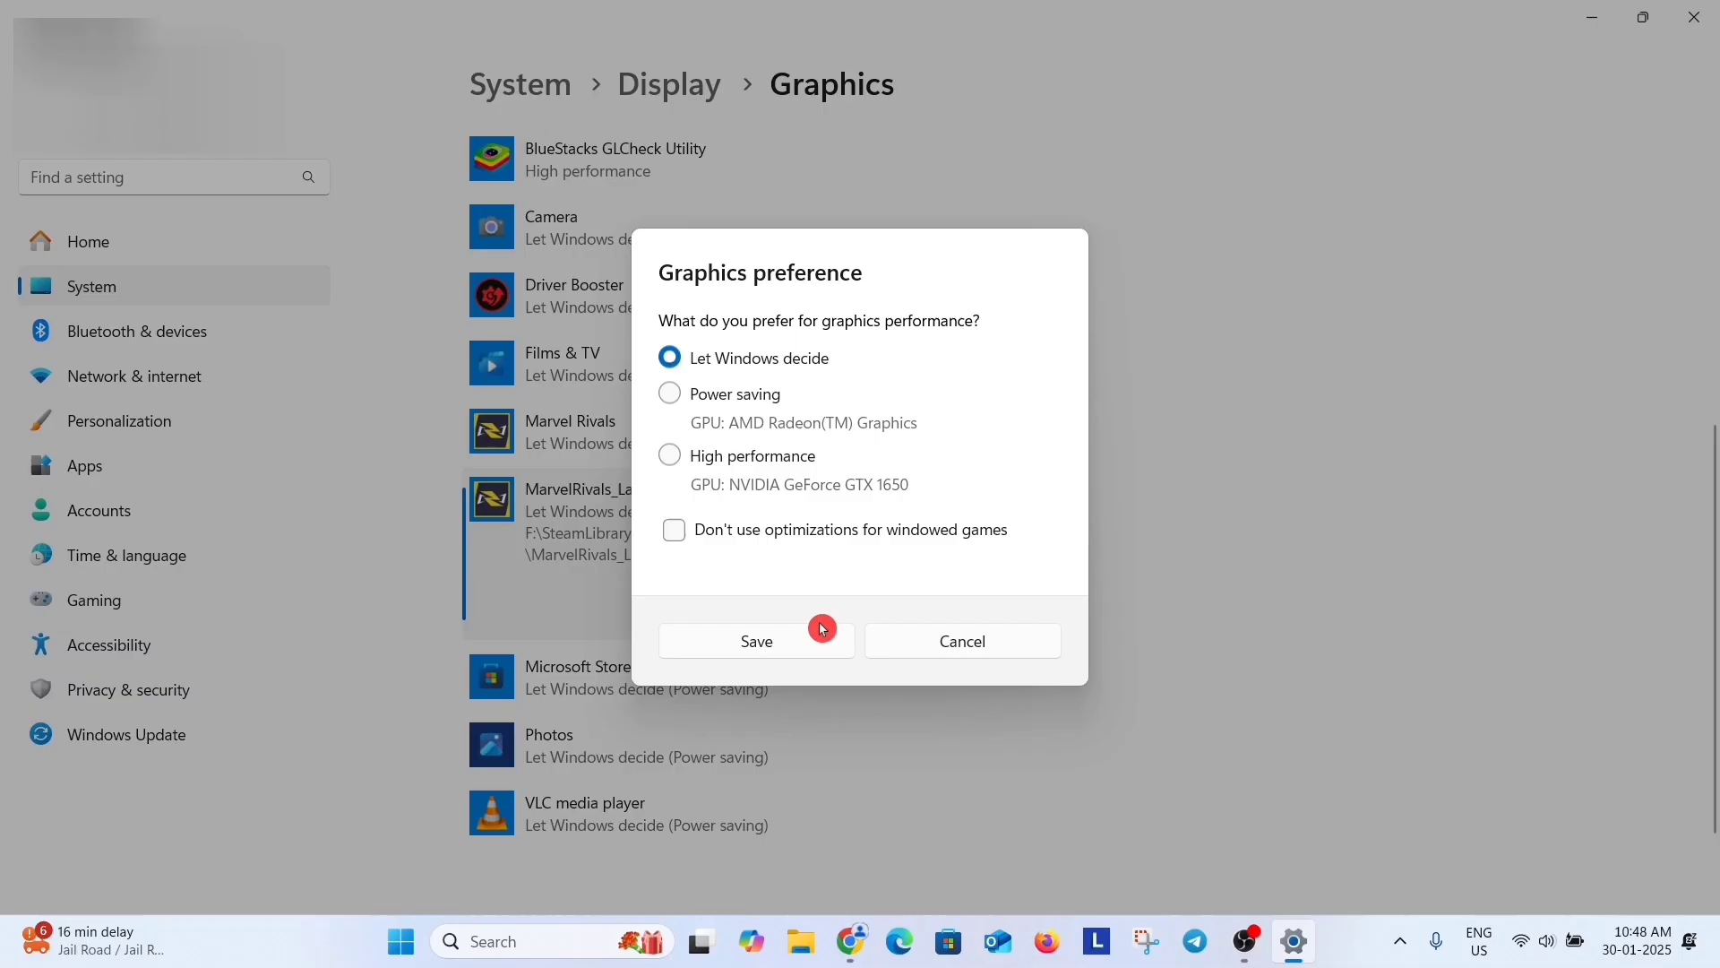
{"action": "left_click", "coordinate": [670, 455]}
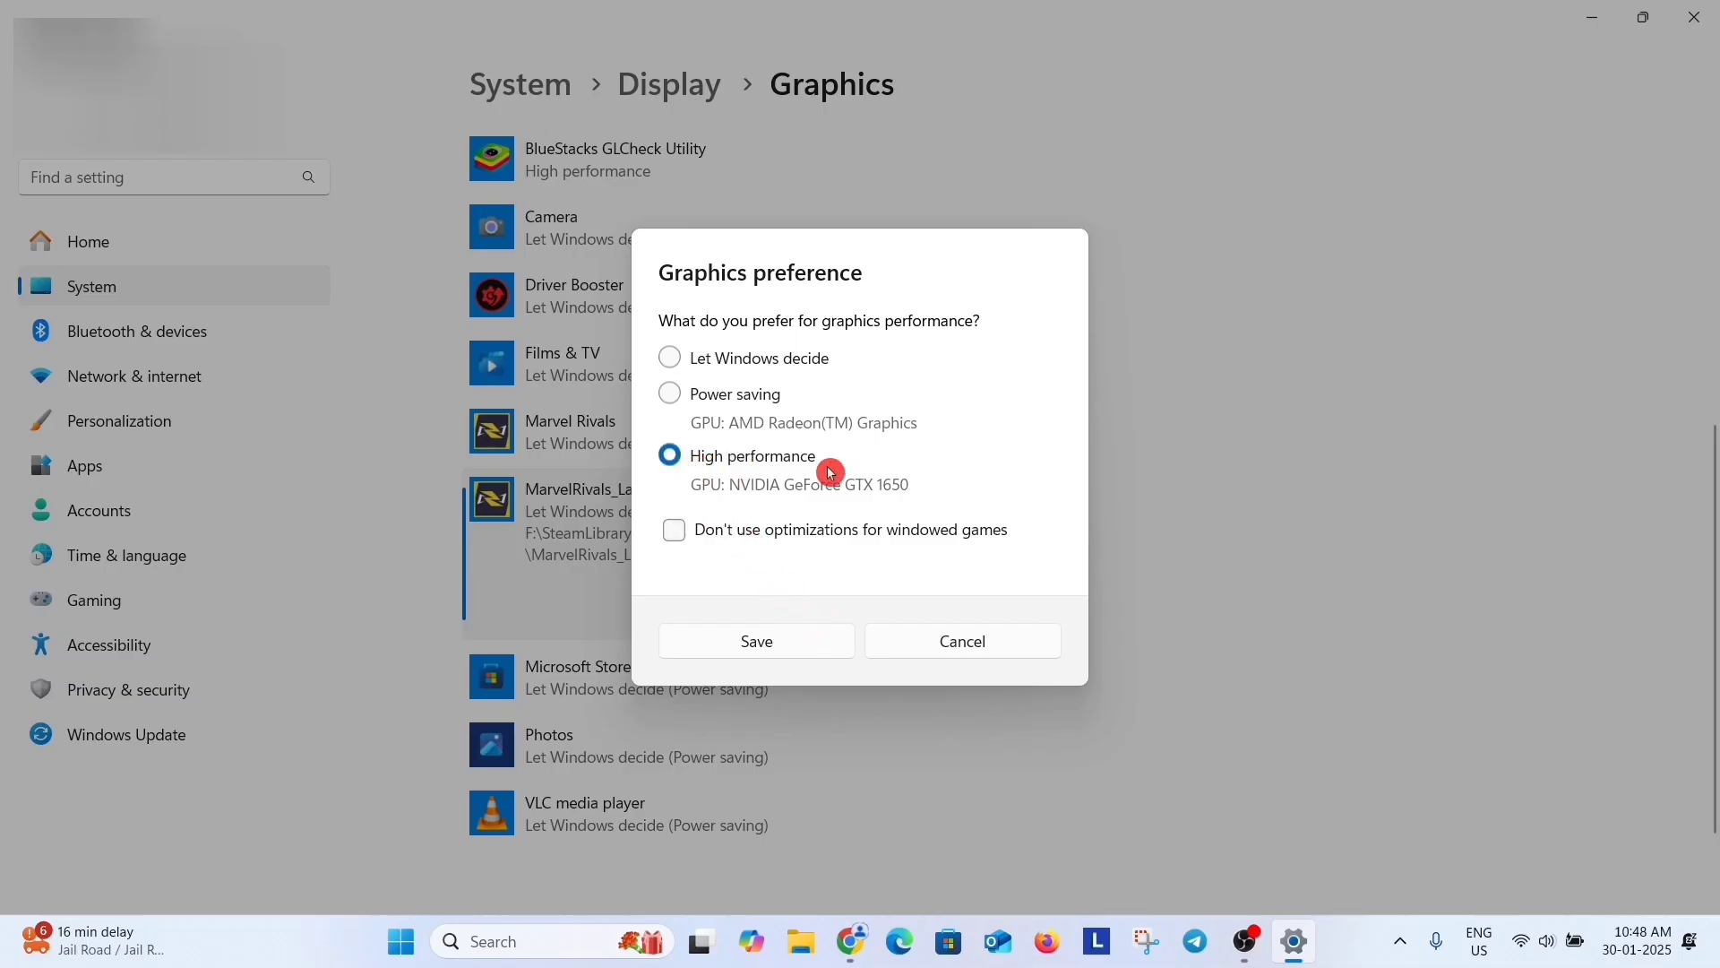
{"action": "left_click", "coordinate": [756, 641]}
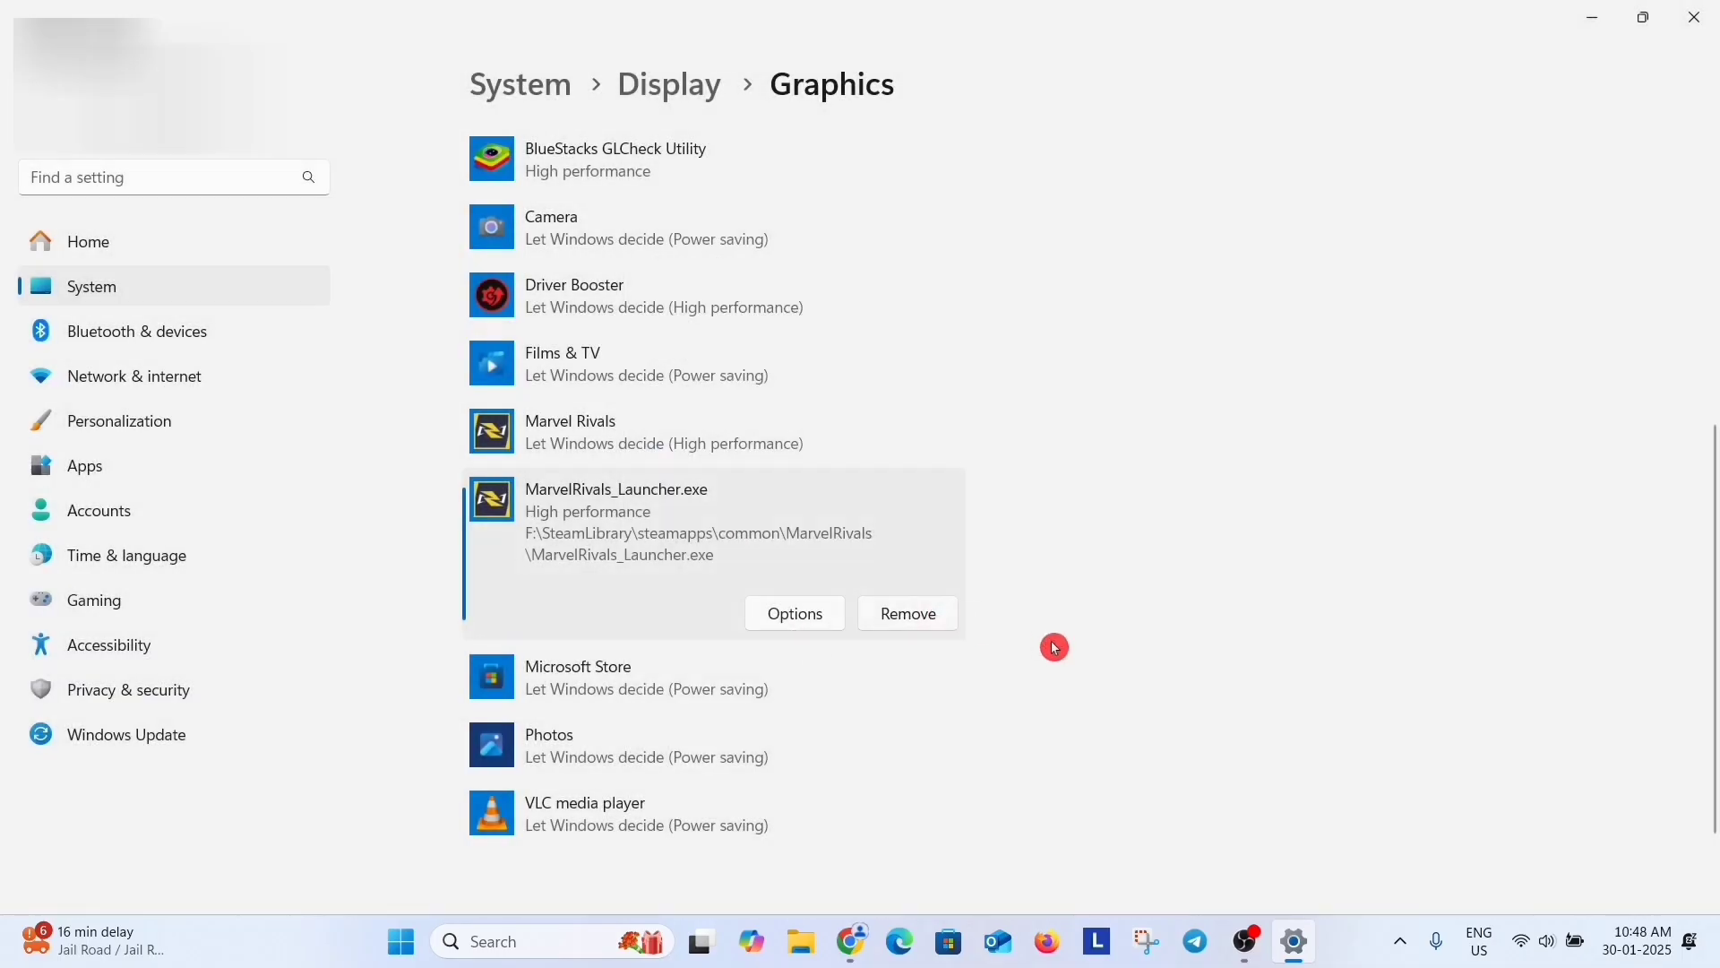
{"action": "mouse_move", "coordinate": [739, 450]}
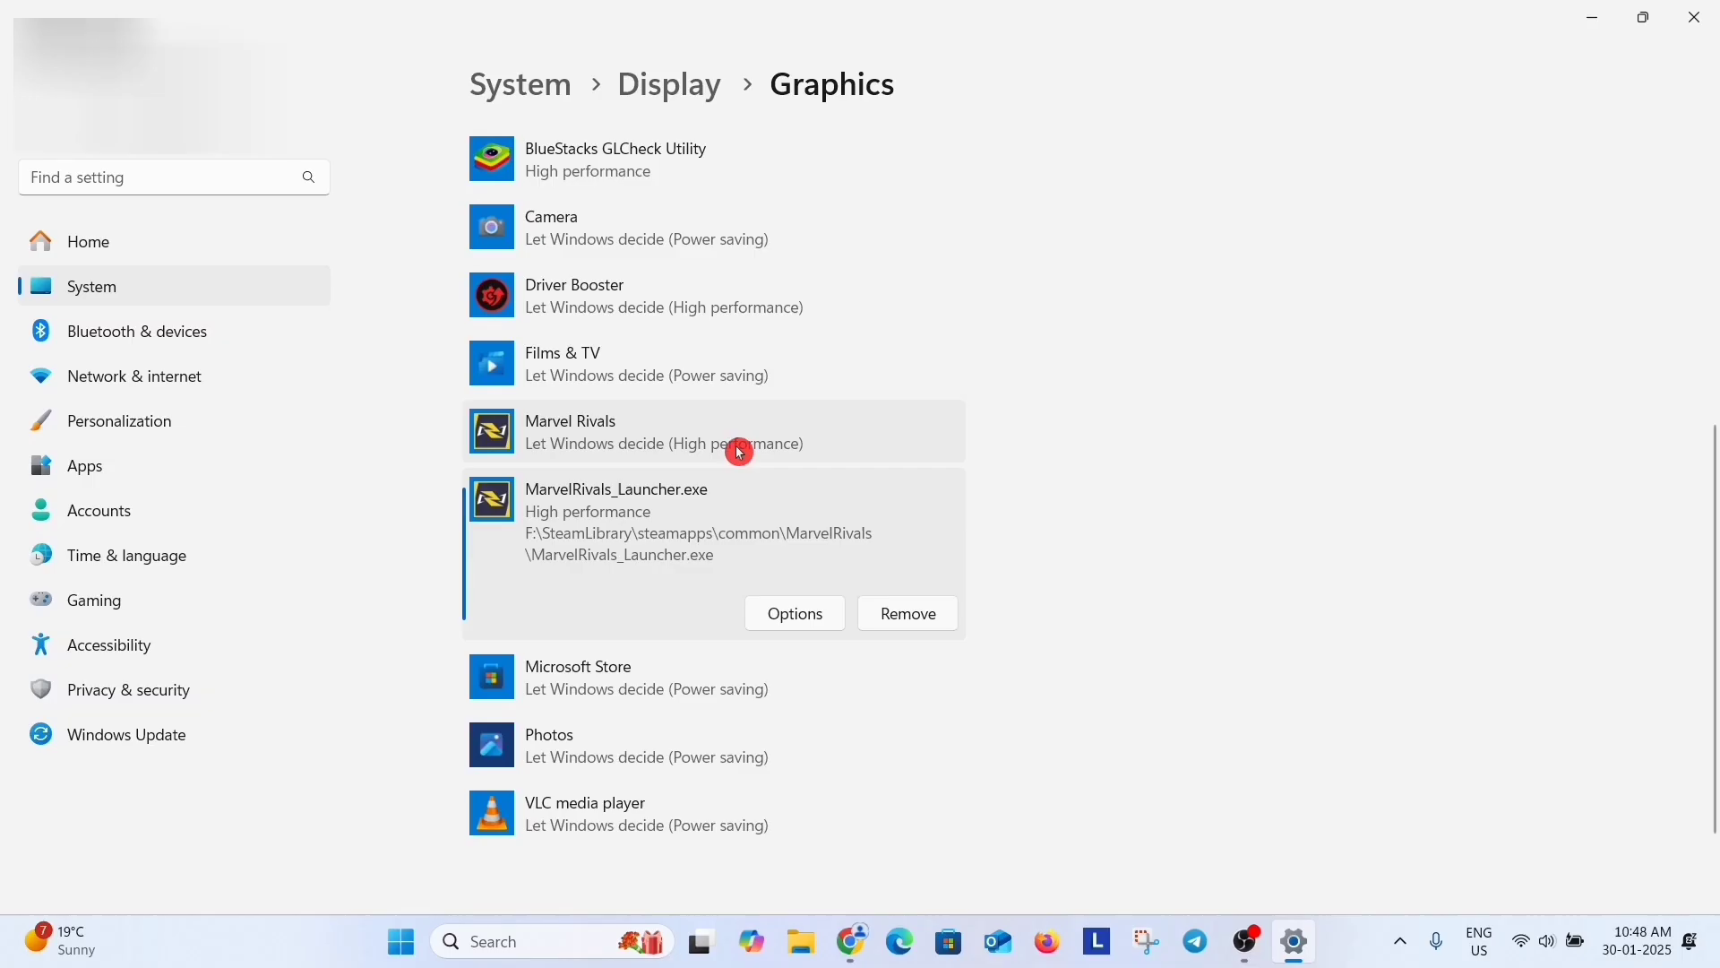
{"action": "mouse_move", "coordinate": [660, 430]}
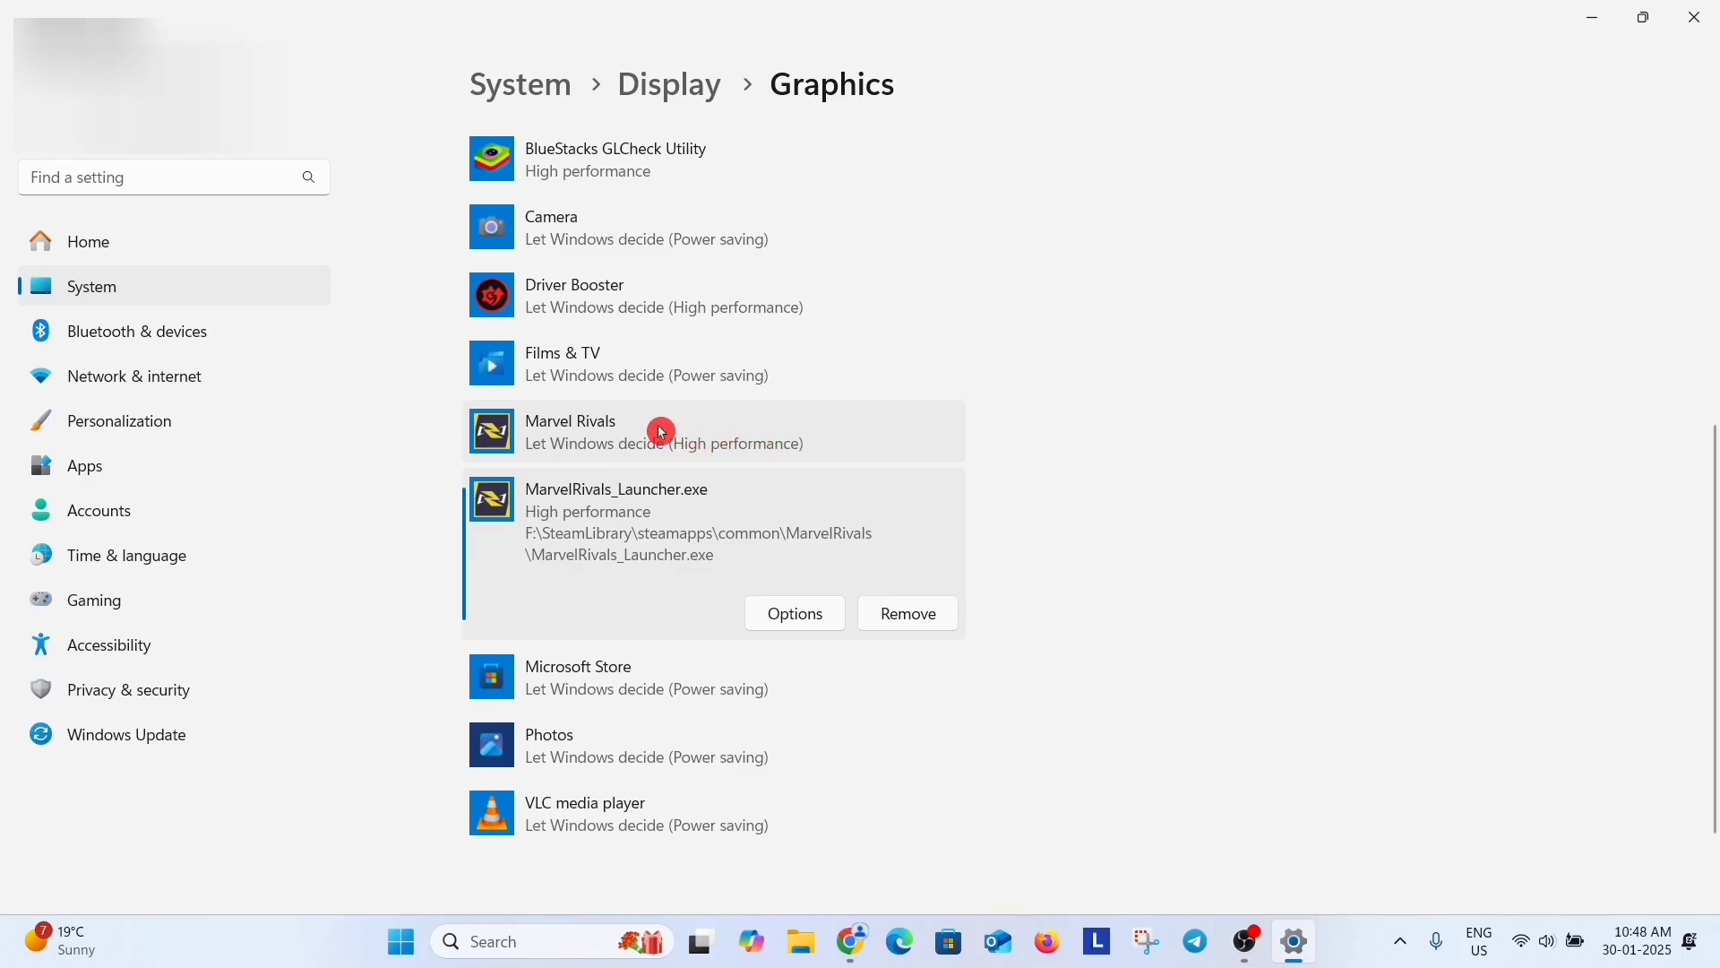
{"action": "mouse_move", "coordinate": [710, 440]}
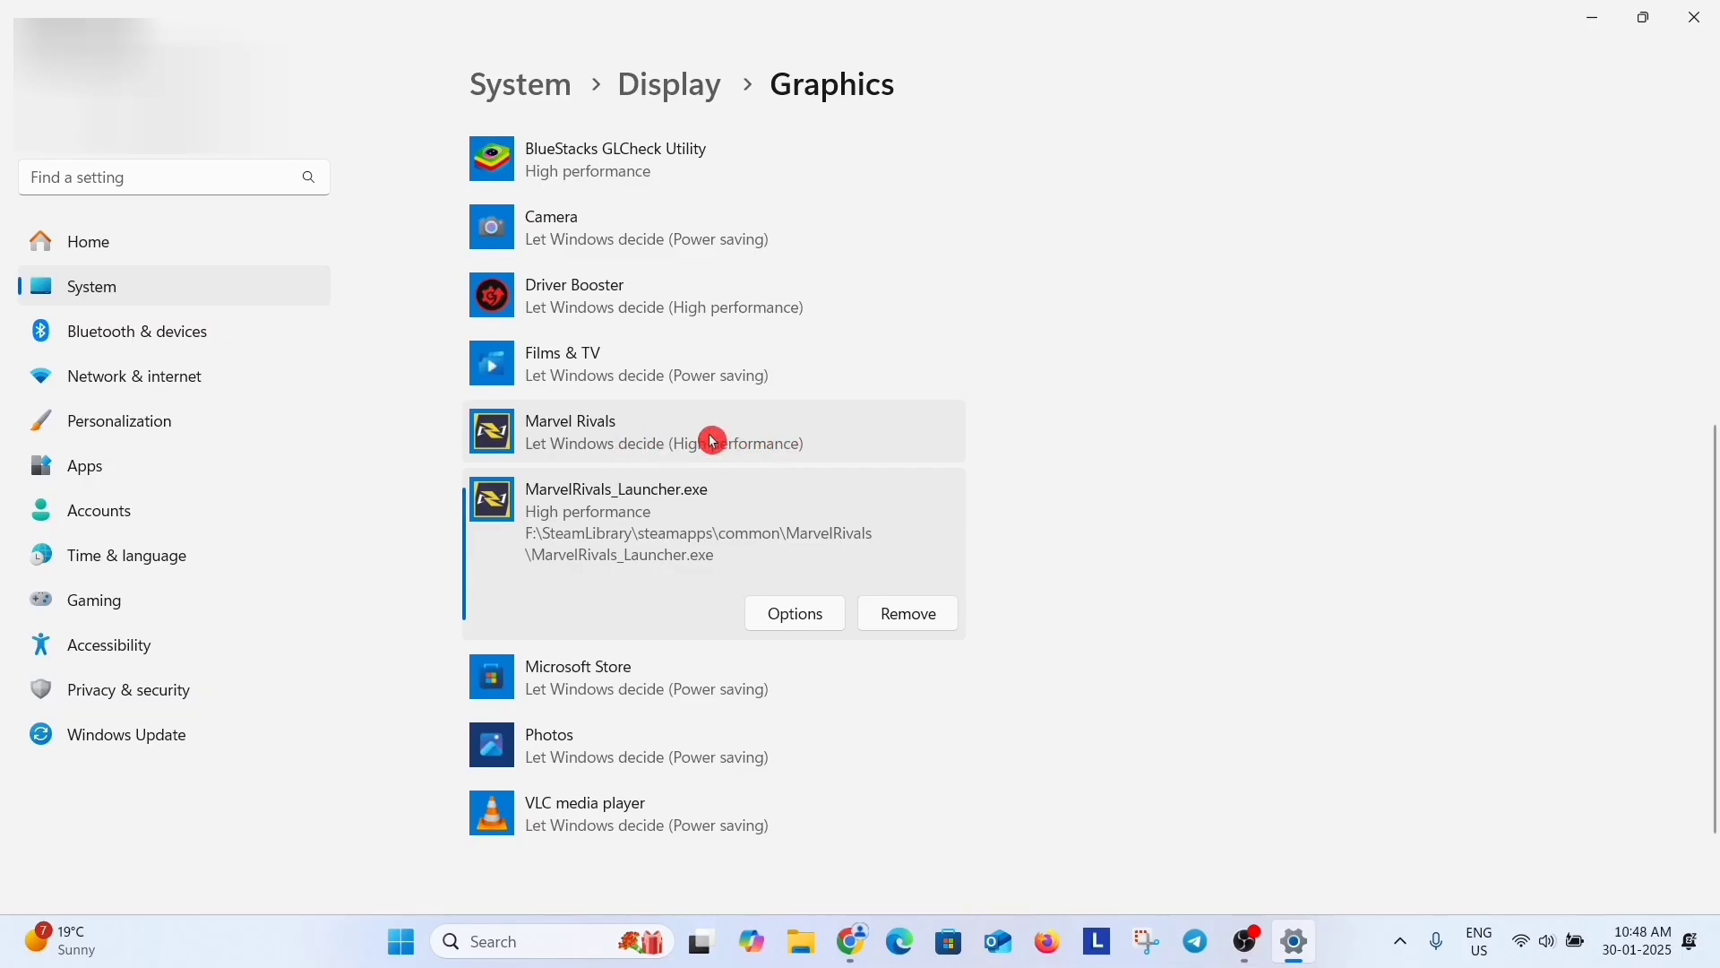
{"action": "mouse_move", "coordinate": [753, 428]}
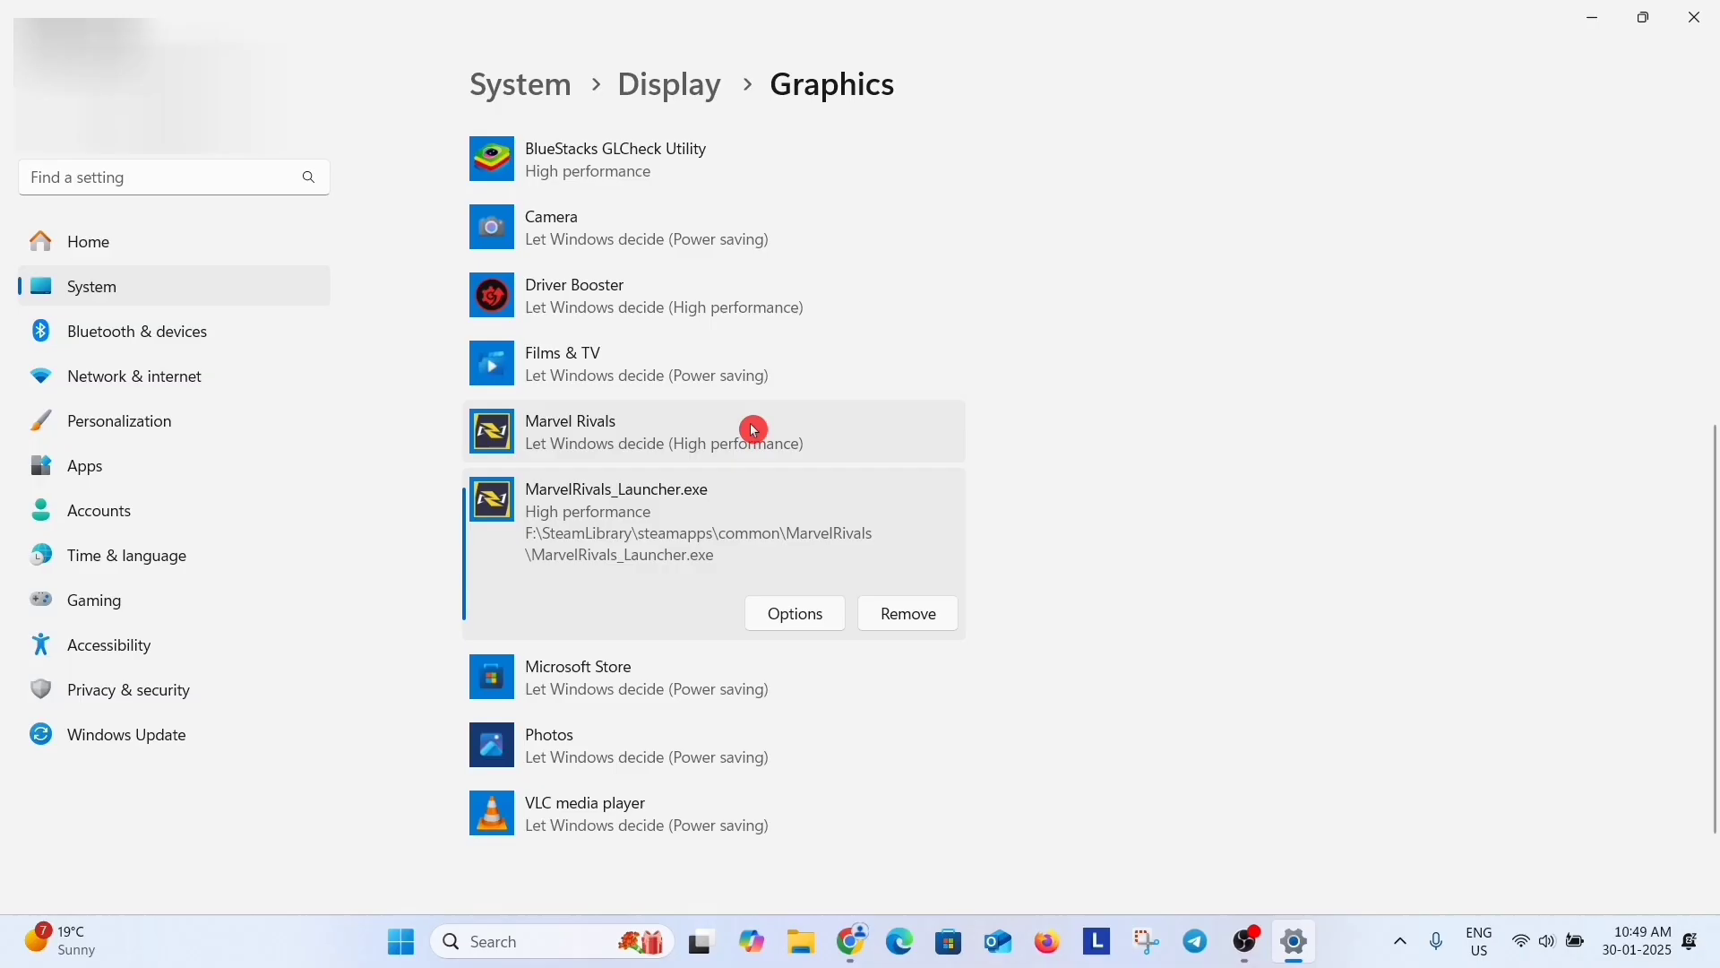
{"action": "mouse_move", "coordinate": [729, 493]}
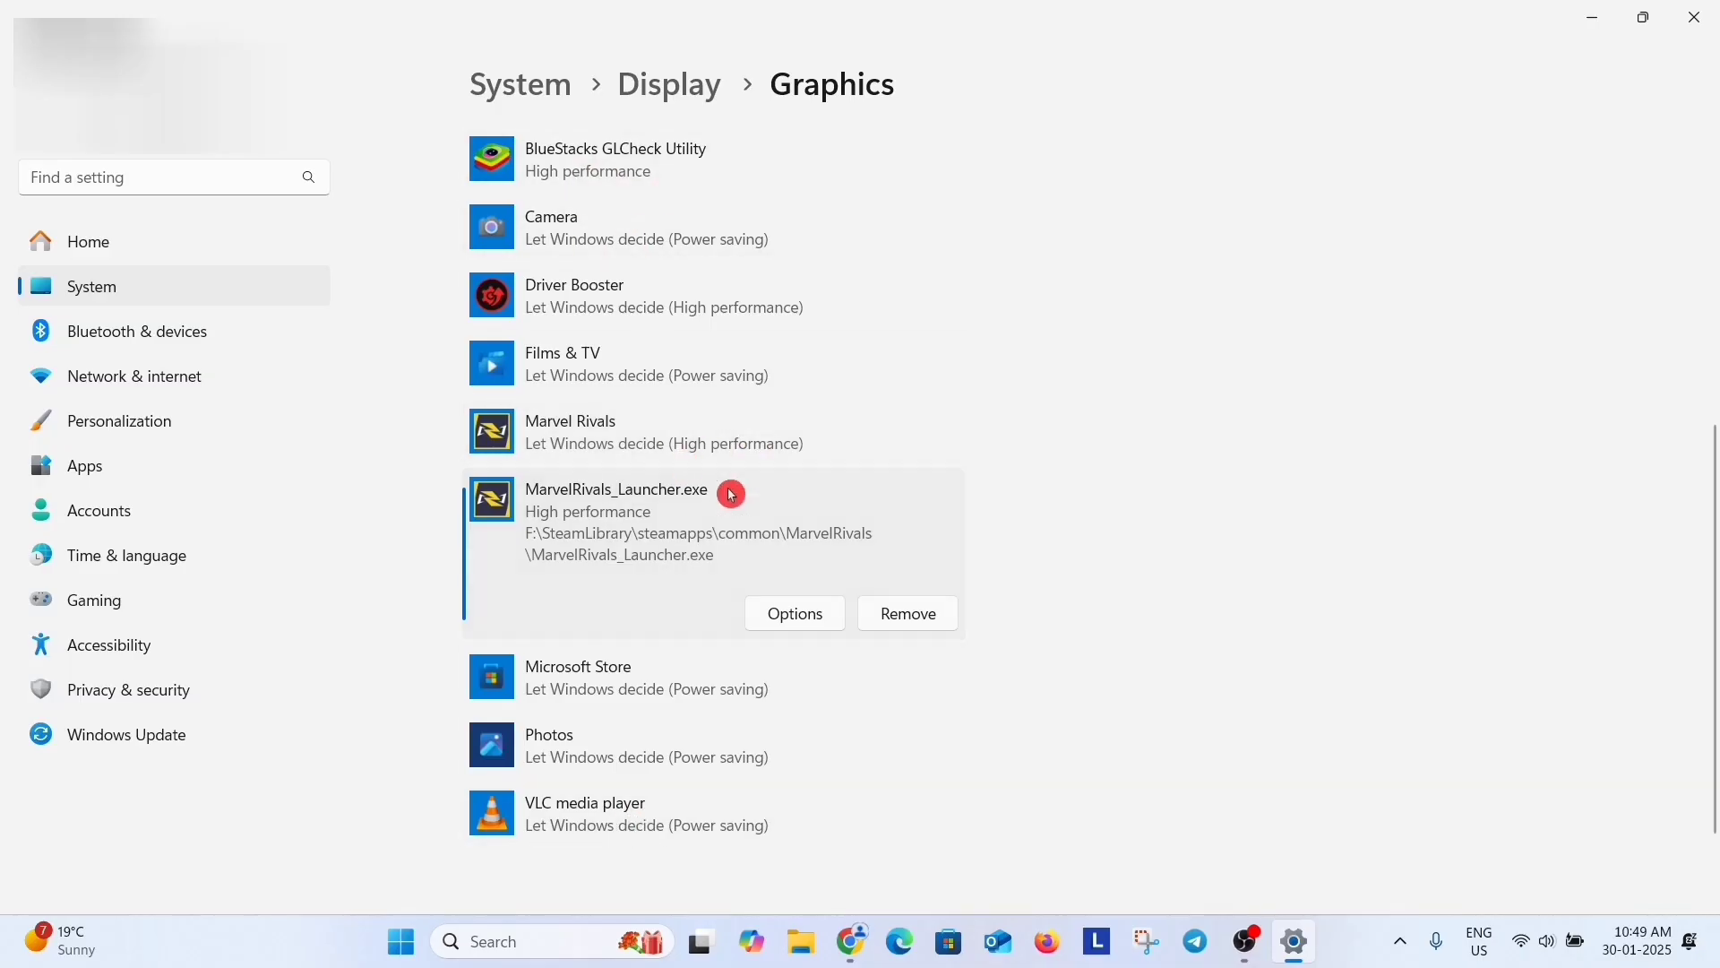
Step: Browse to SteamLibrary\common\MarvelRivals\MarvelGame\Marvel\Binaries\Win64 for Marvel-Win64-Shipping.exe, then close the picker
{"action": "scroll", "scroll_direction": "up", "scroll_amount": 3}
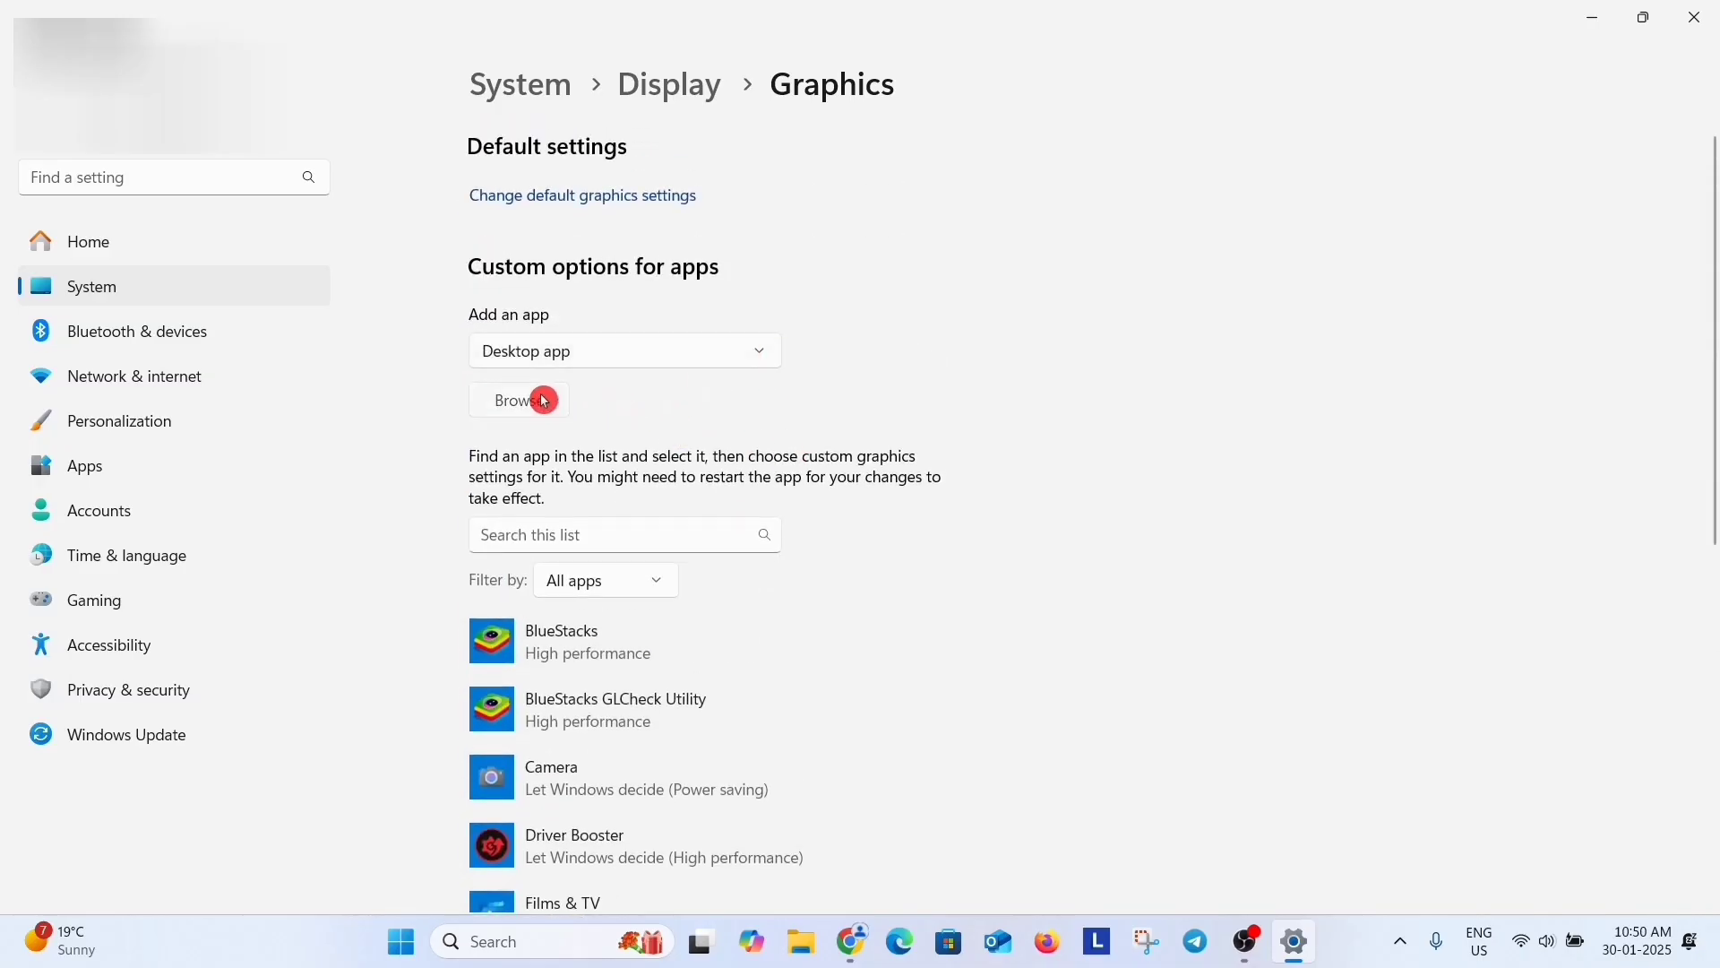
{"action": "left_click", "coordinate": [517, 400]}
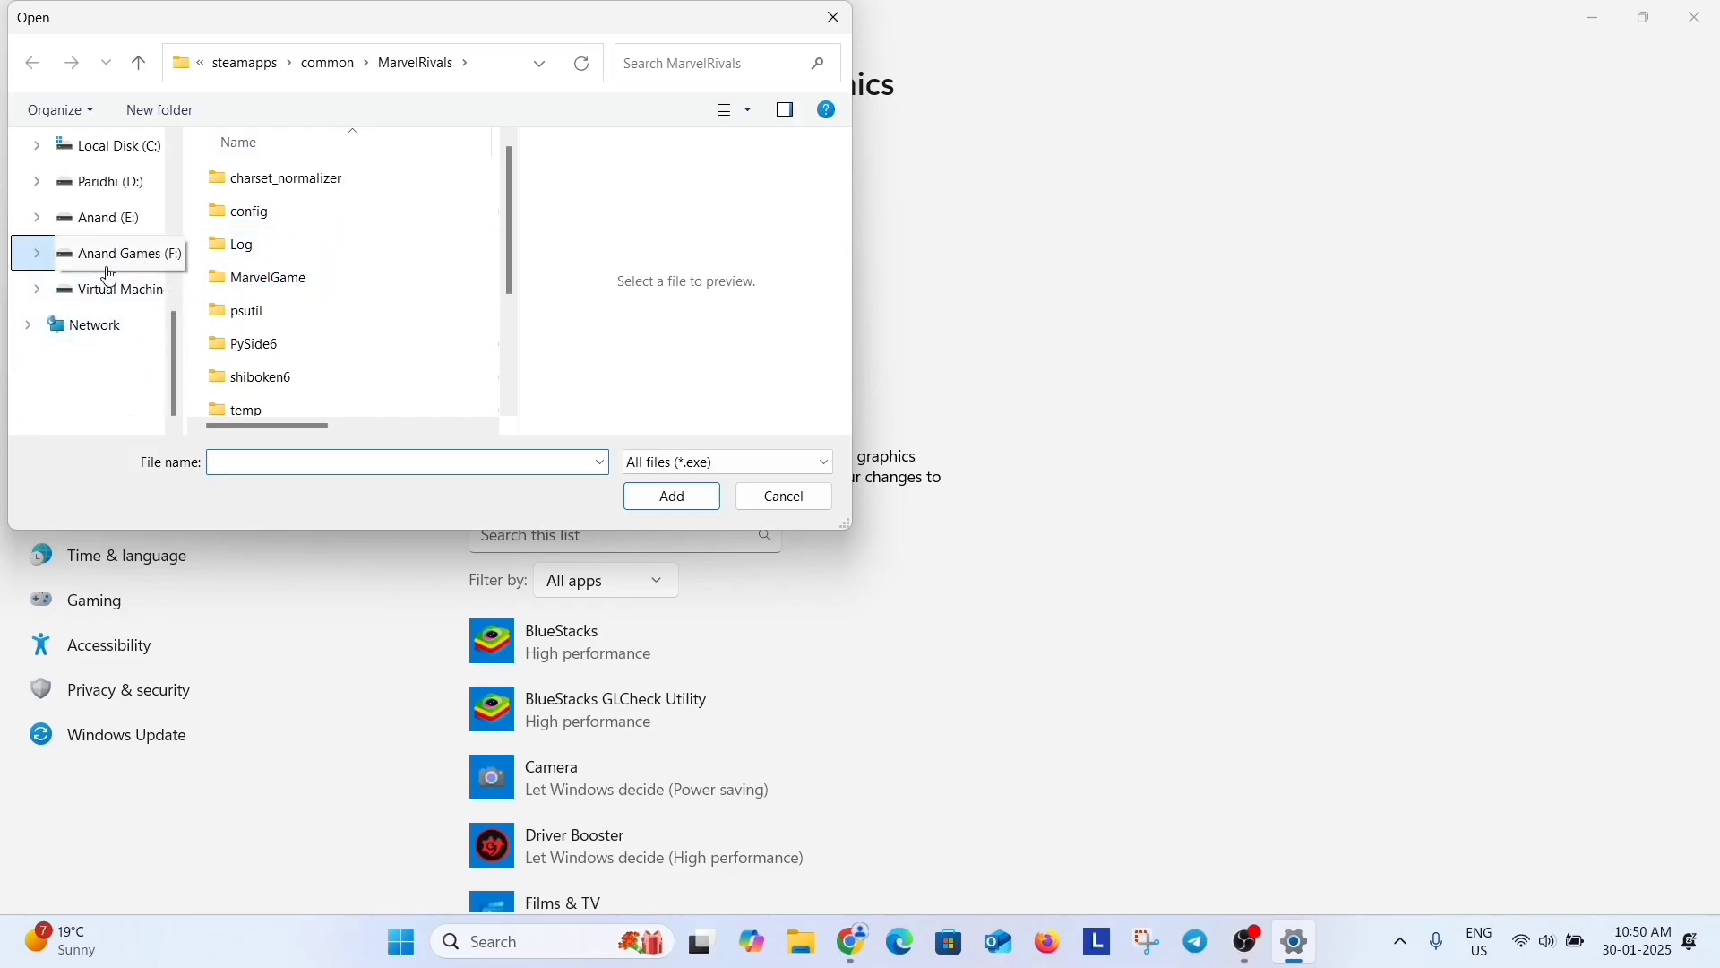
{"action": "left_click", "coordinate": [118, 254]}
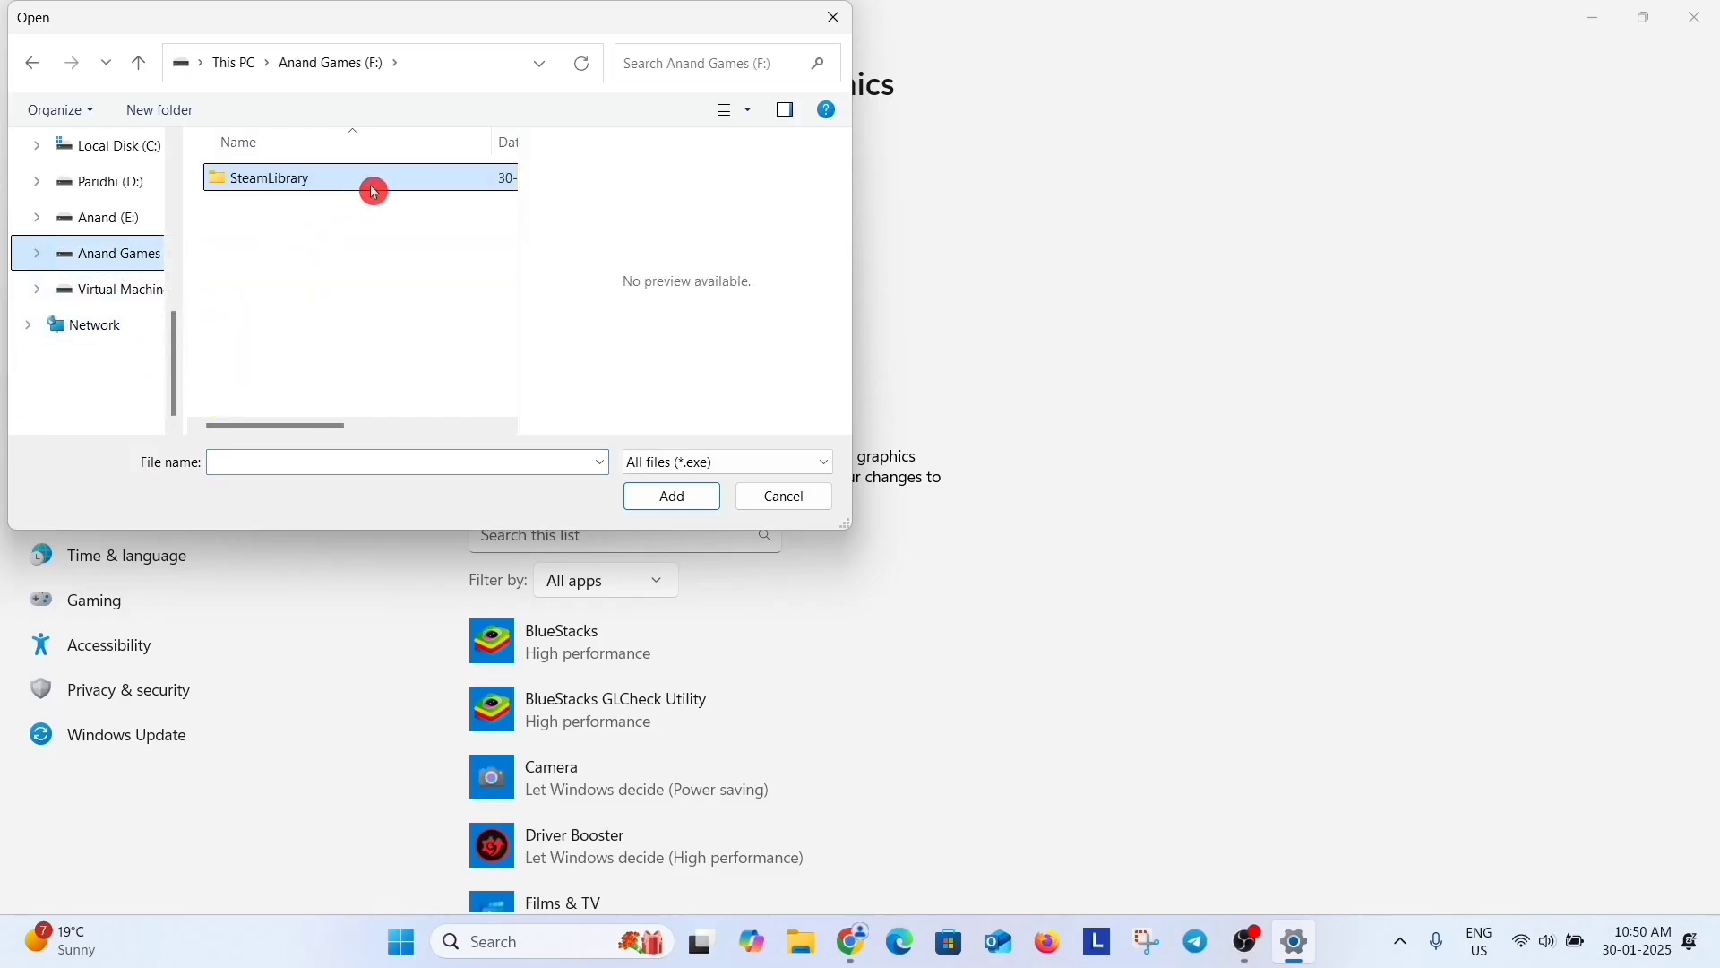
{"action": "double_click", "coordinate": [267, 176]}
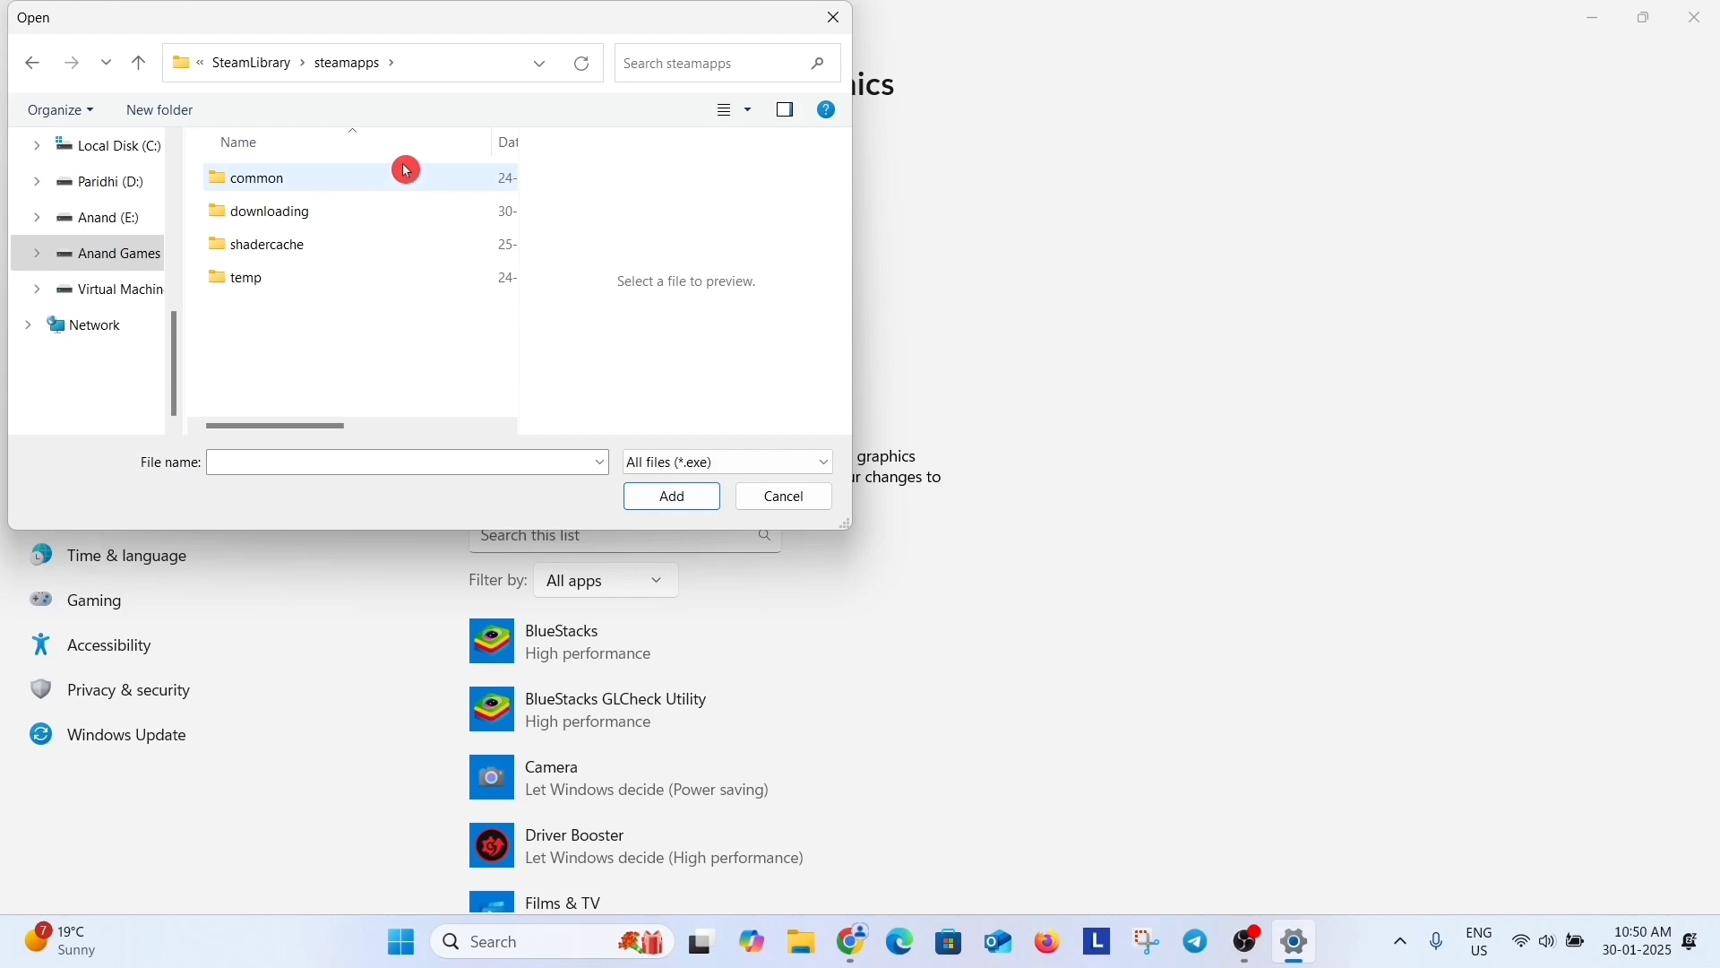
{"action": "double_click", "coordinate": [258, 177]}
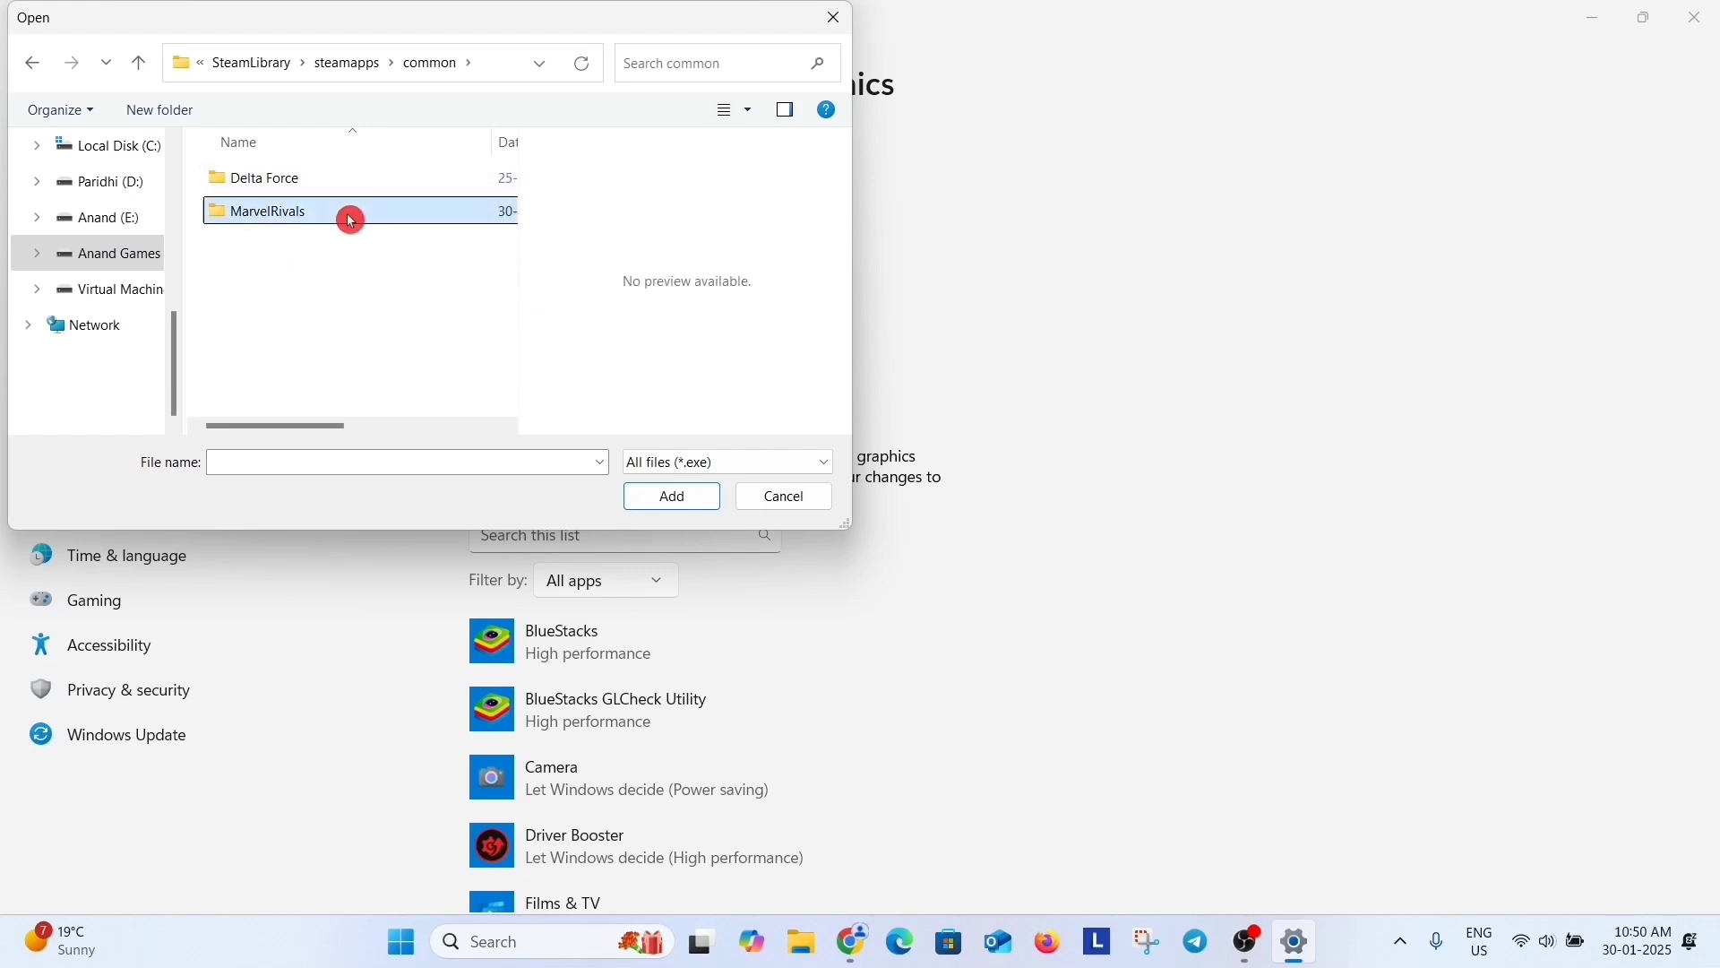
{"action": "double_click", "coordinate": [266, 210]}
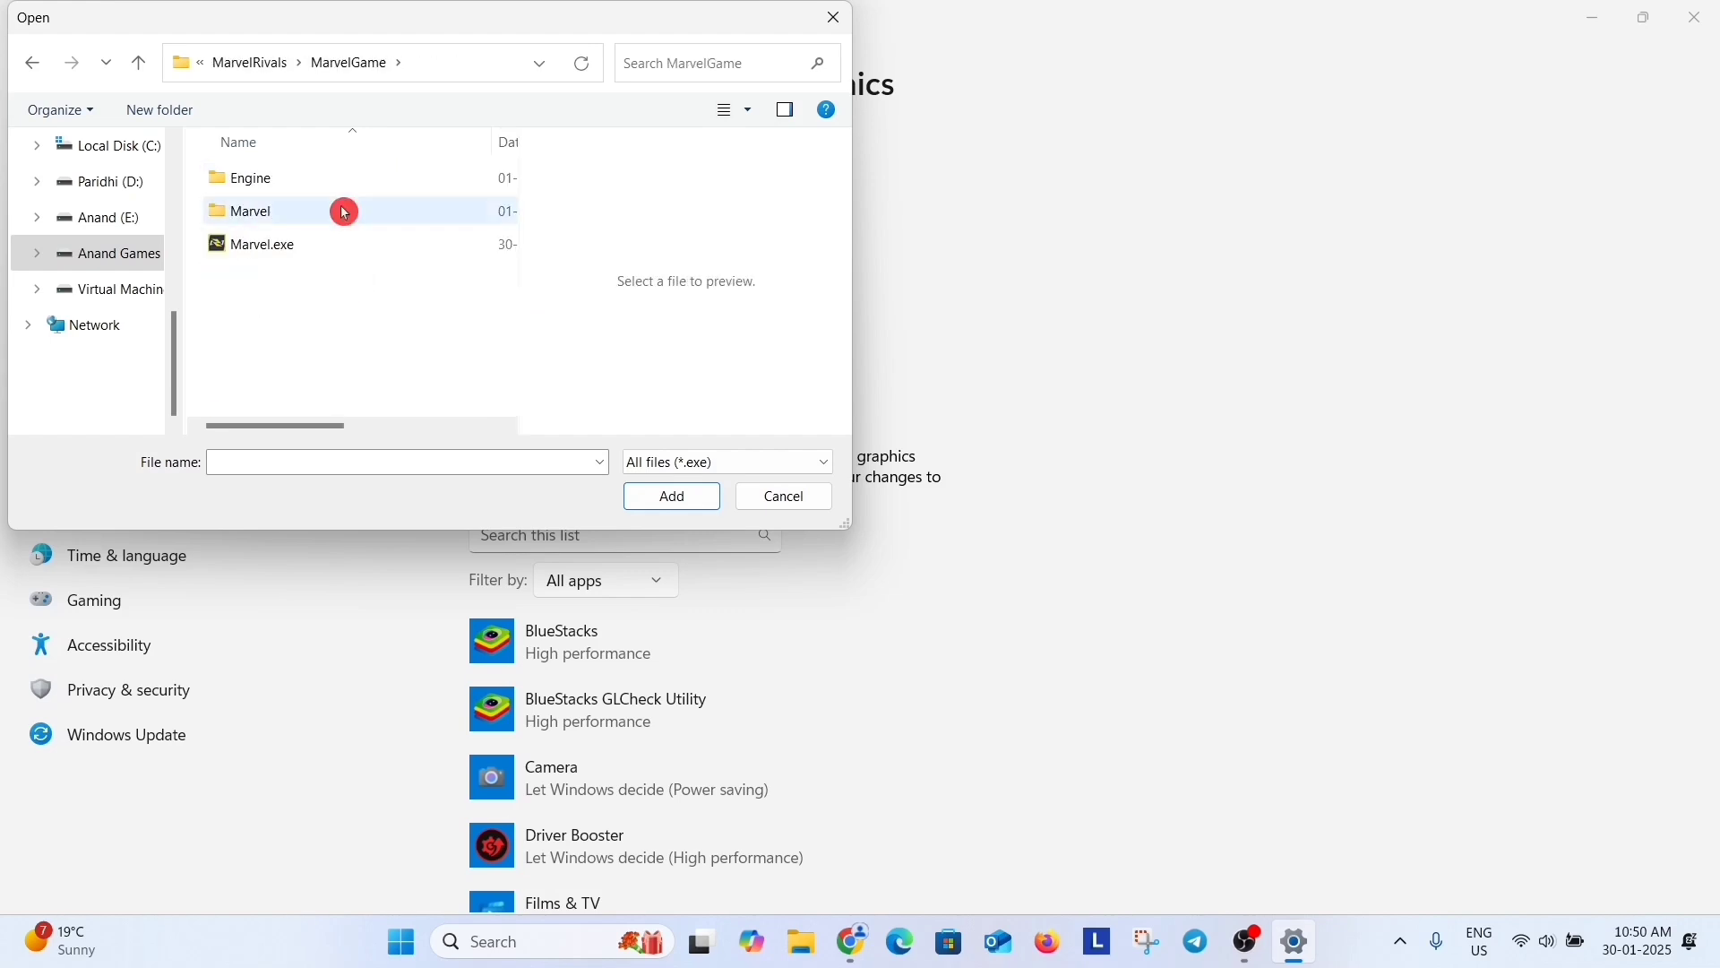
{"action": "double_click", "coordinate": [259, 210]}
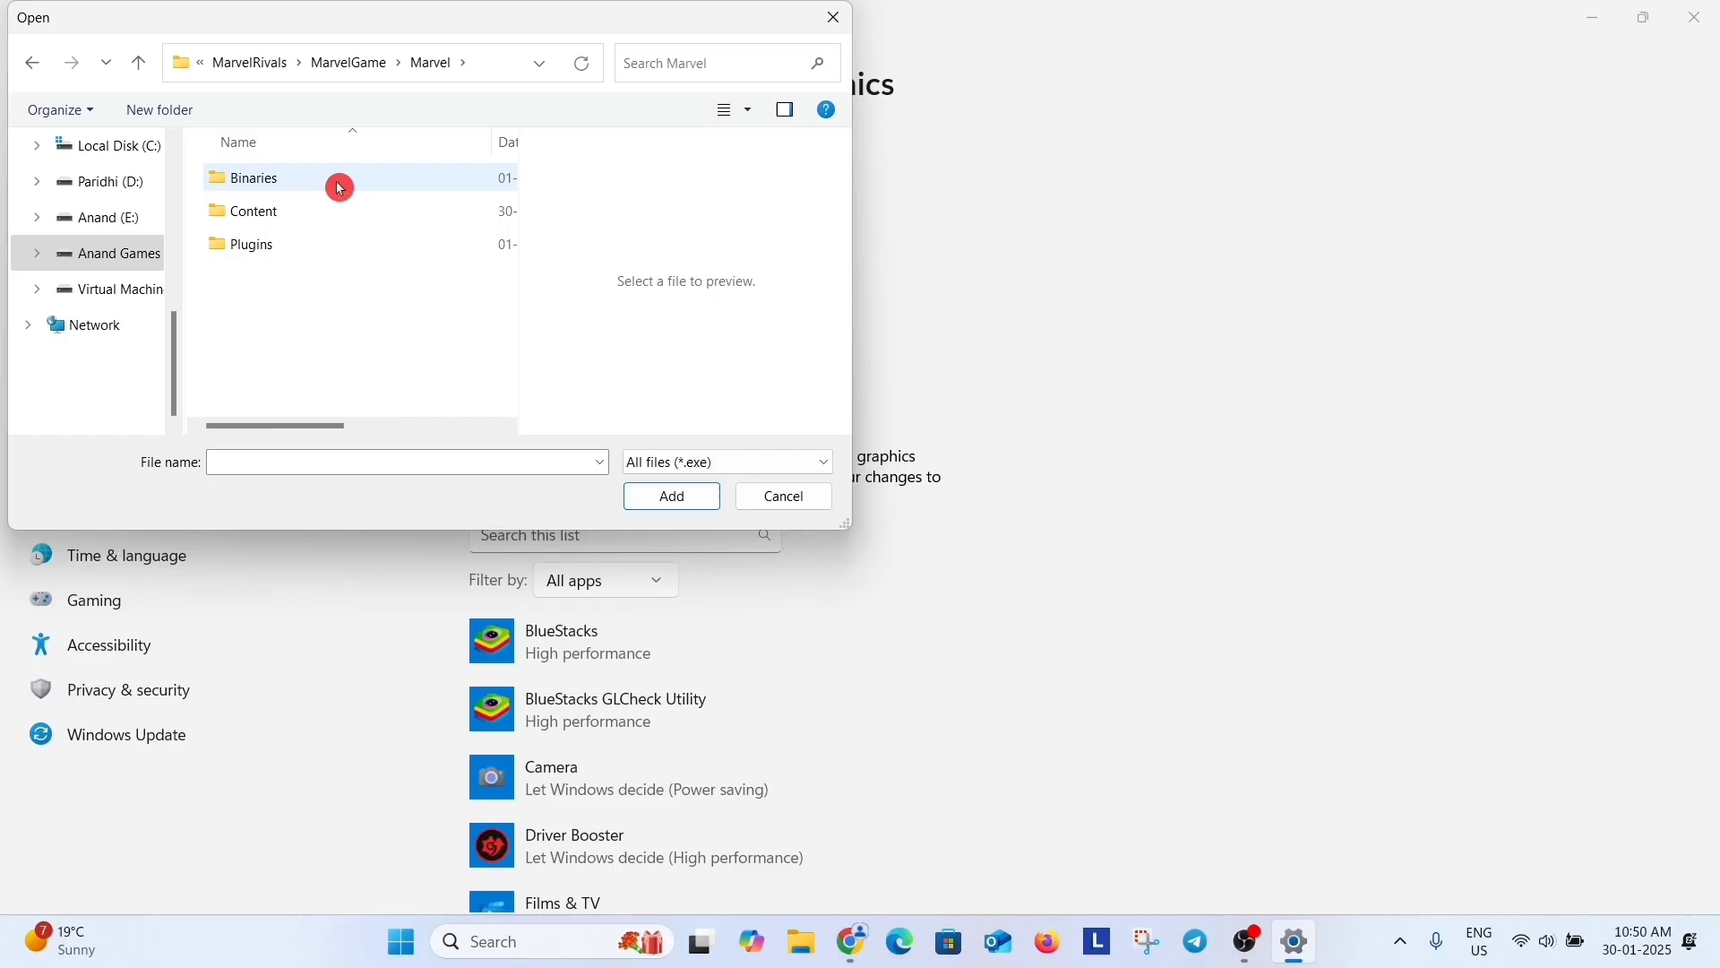
{"action": "double_click", "coordinate": [254, 176]}
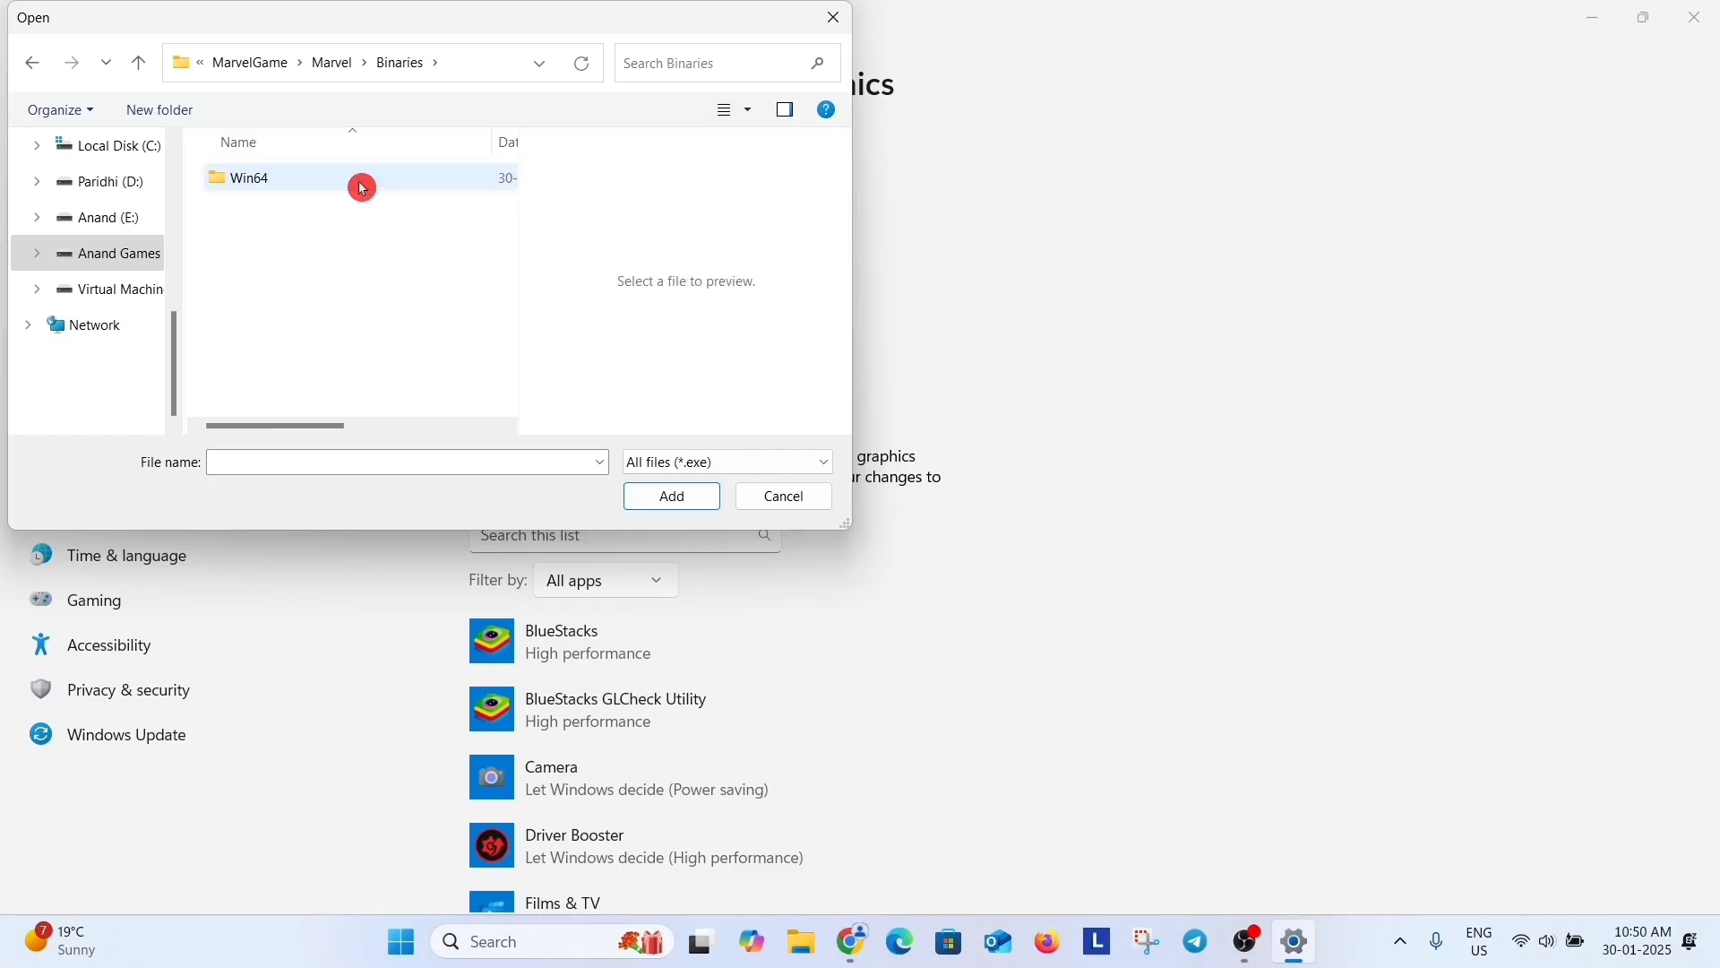
{"action": "double_click", "coordinate": [248, 177]}
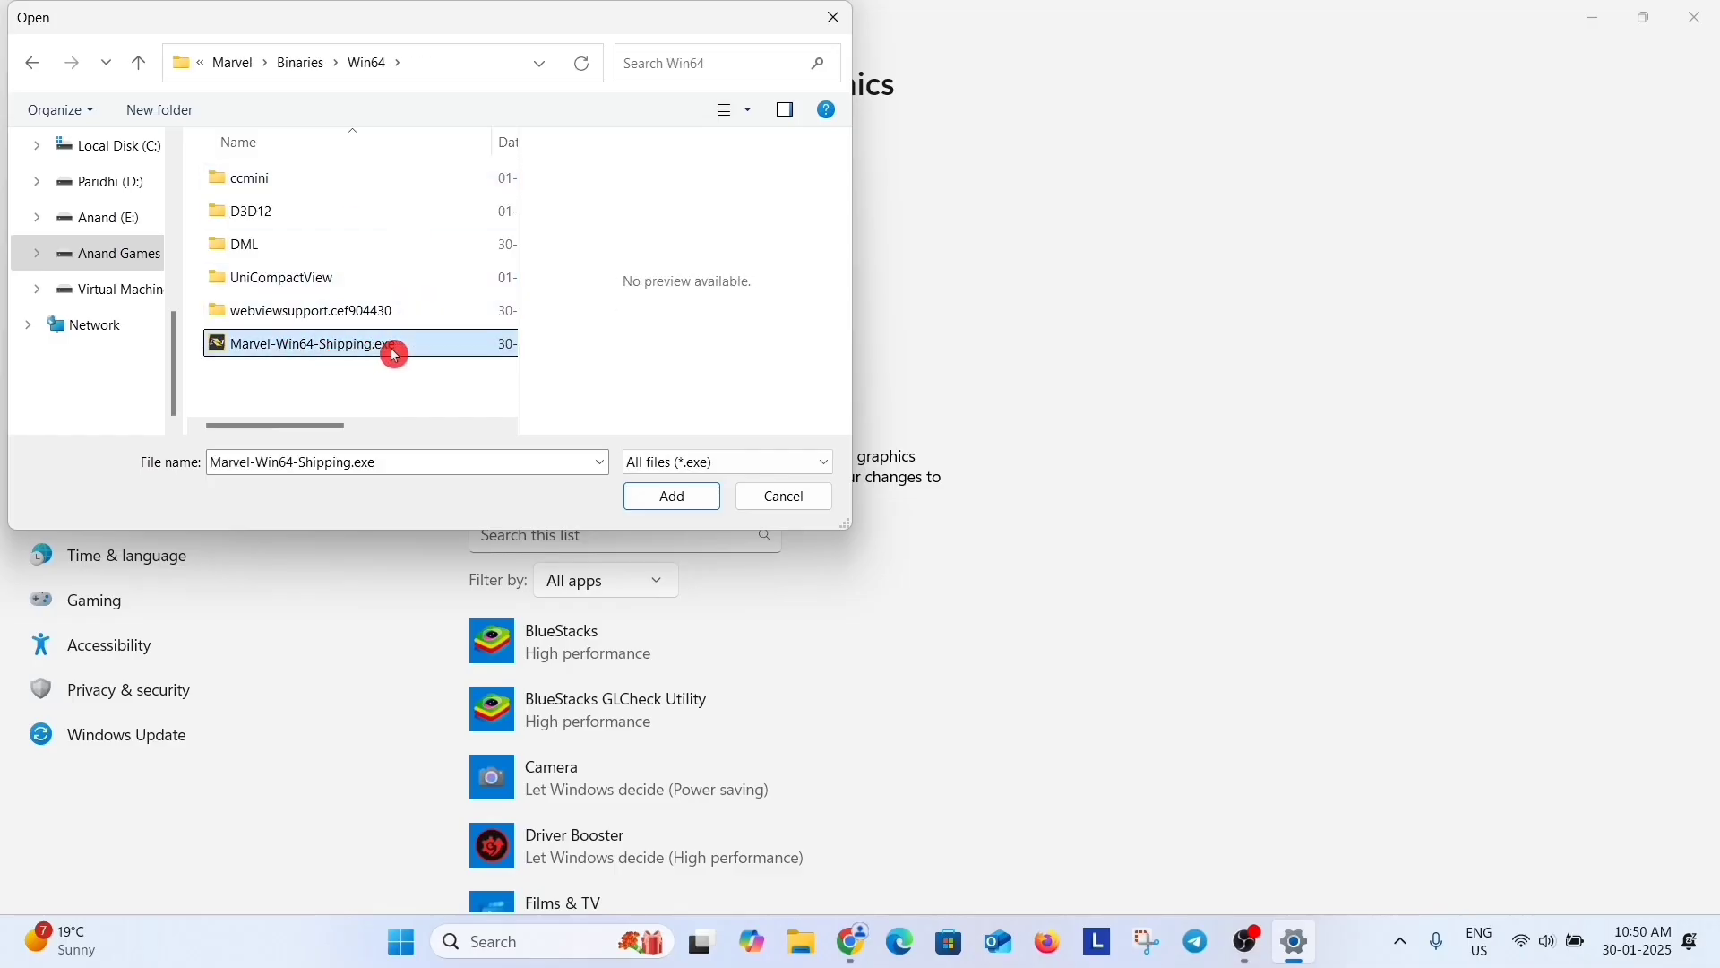
{"action": "mouse_move", "coordinate": [594, 435]}
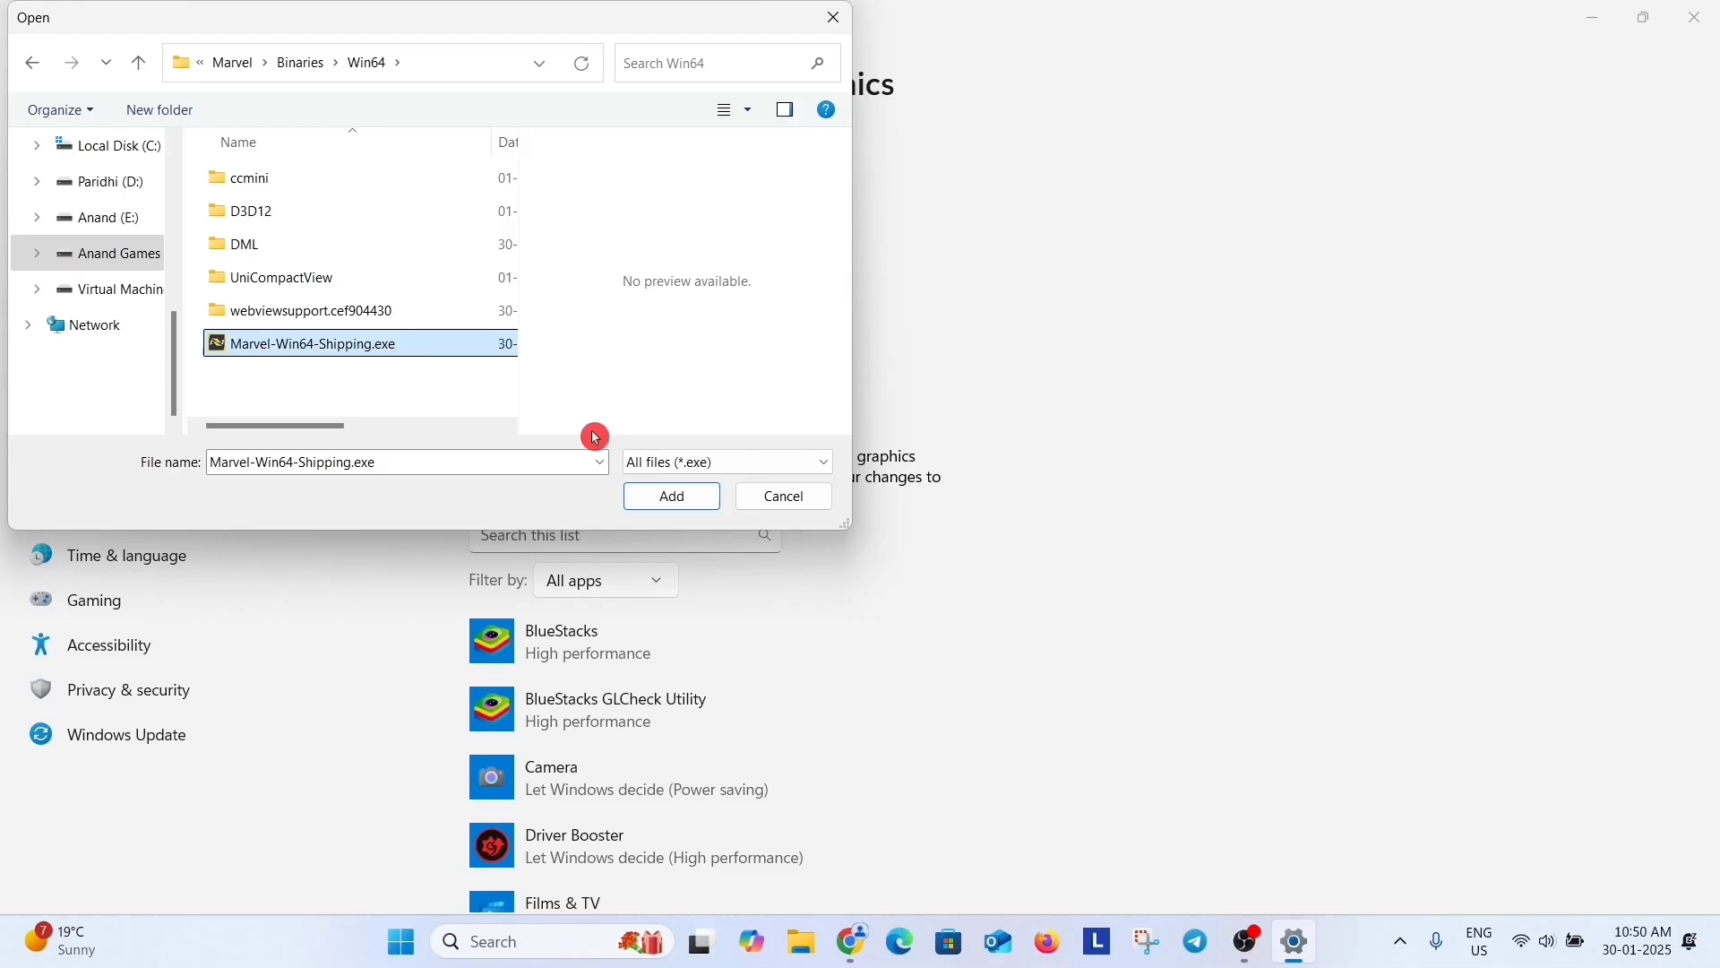
{"action": "mouse_move", "coordinate": [831, 16]}
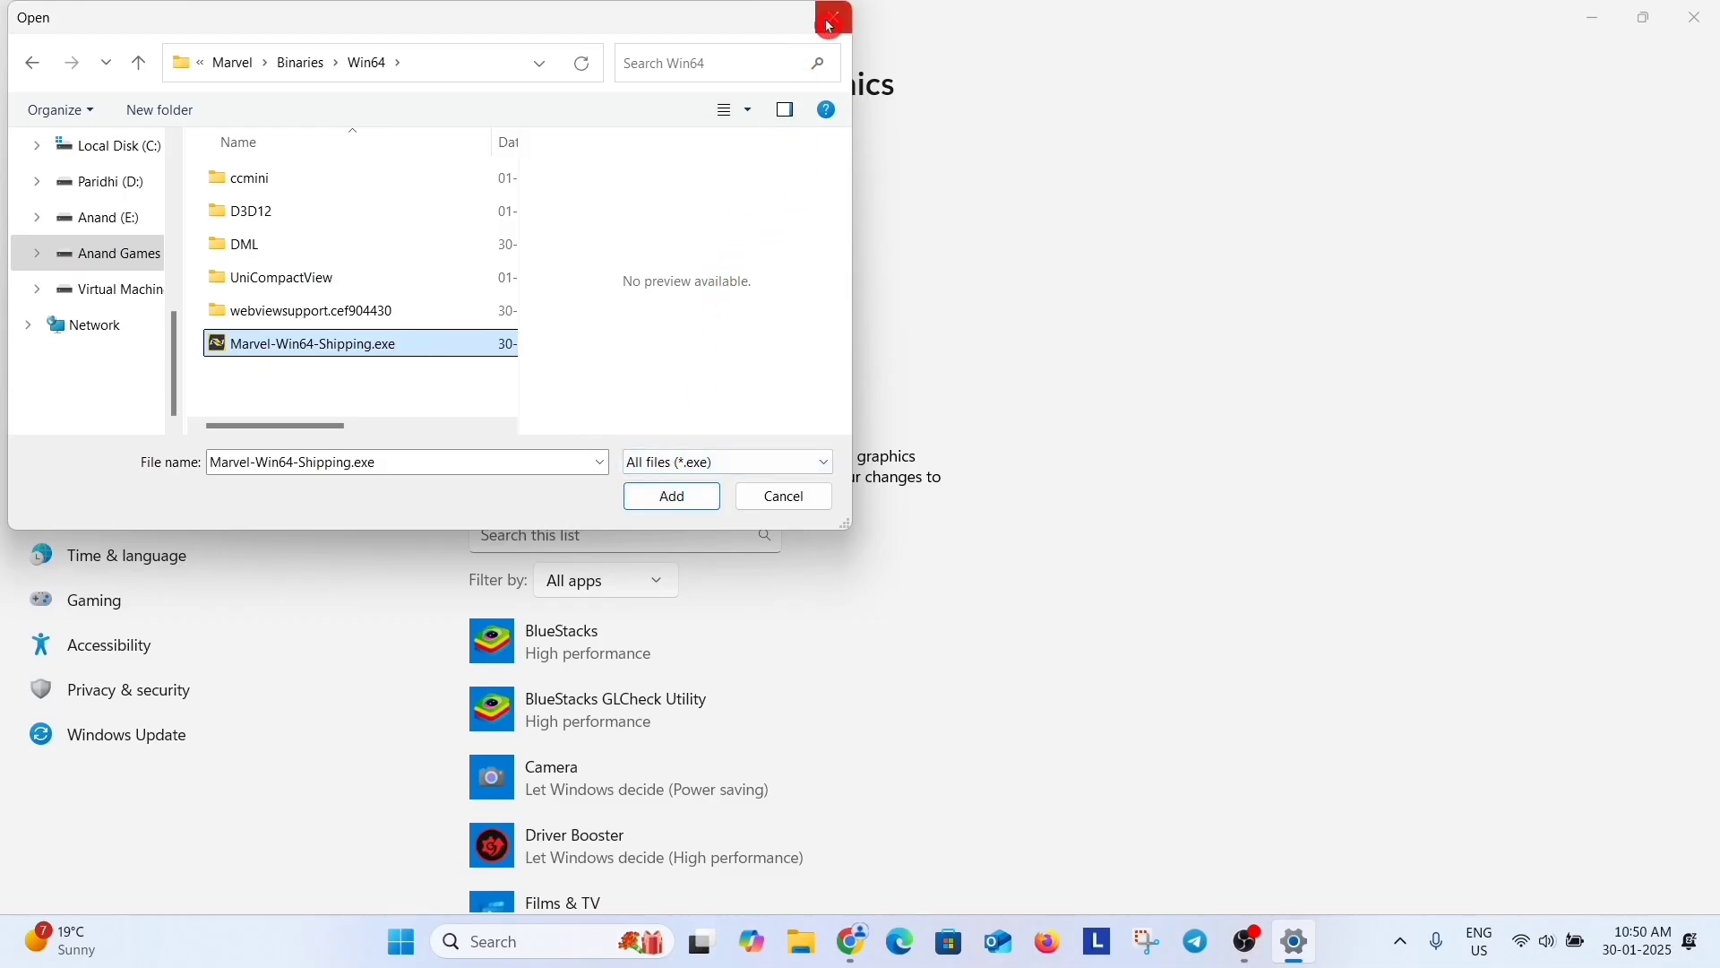
{"action": "left_click", "coordinate": [833, 16]}
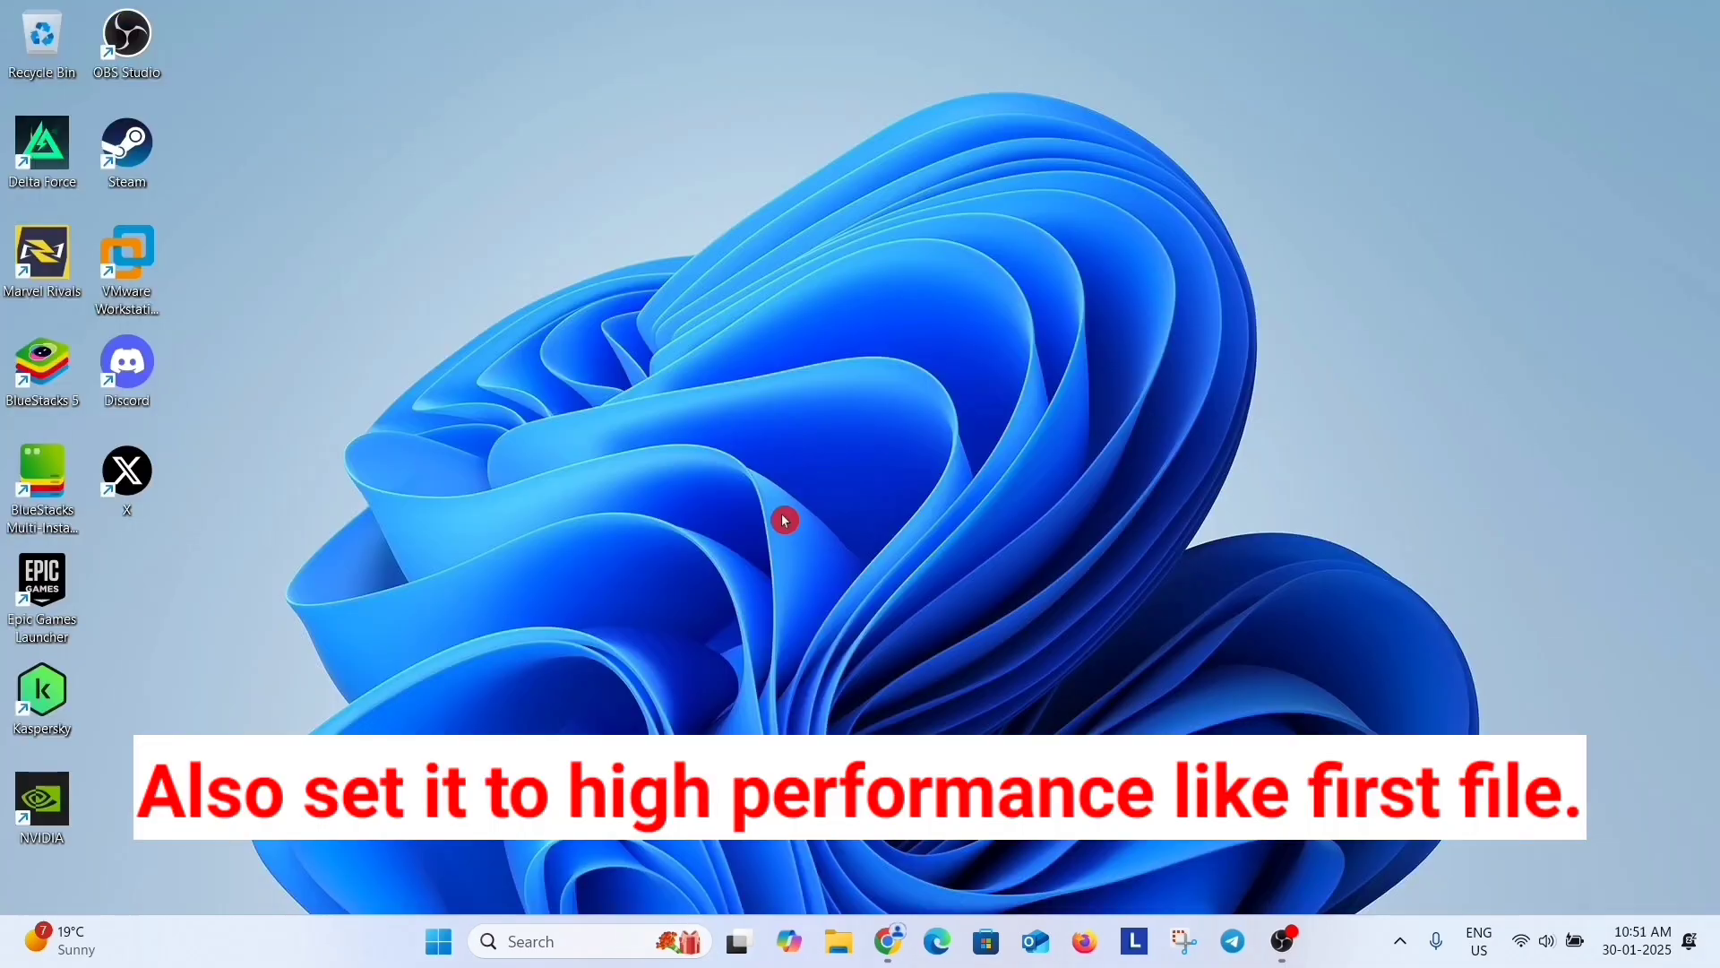